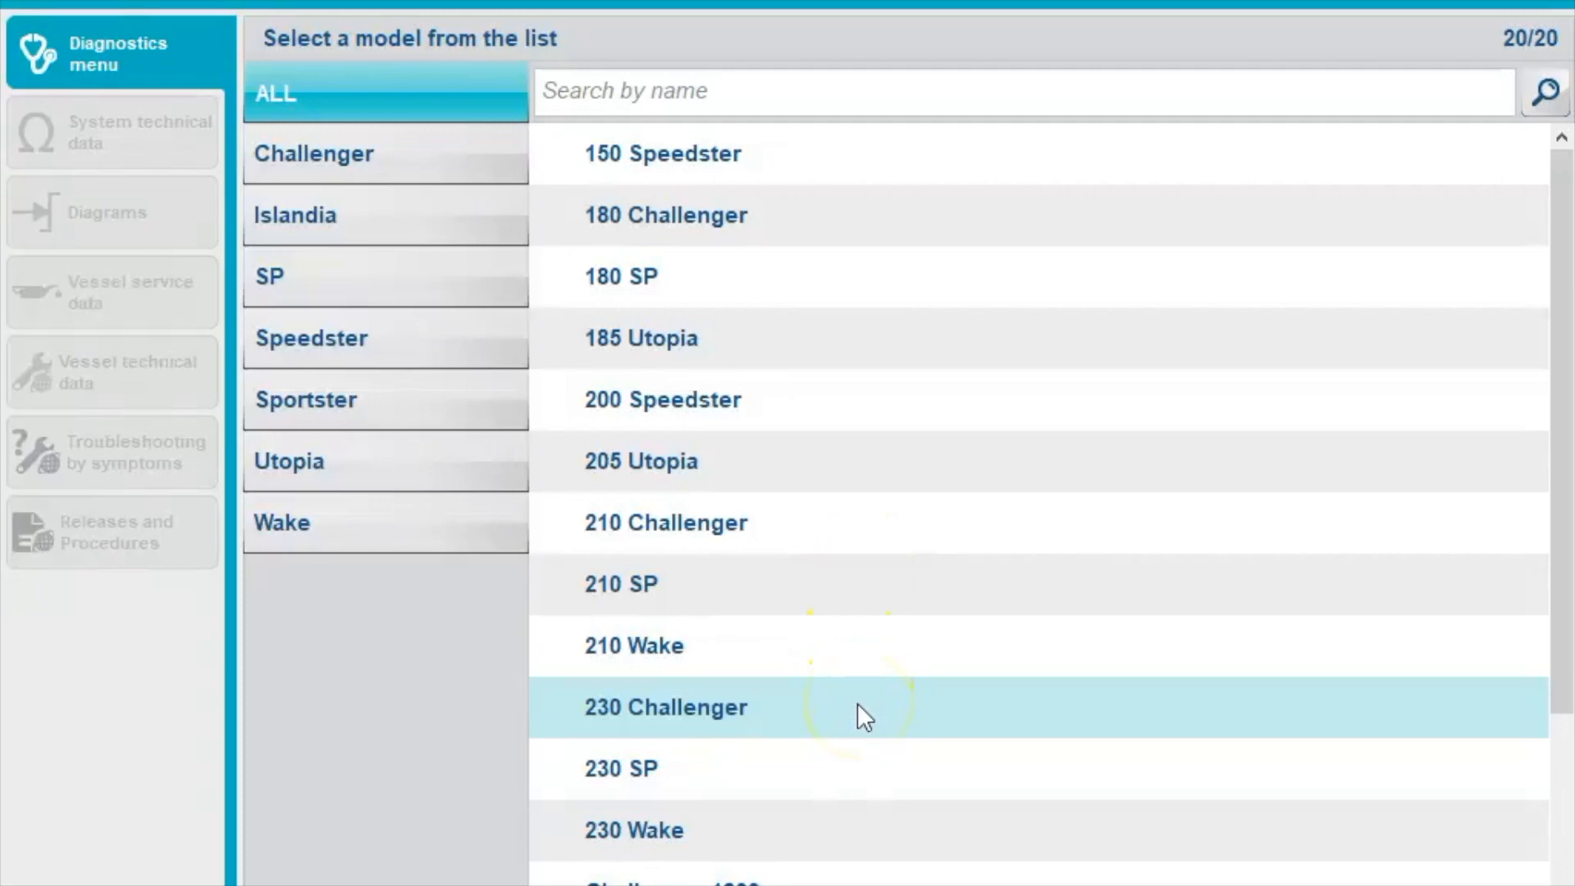
Step: Choose the 230 Challenger model to list its ECM Rotax and INS systems
left_click(666, 707)
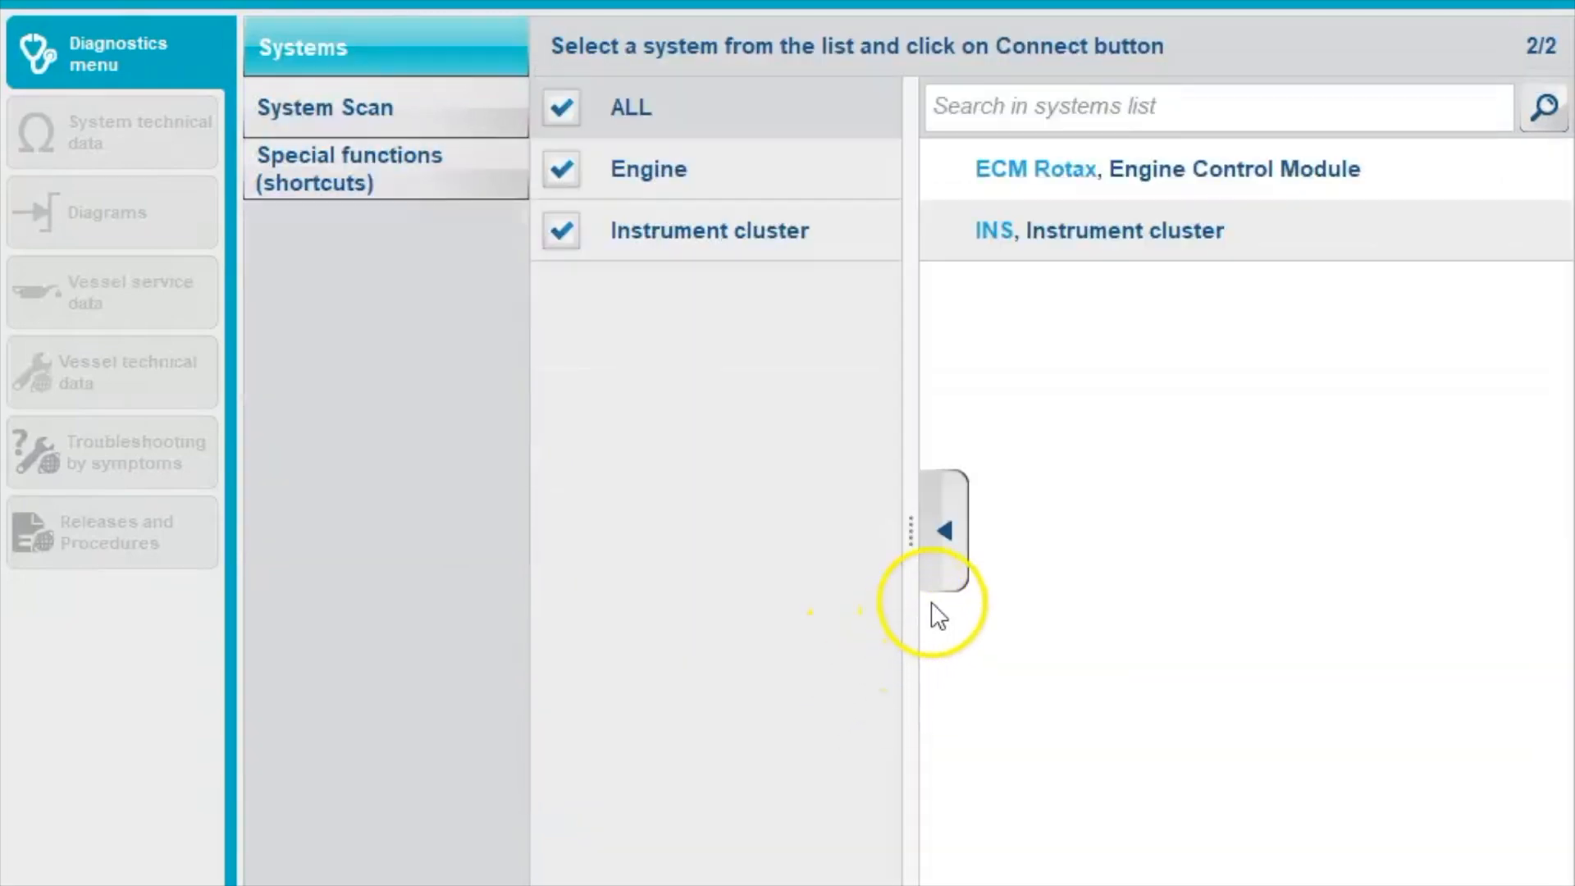
mouse_move(1160, 286)
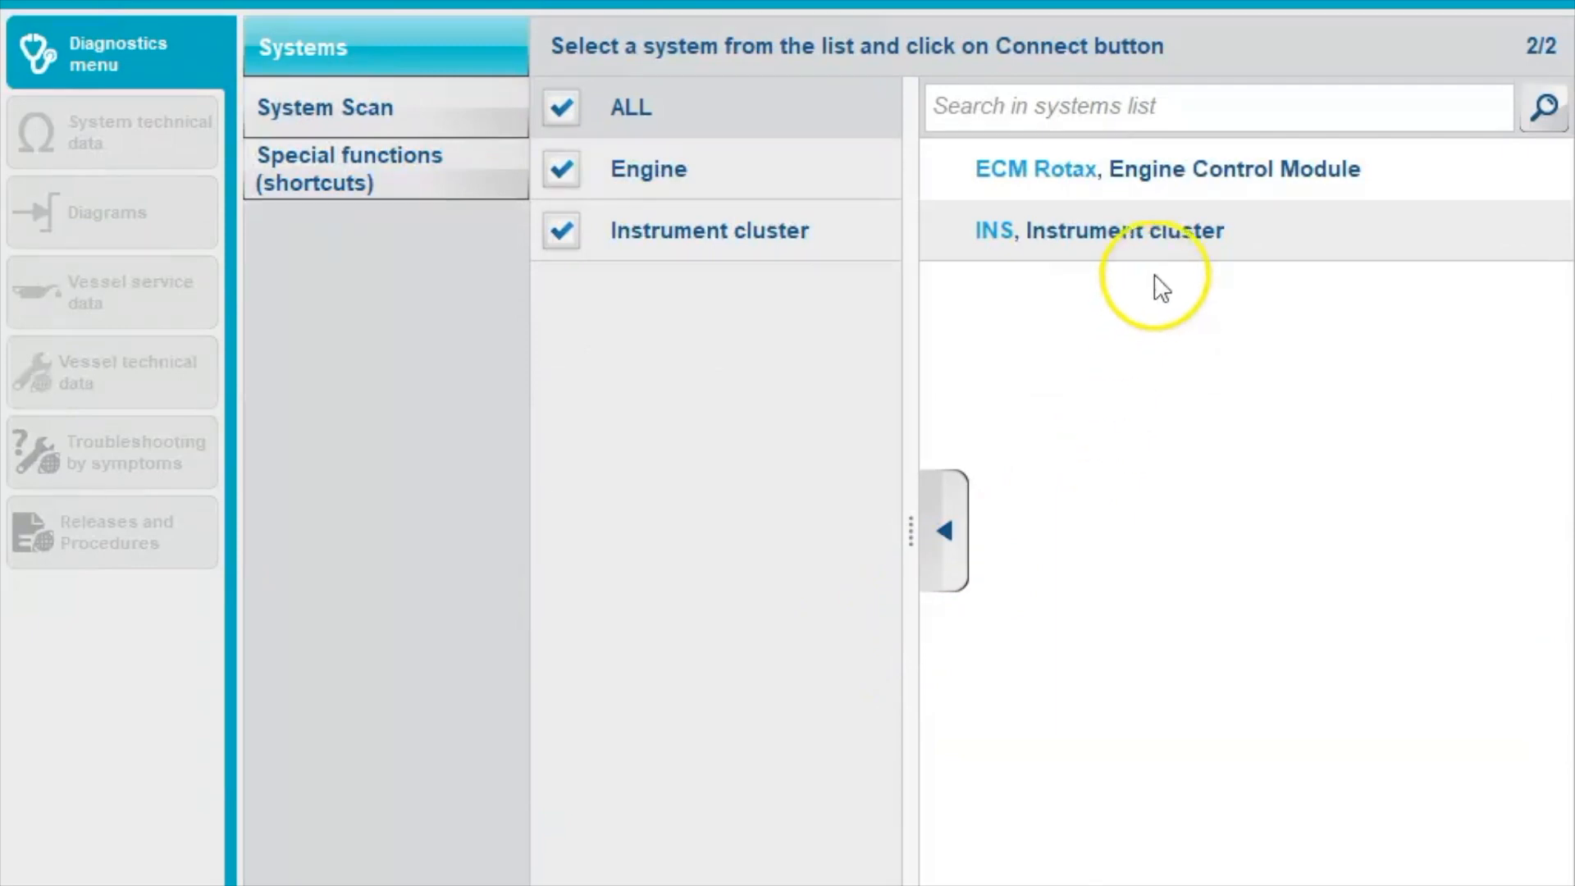
Step: Connect directly via the JDC 600 + JDC 602M cable, reaching the P0600 diagnosis
left_click(1185, 169)
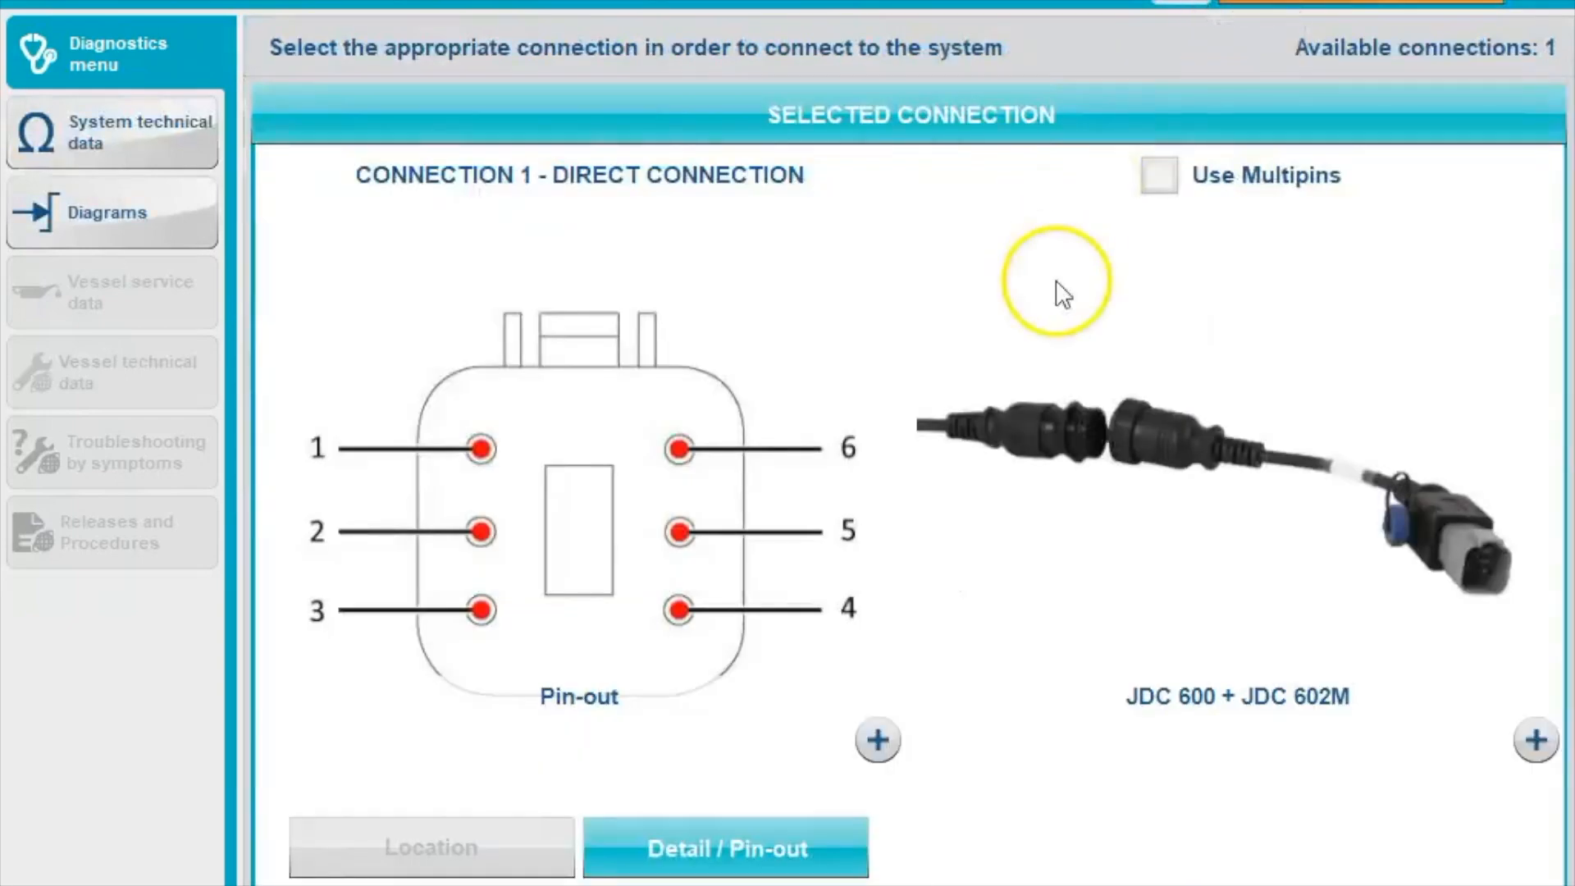
mouse_move(751, 778)
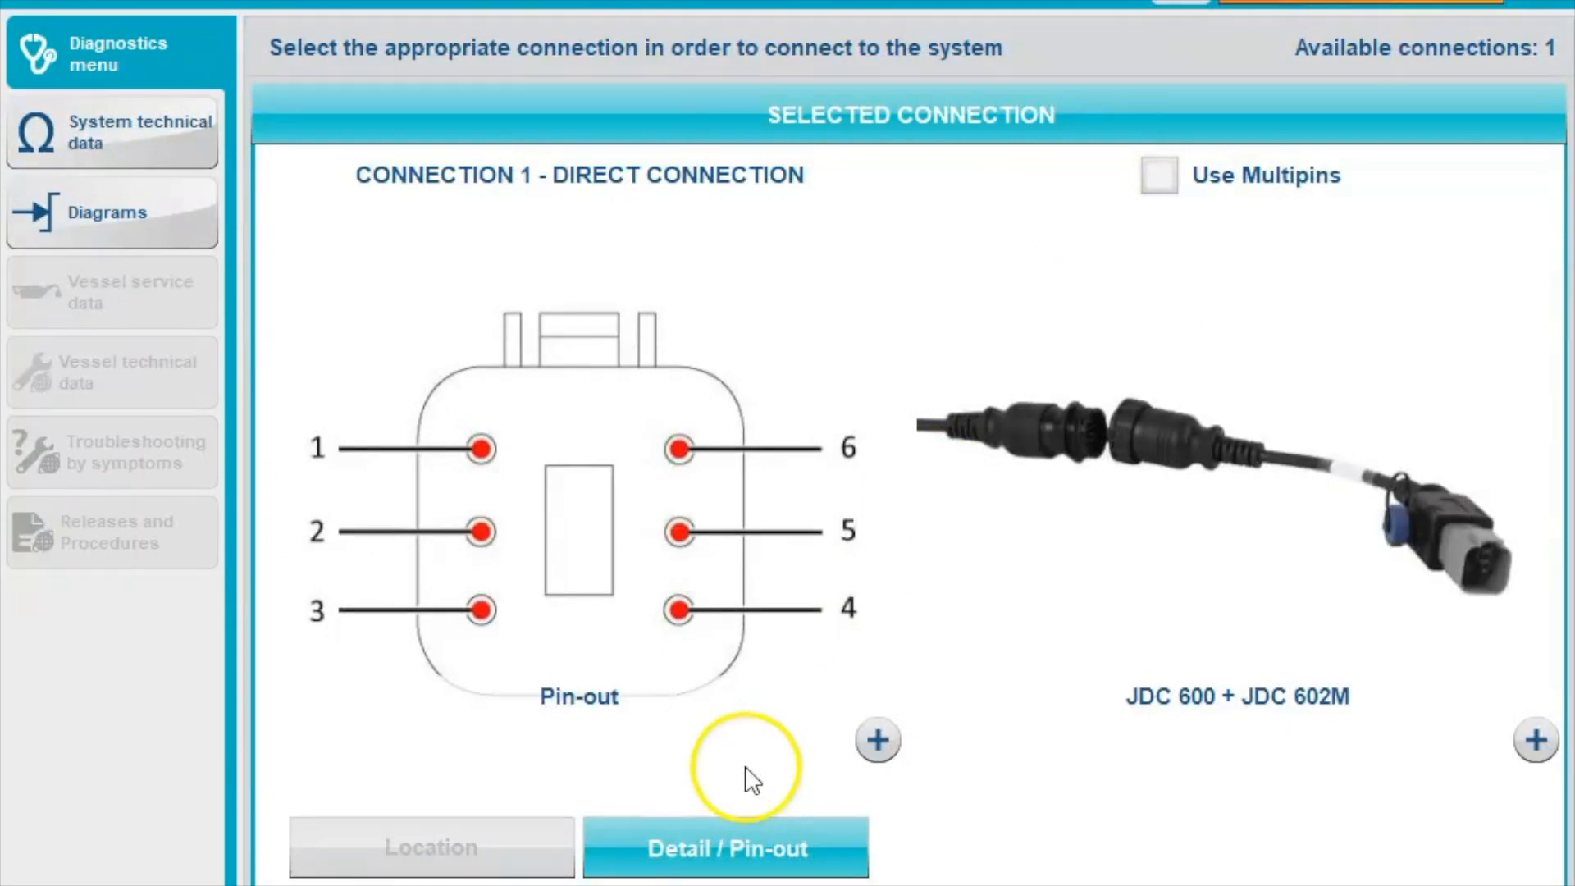
left_click(724, 846)
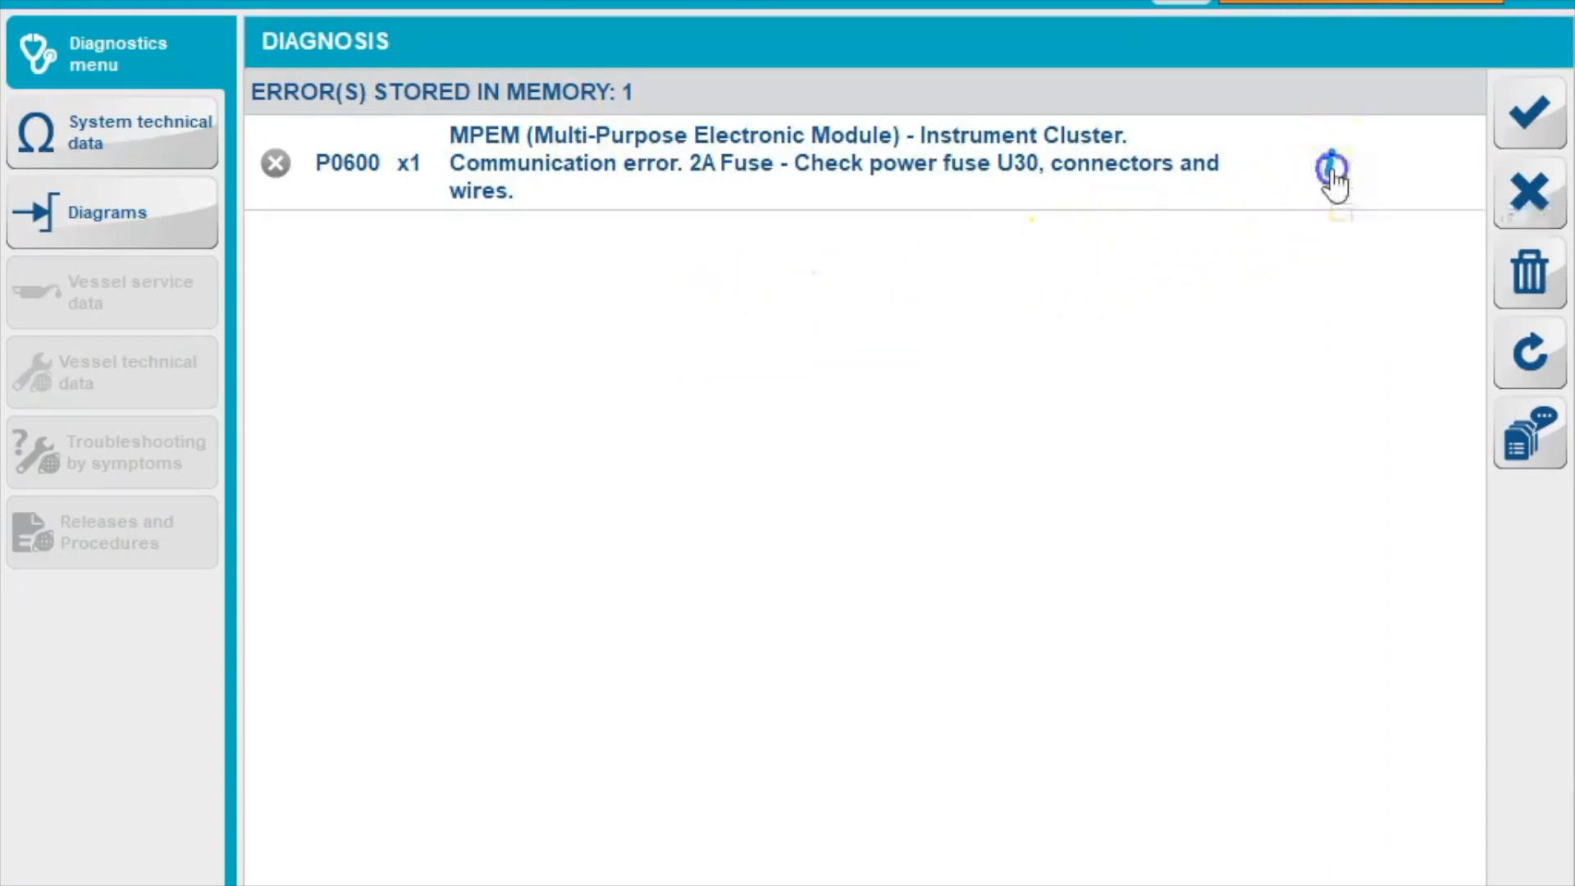
left_click(1331, 162)
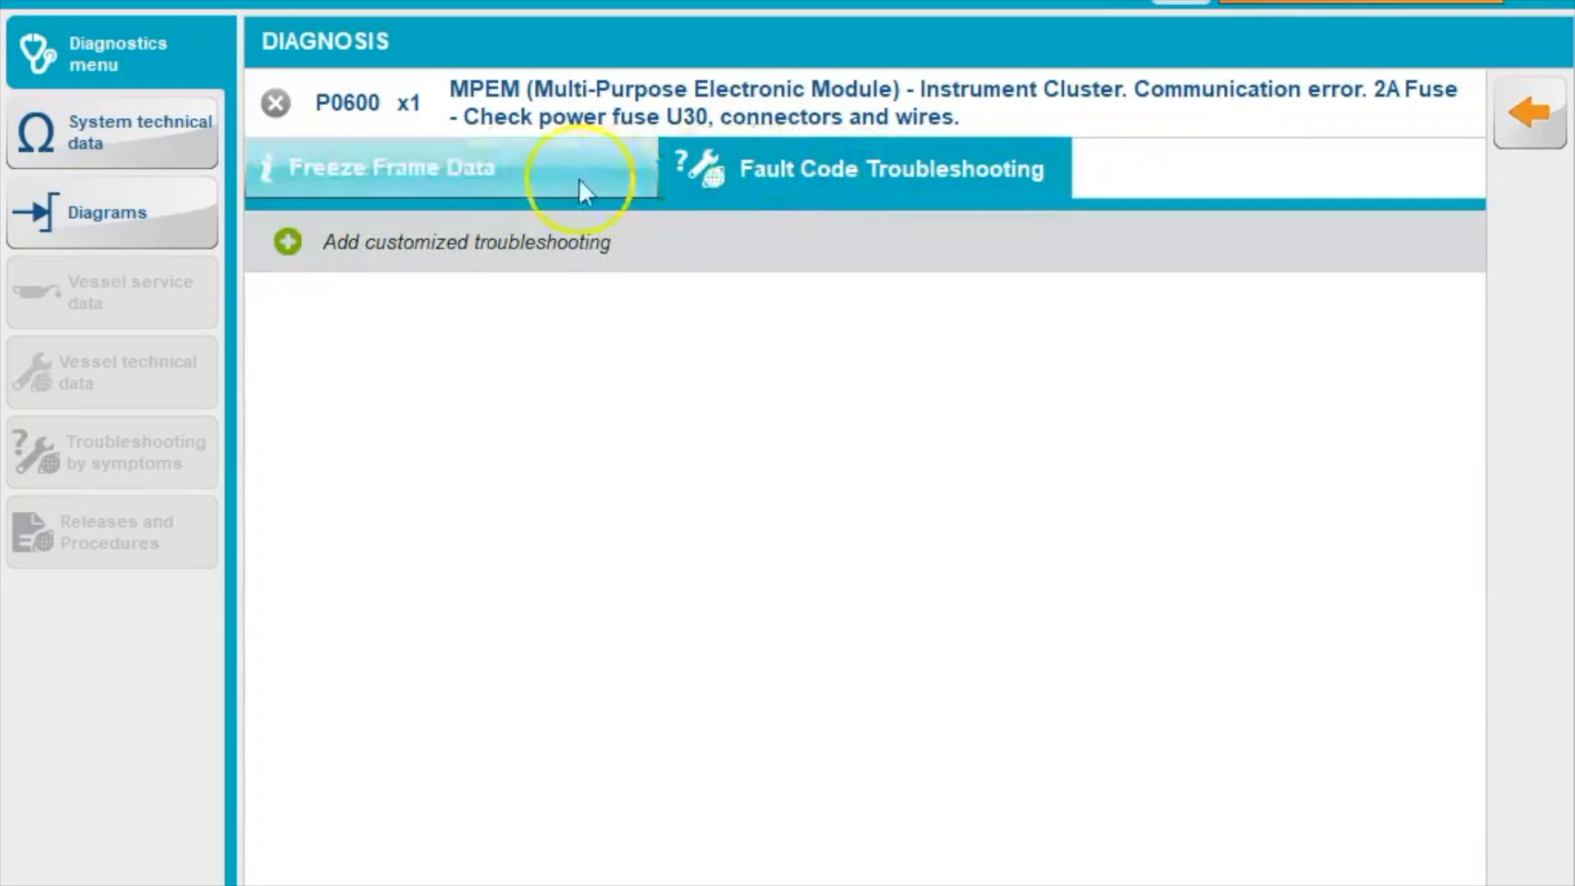
left_click(392, 167)
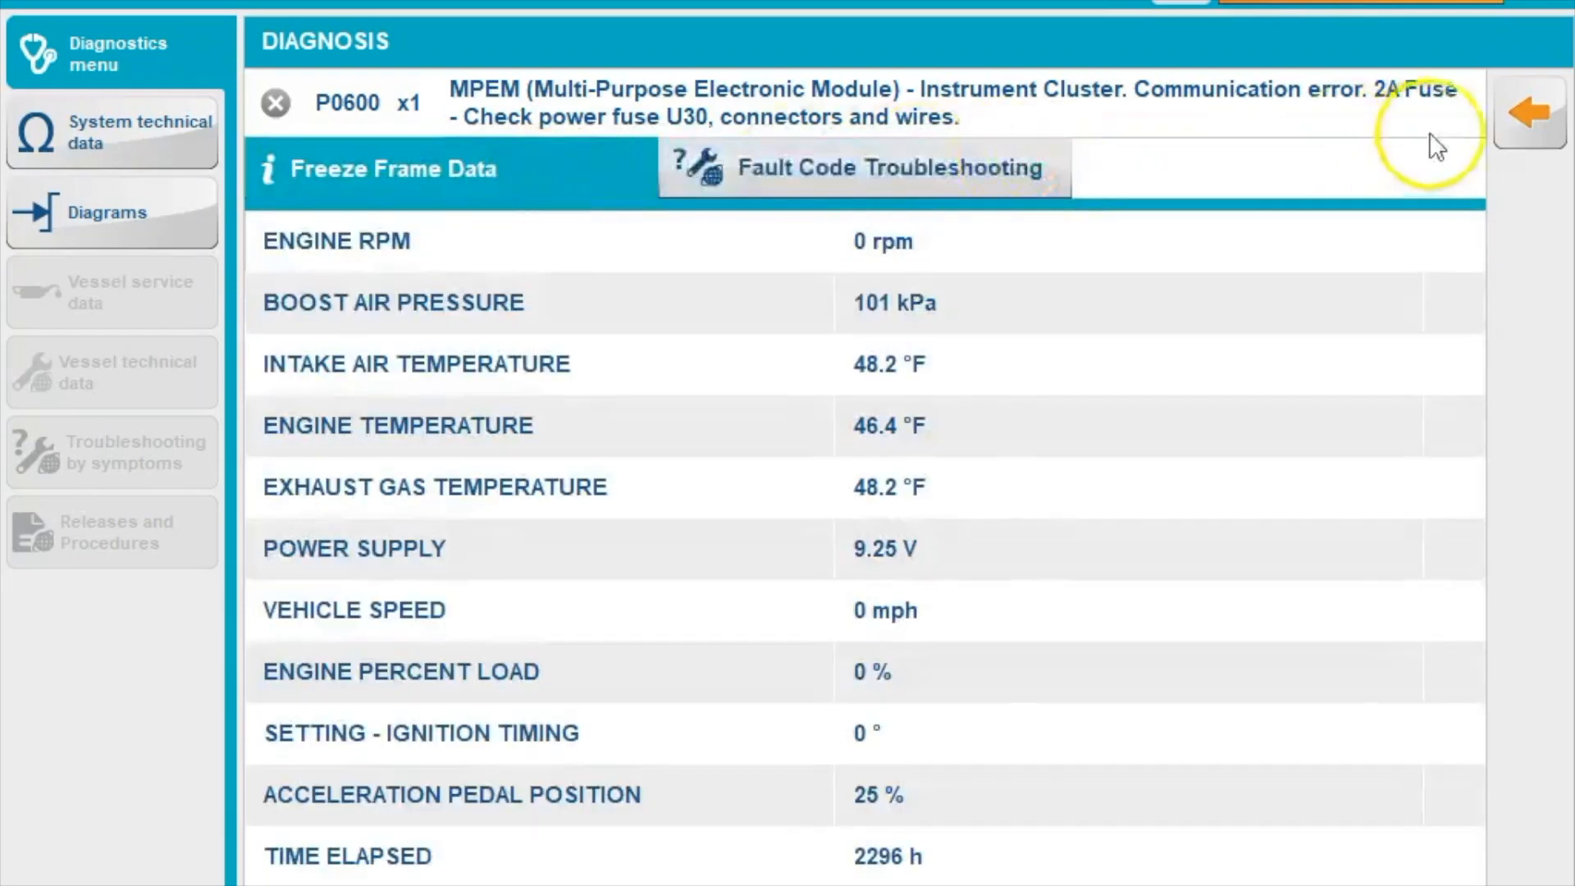
left_click(1527, 112)
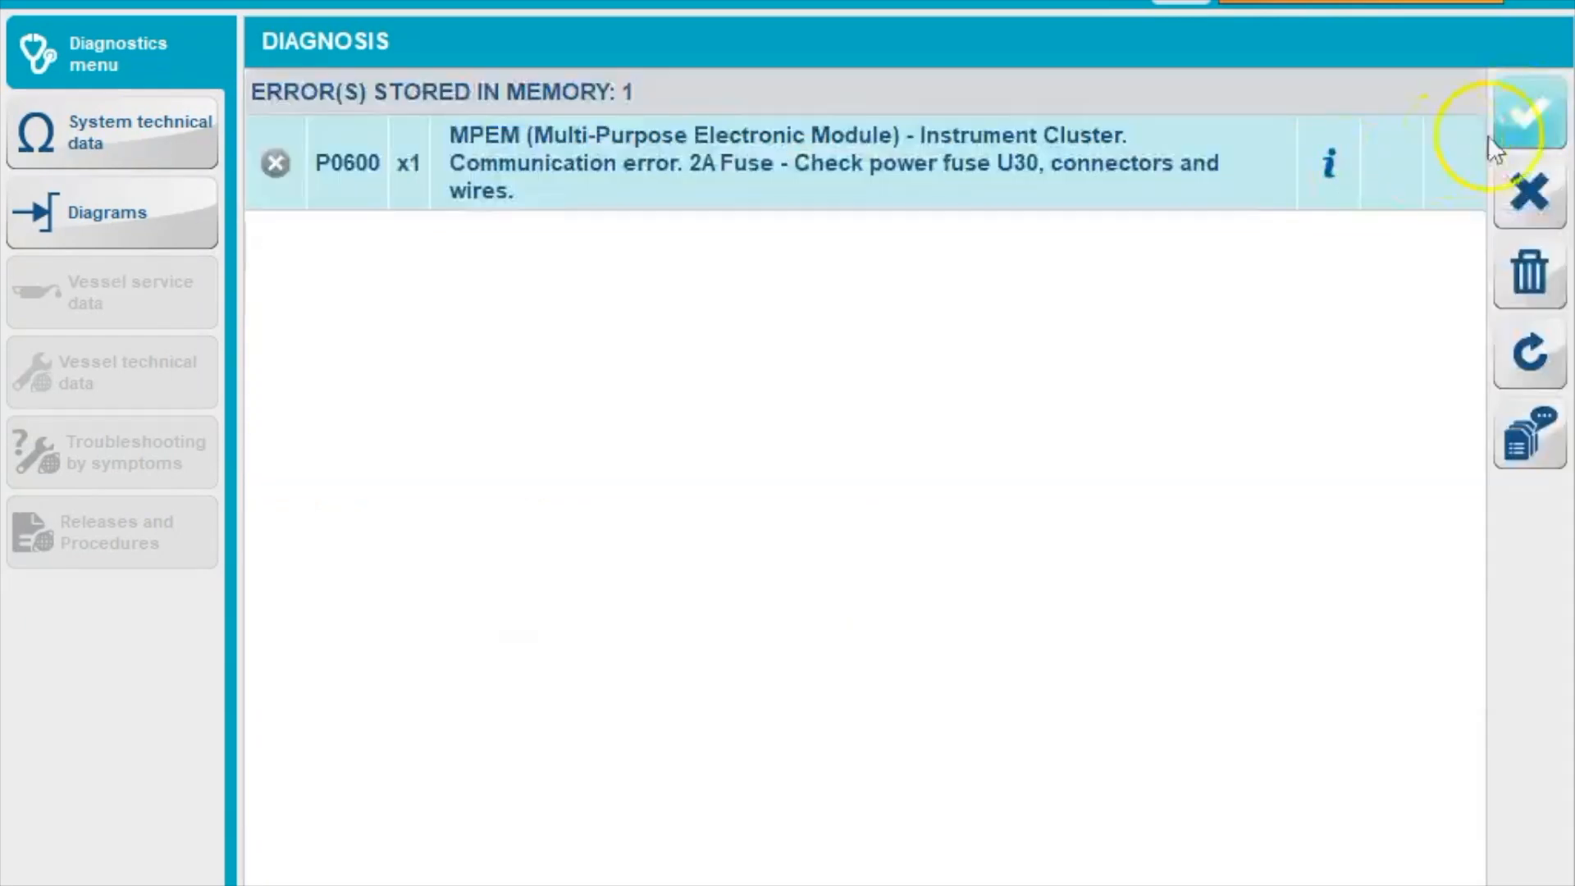
Step: Leave Diagnosis and view System Data > ECU Data for the Bombardier unit
left_click(1527, 112)
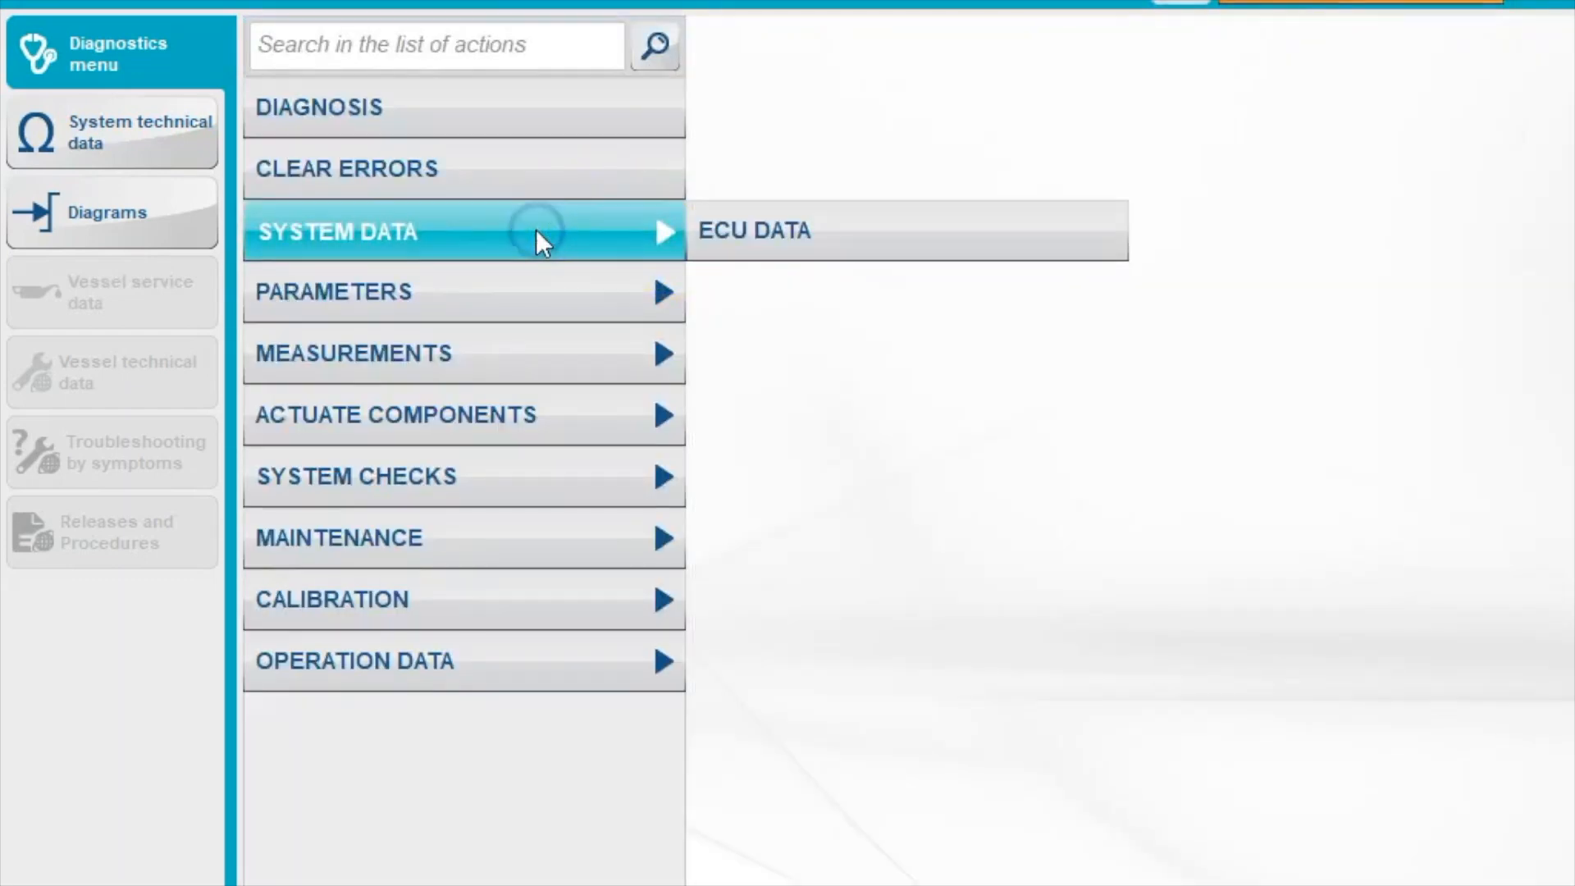
left_click(753, 229)
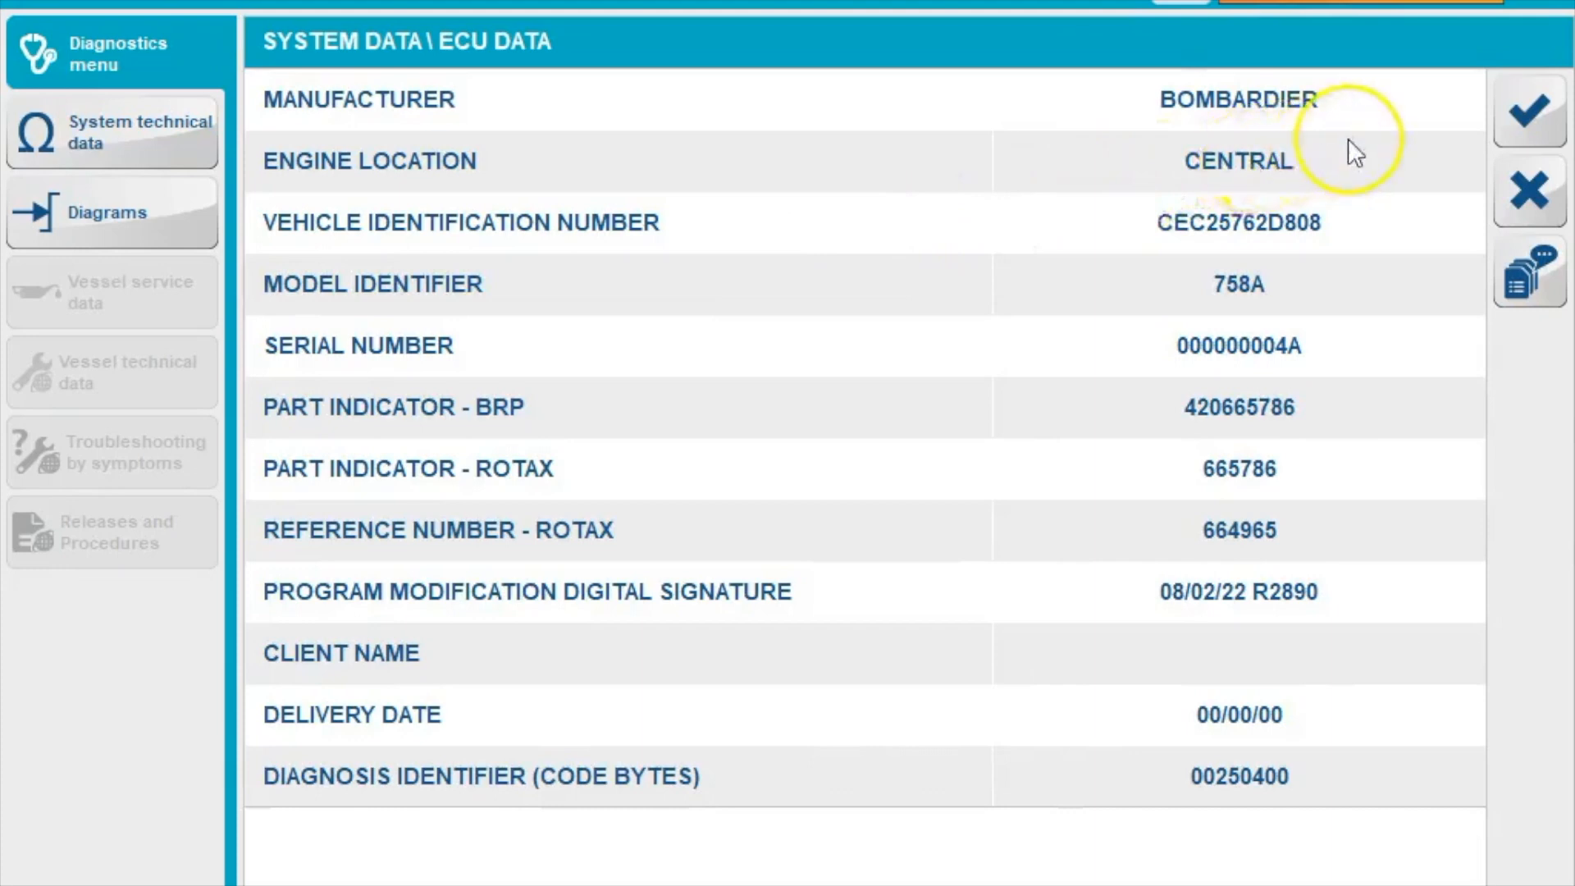
mouse_move(1411, 140)
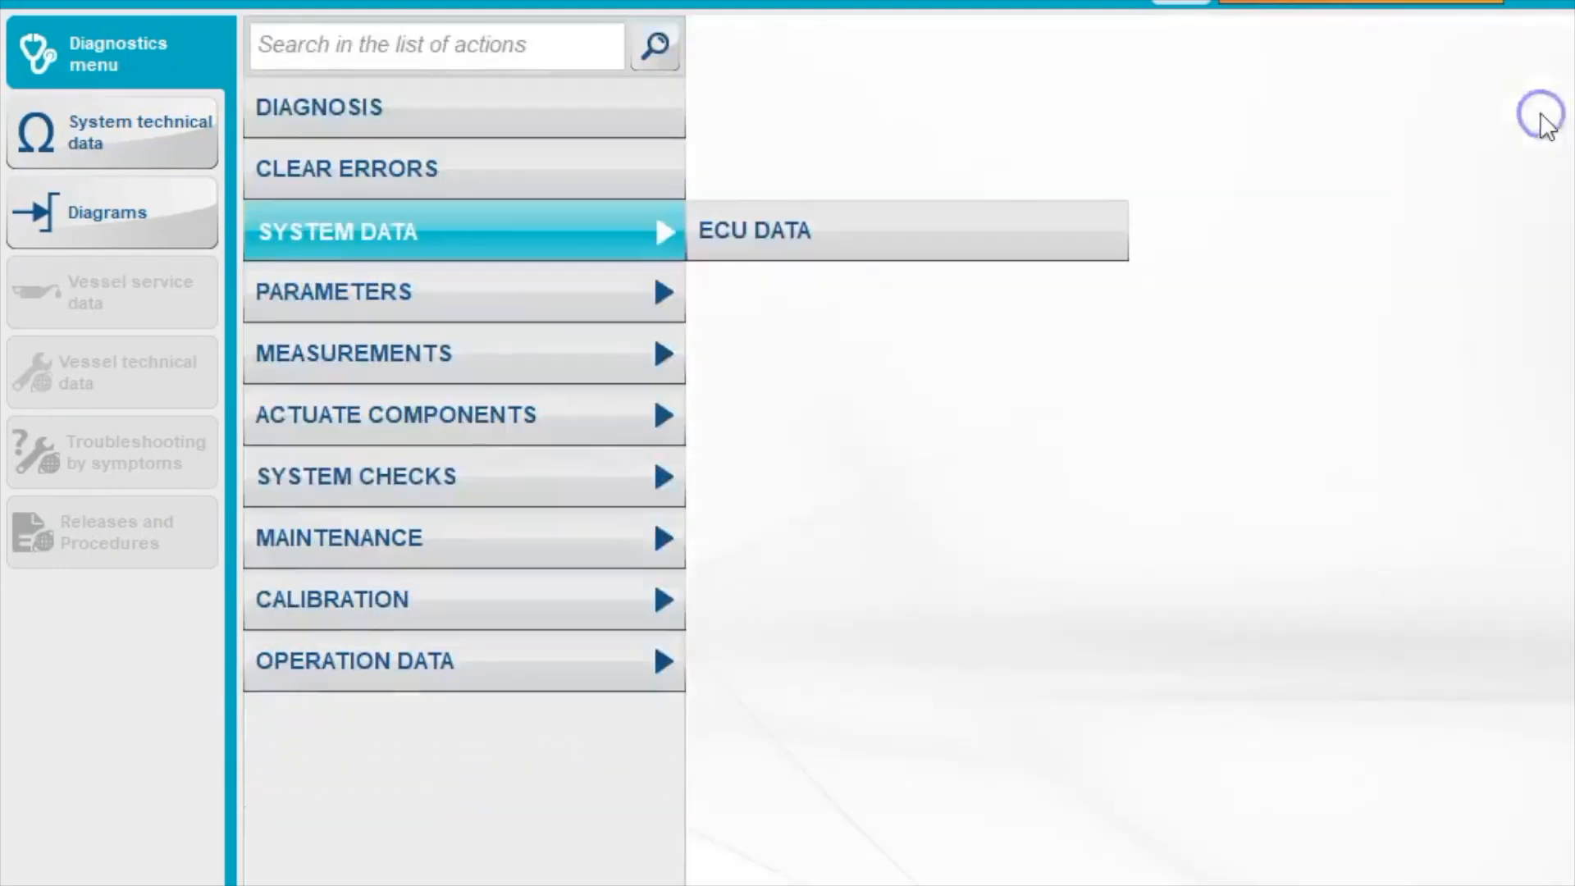
mouse_move(519, 304)
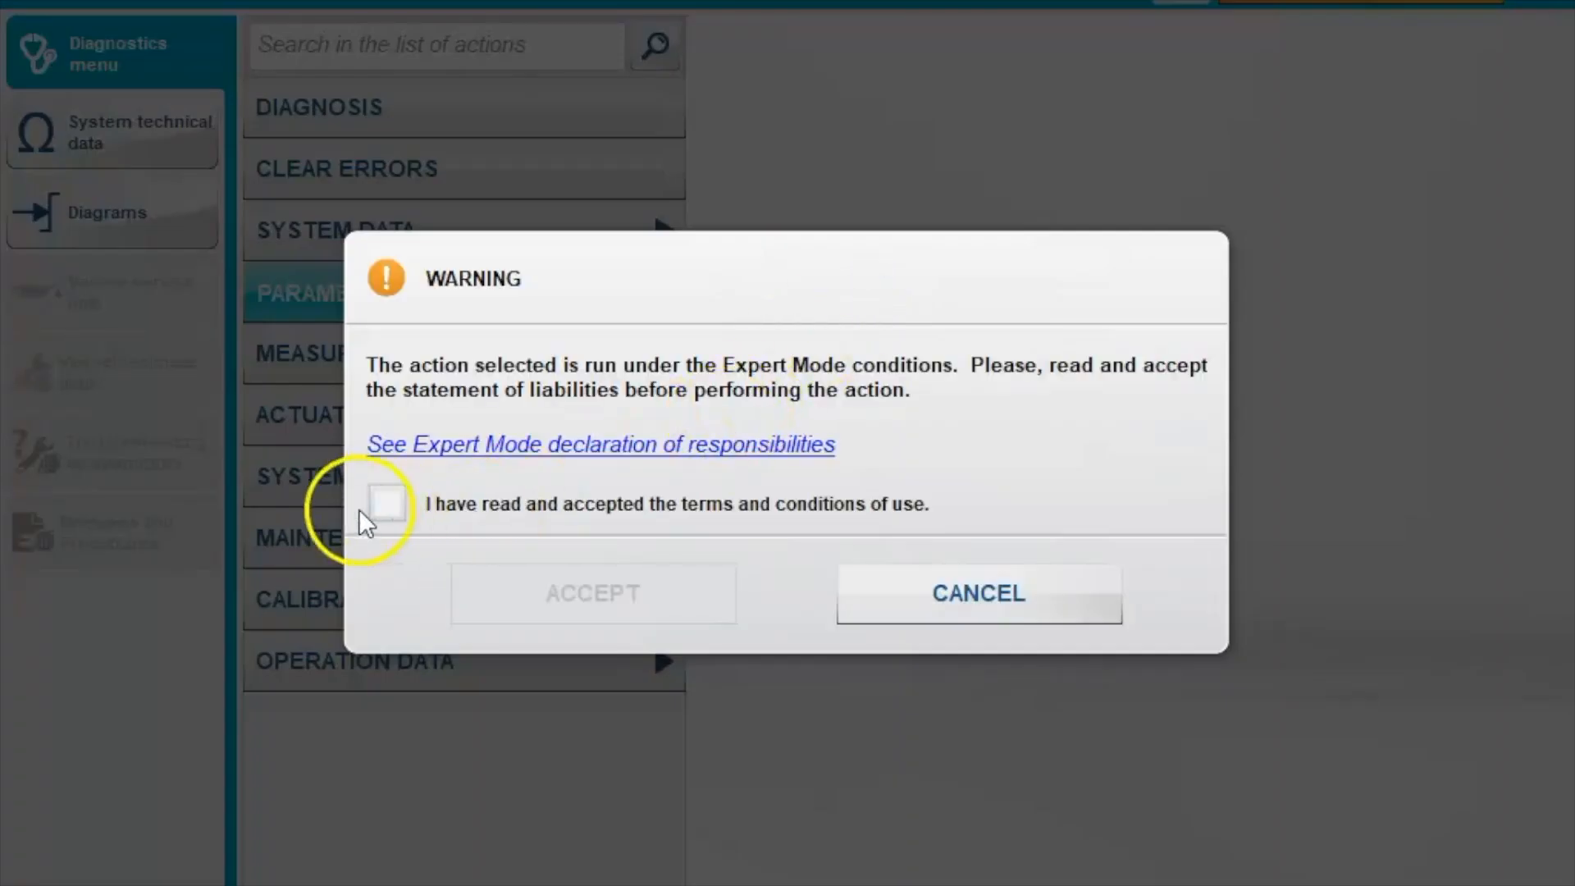
Step: Try writing engine identifier 6857440 and acknowledge the control unit's unexpected answer
left_click(977, 592)
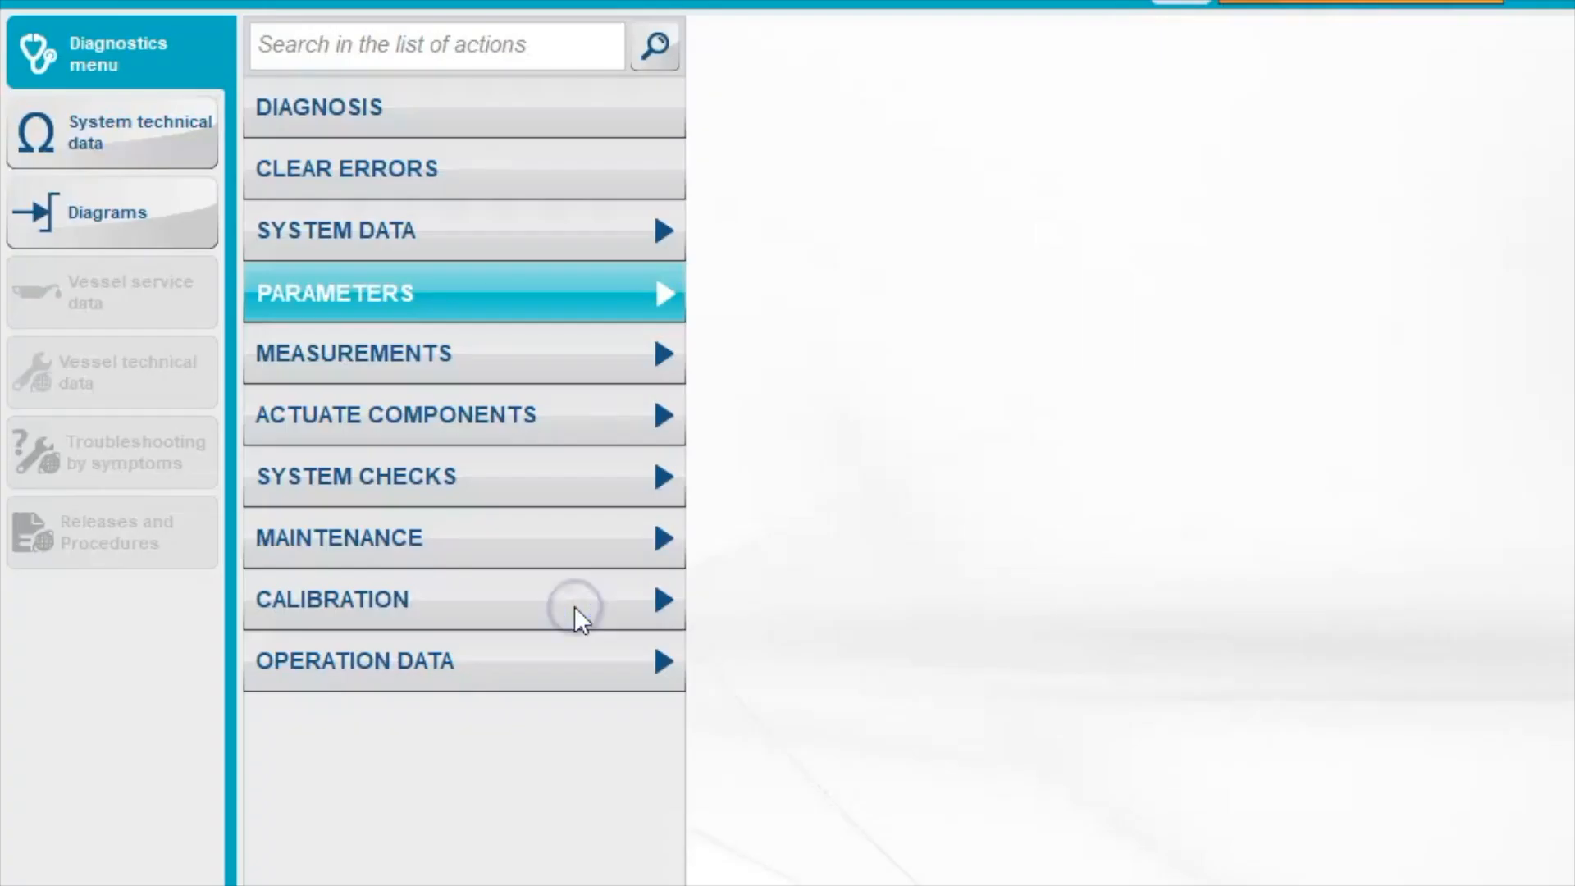
left_click(335, 292)
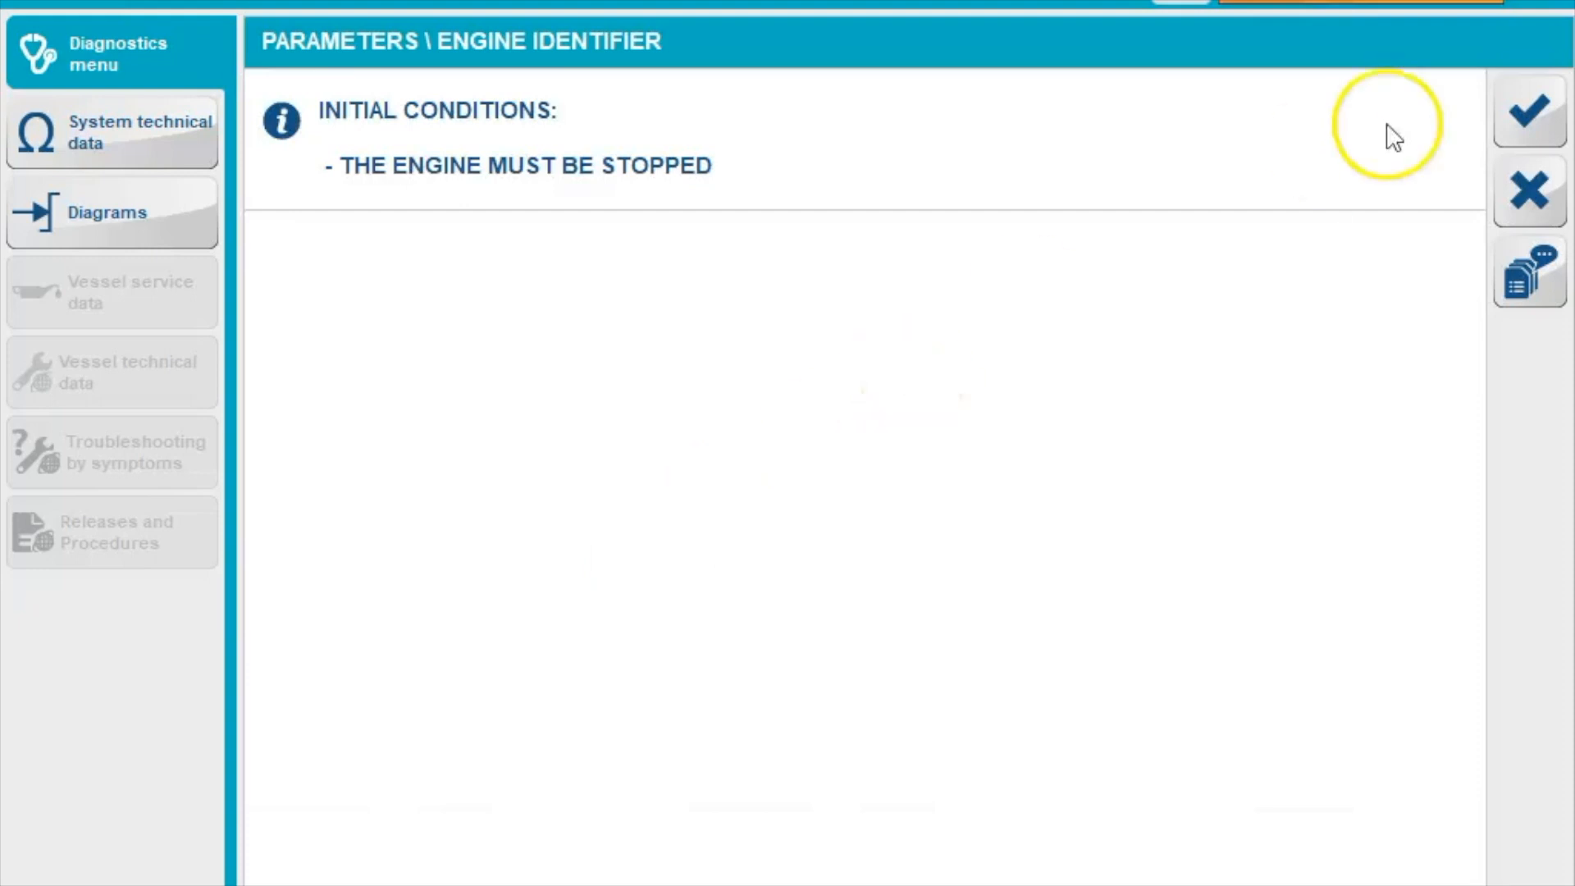
left_click(1527, 112)
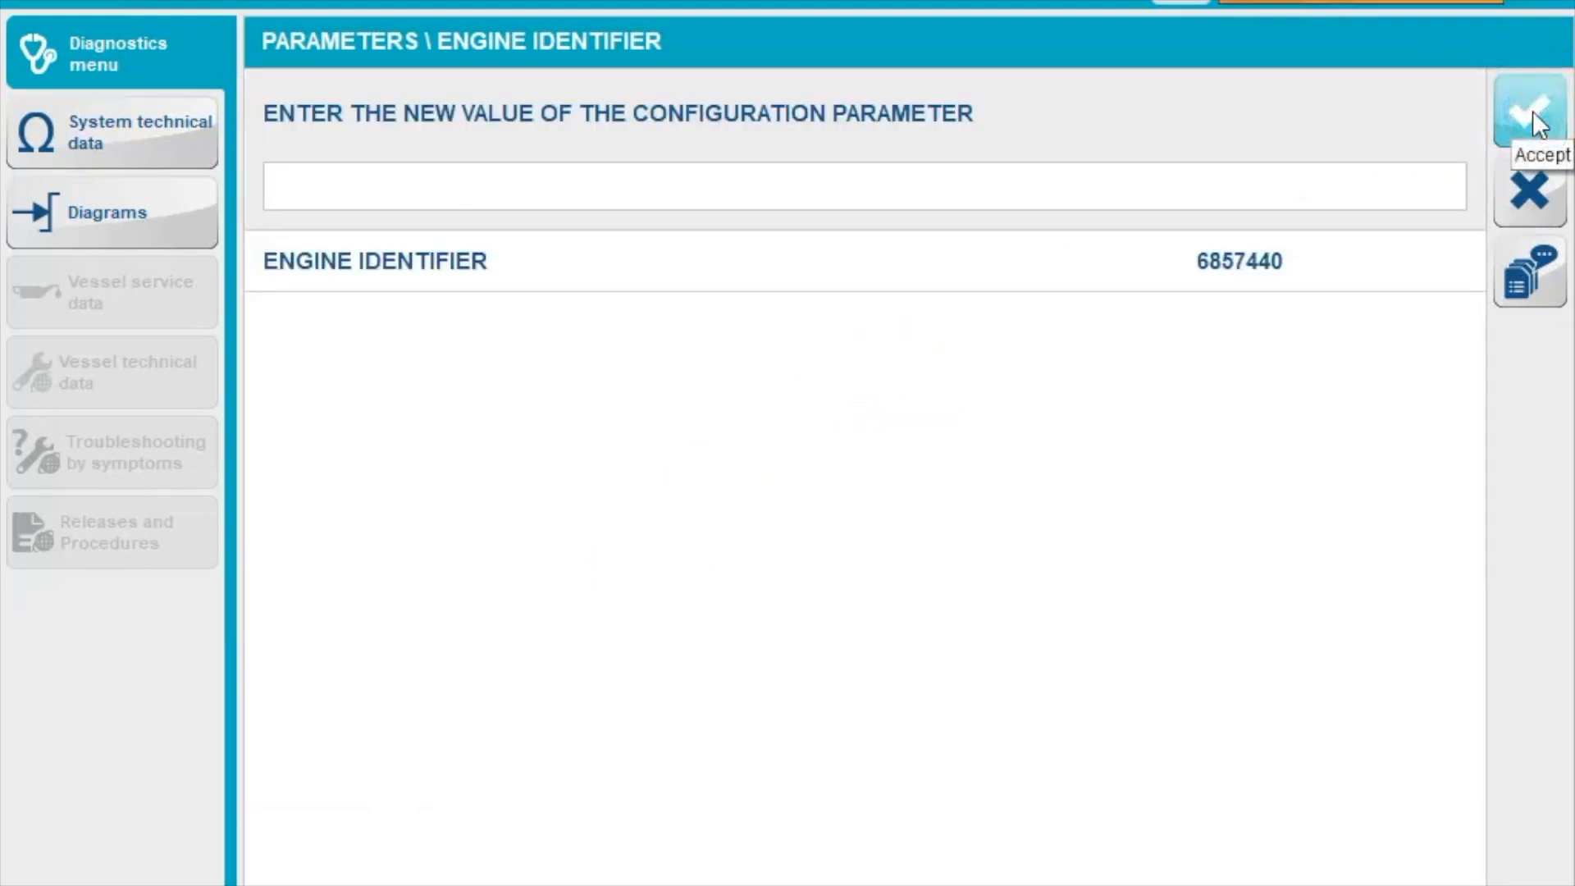
left_click(1527, 113)
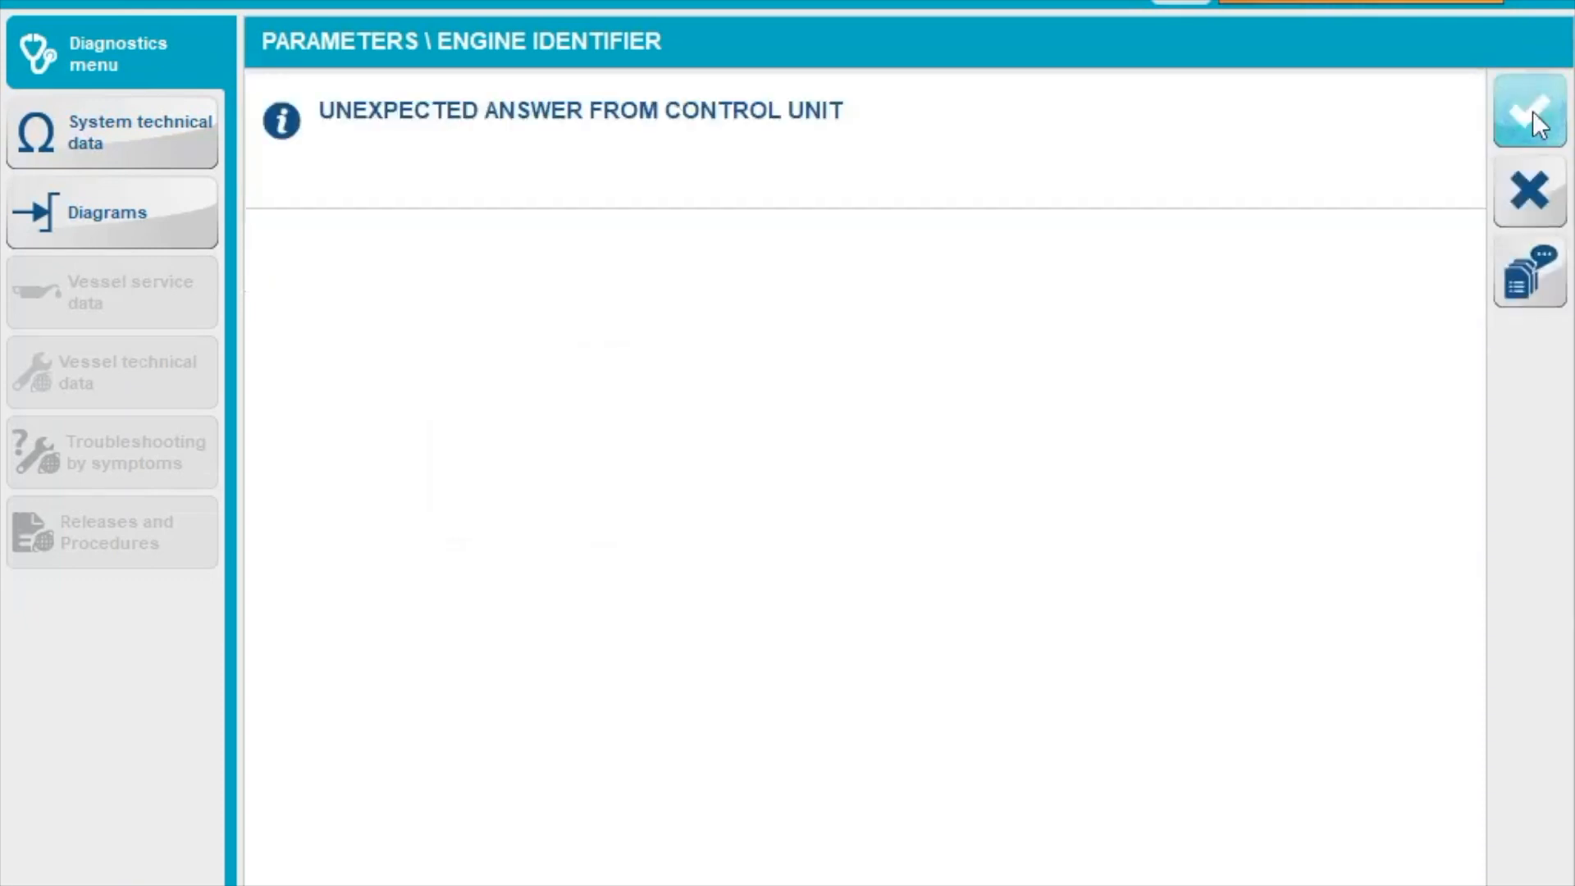
mouse_move(1529, 111)
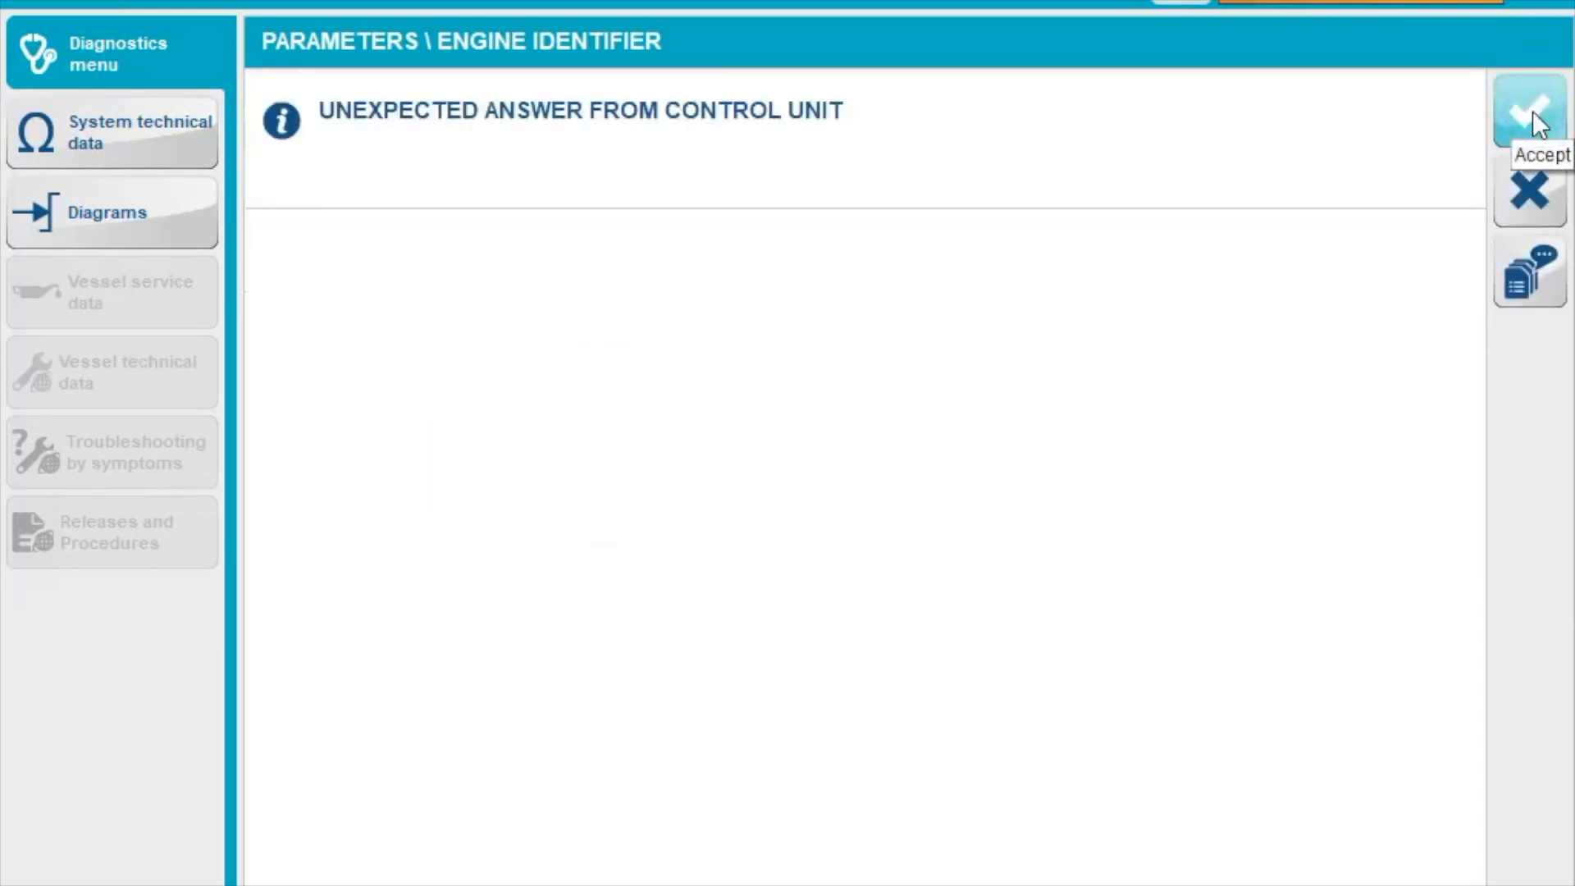
left_click(1528, 111)
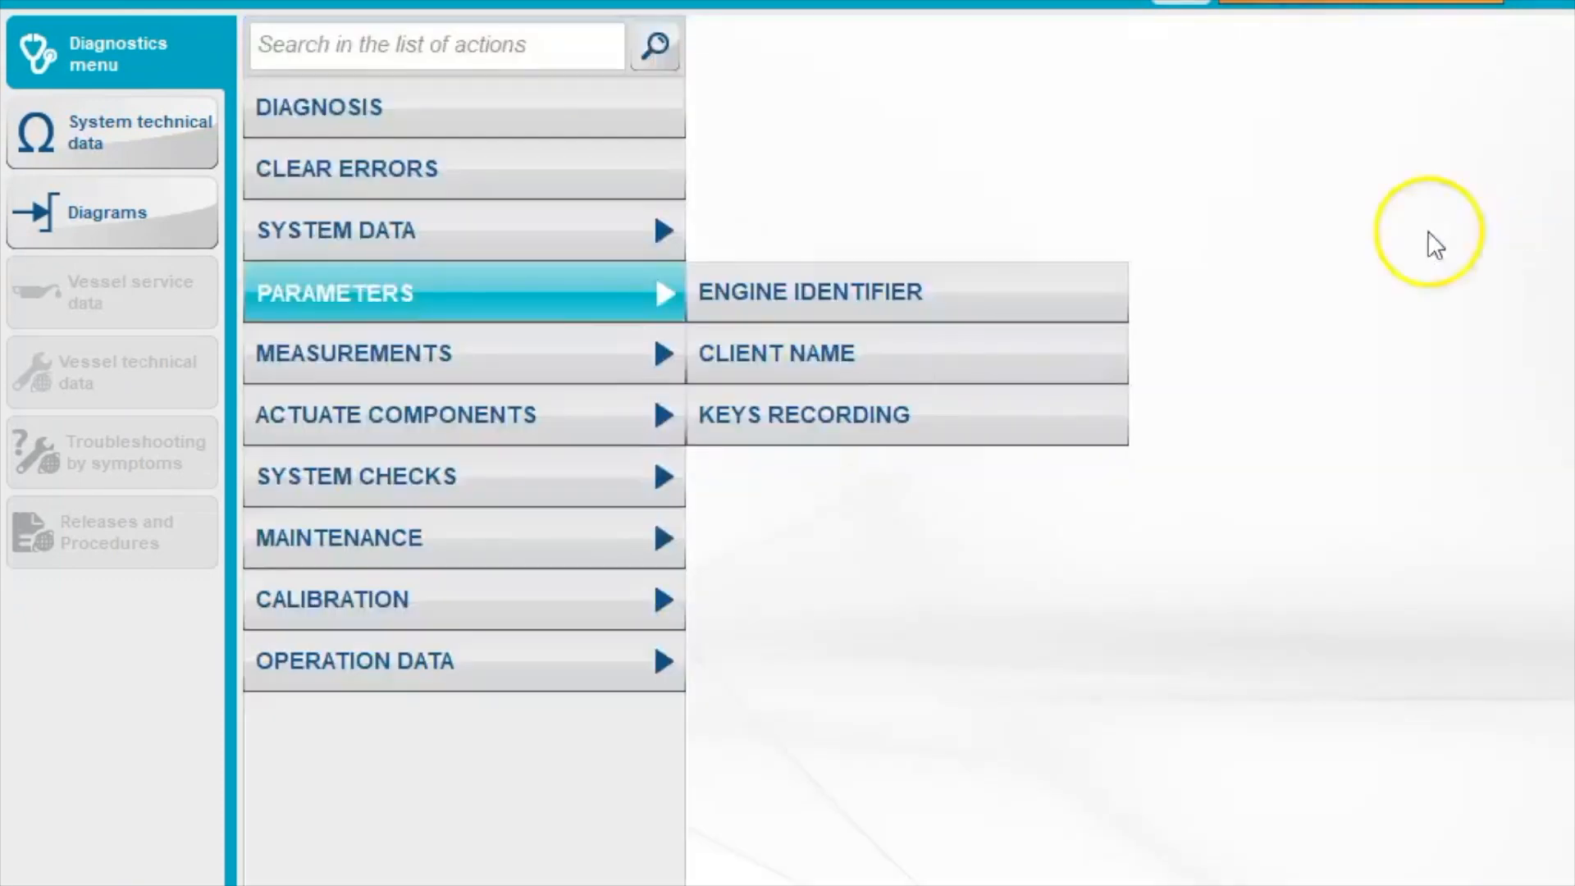
Step: Accept the Expert Mode terms and view keys recording: keys 1–3 NORMAL, 4–8 FREE
left_click(809, 291)
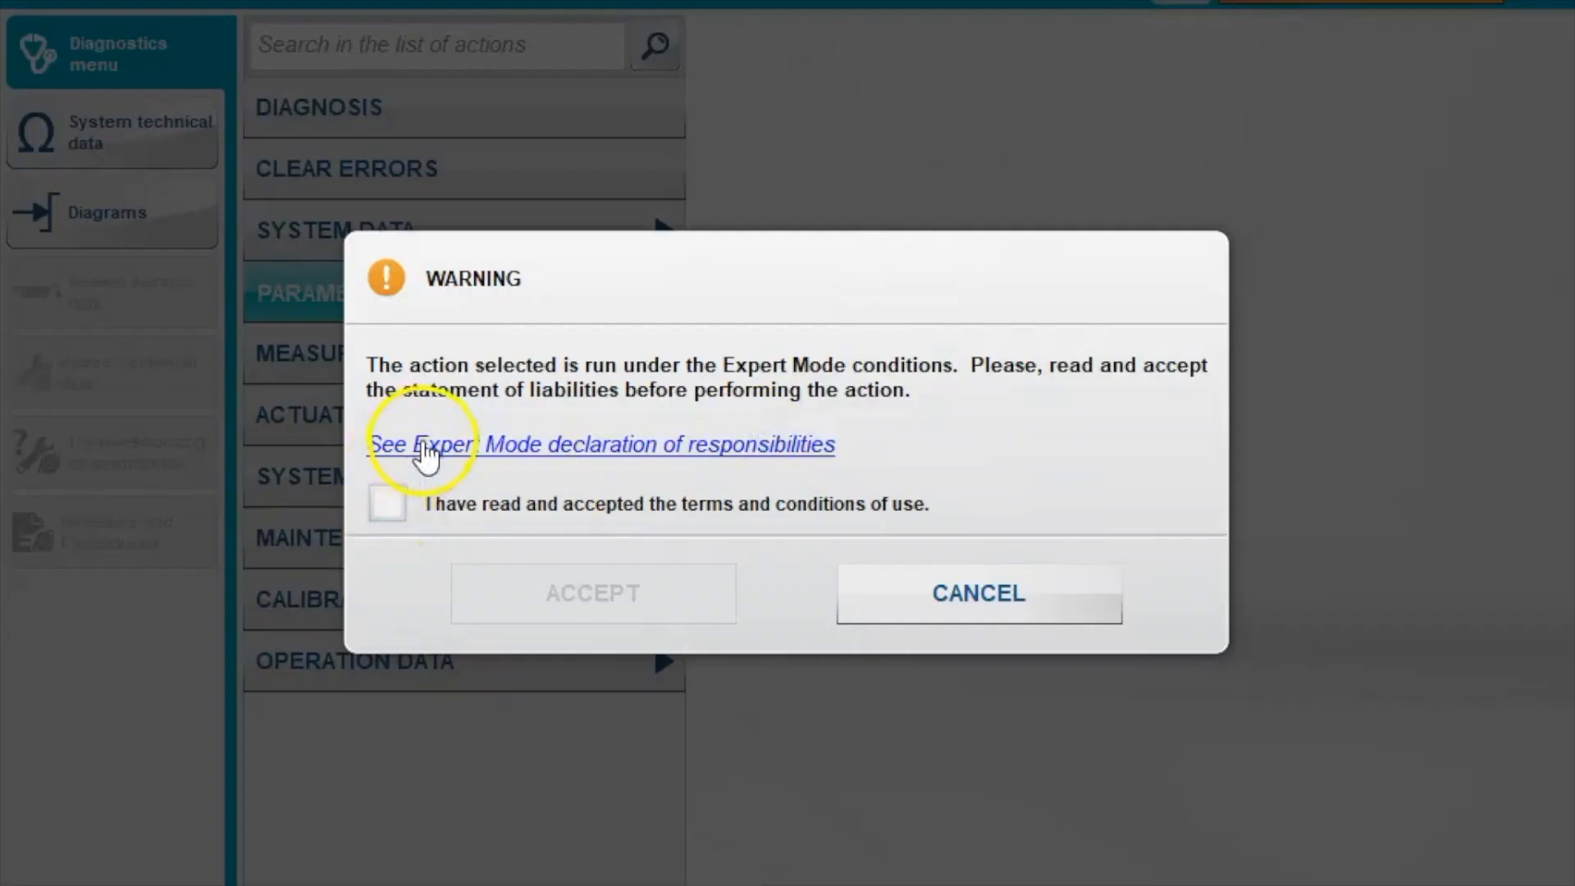
left_click(385, 503)
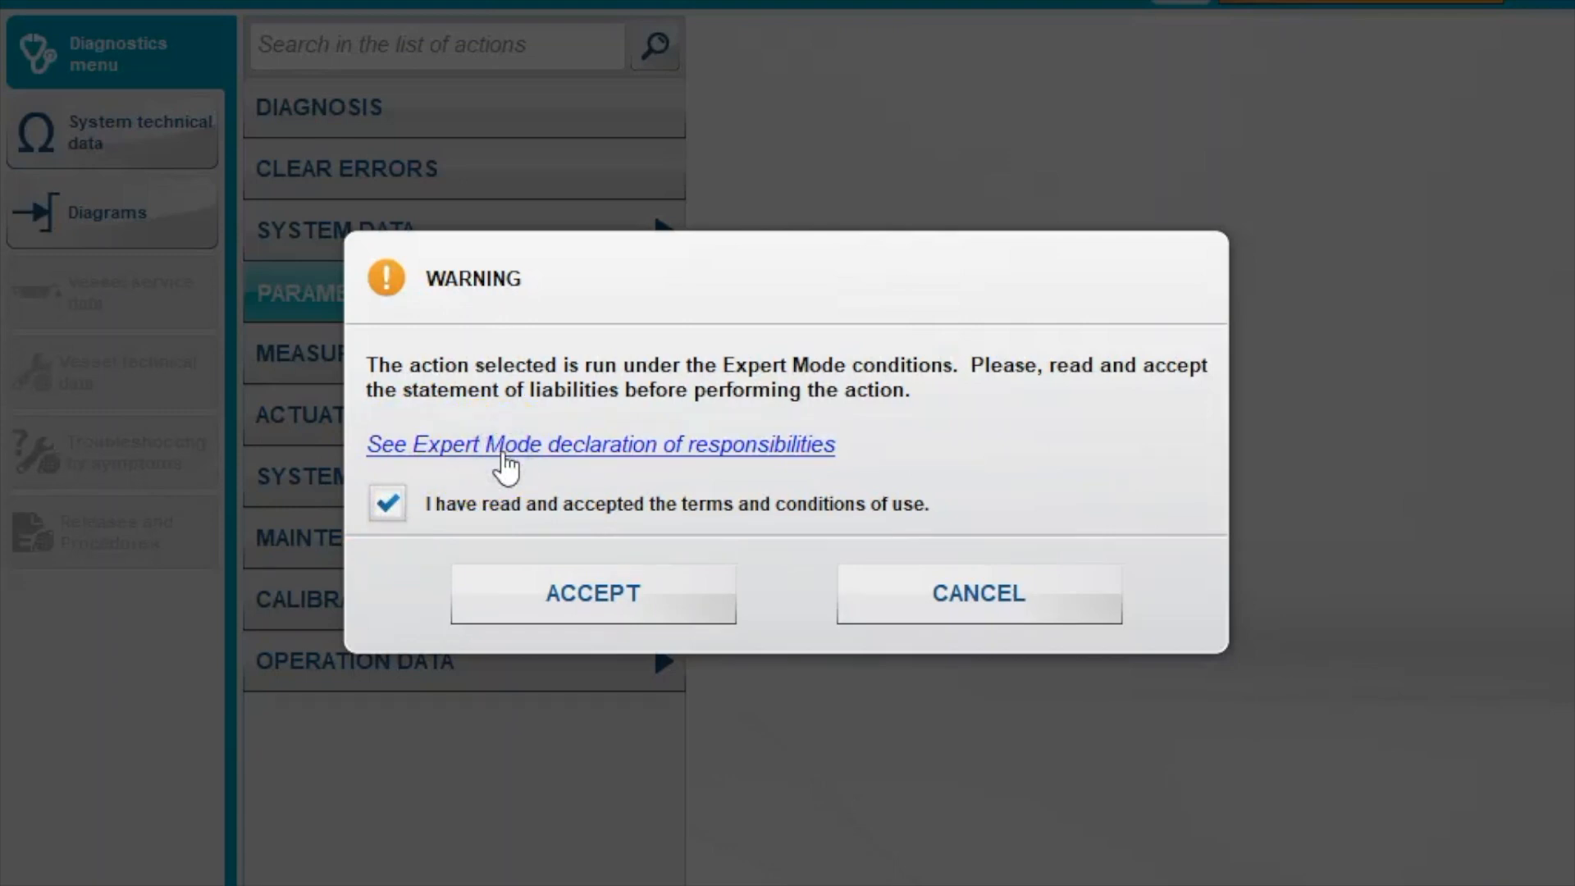
left_click(600, 444)
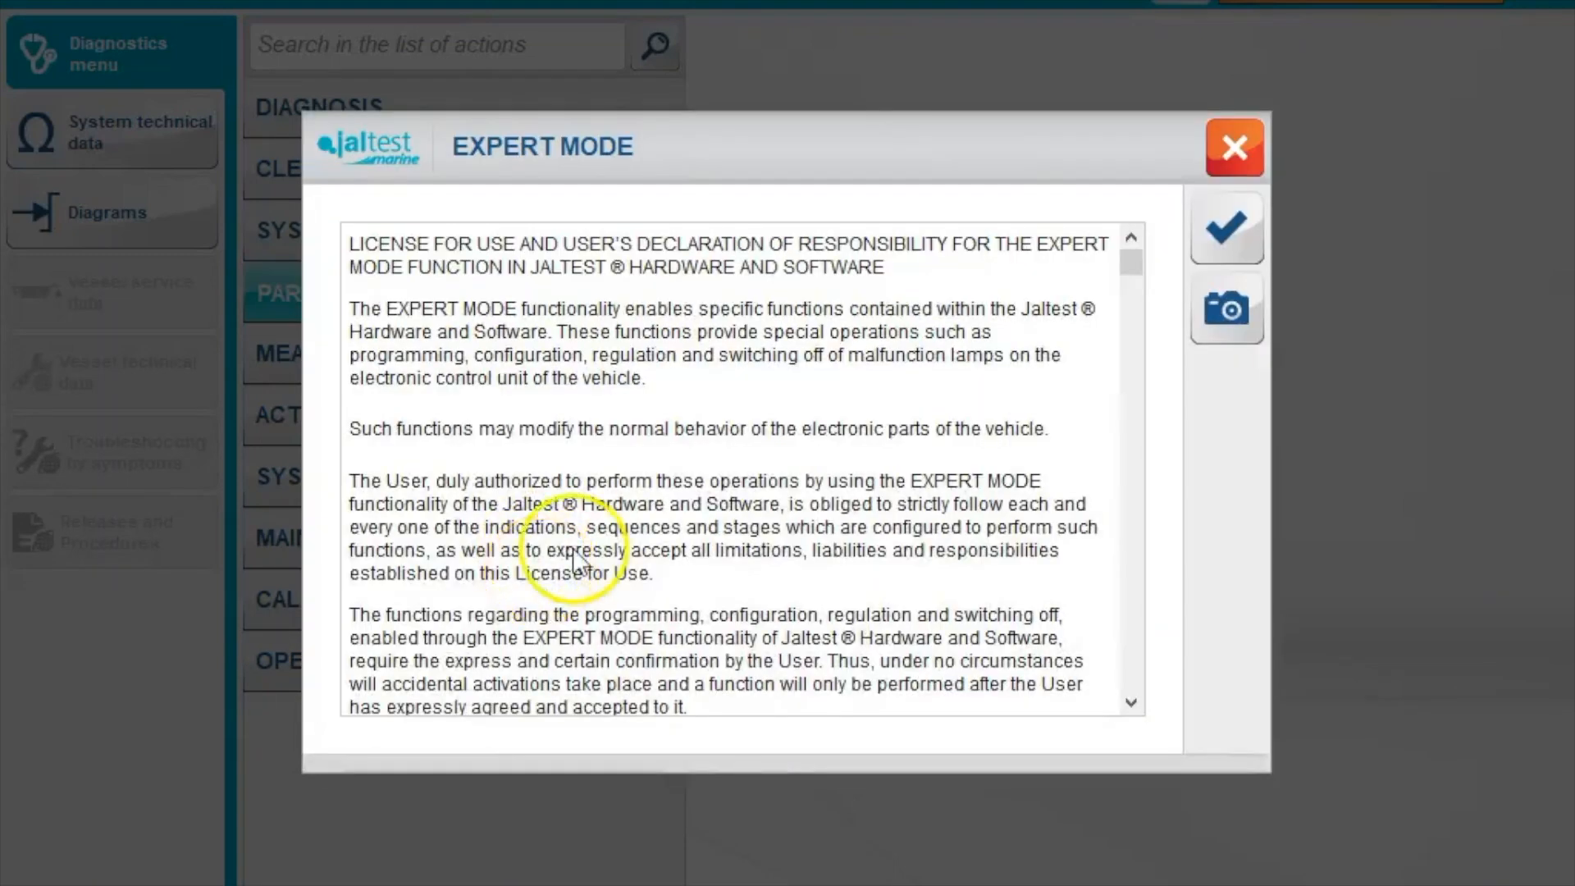
left_click(1227, 227)
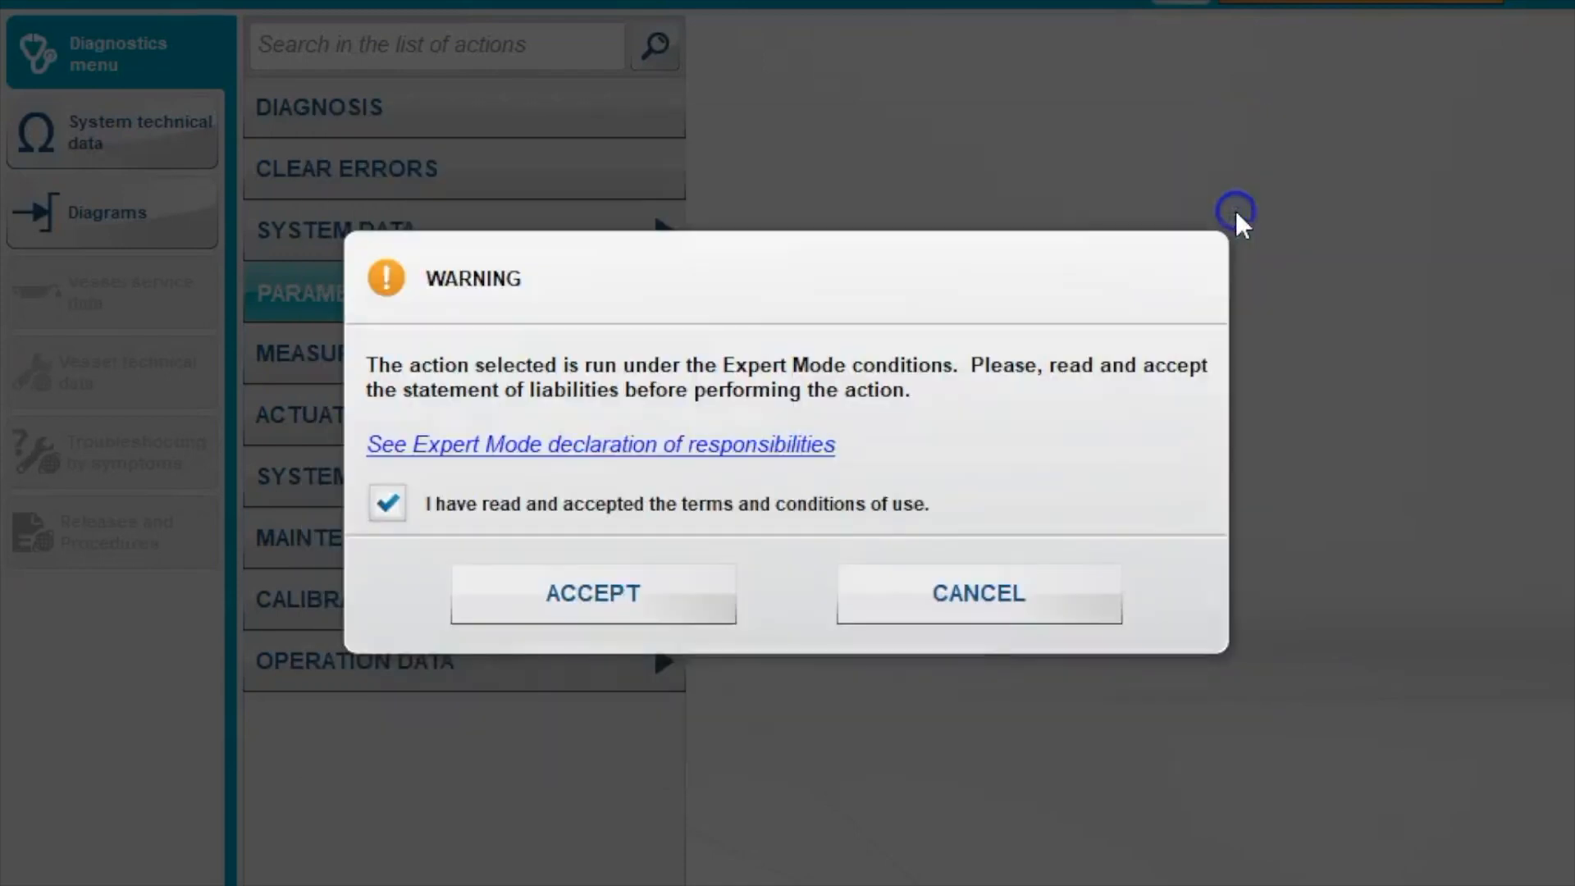
left_click(592, 592)
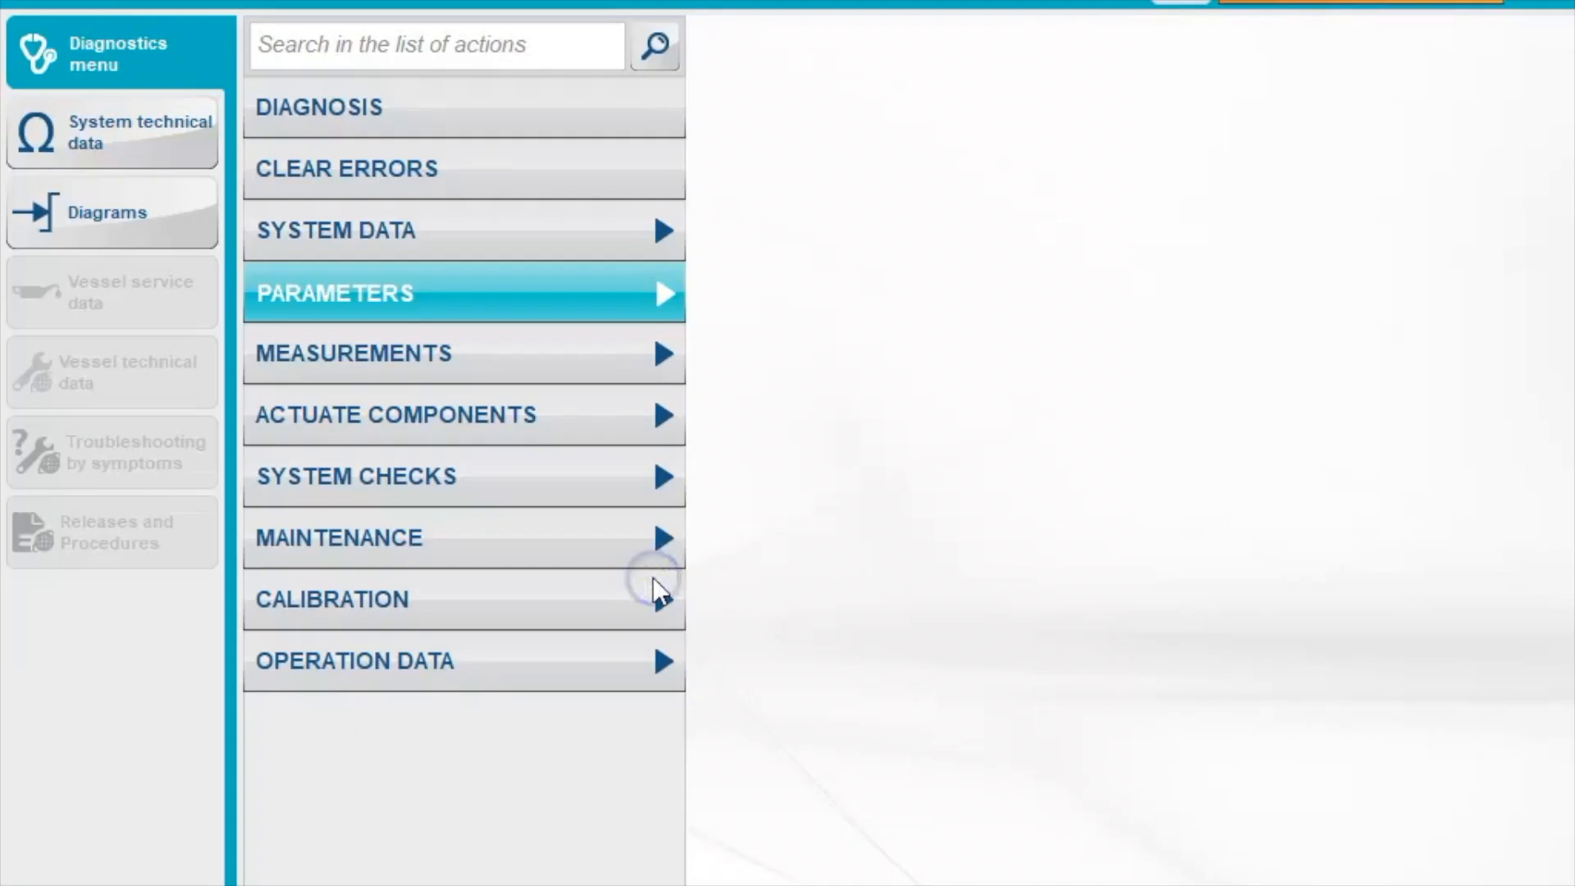
left_click(335, 292)
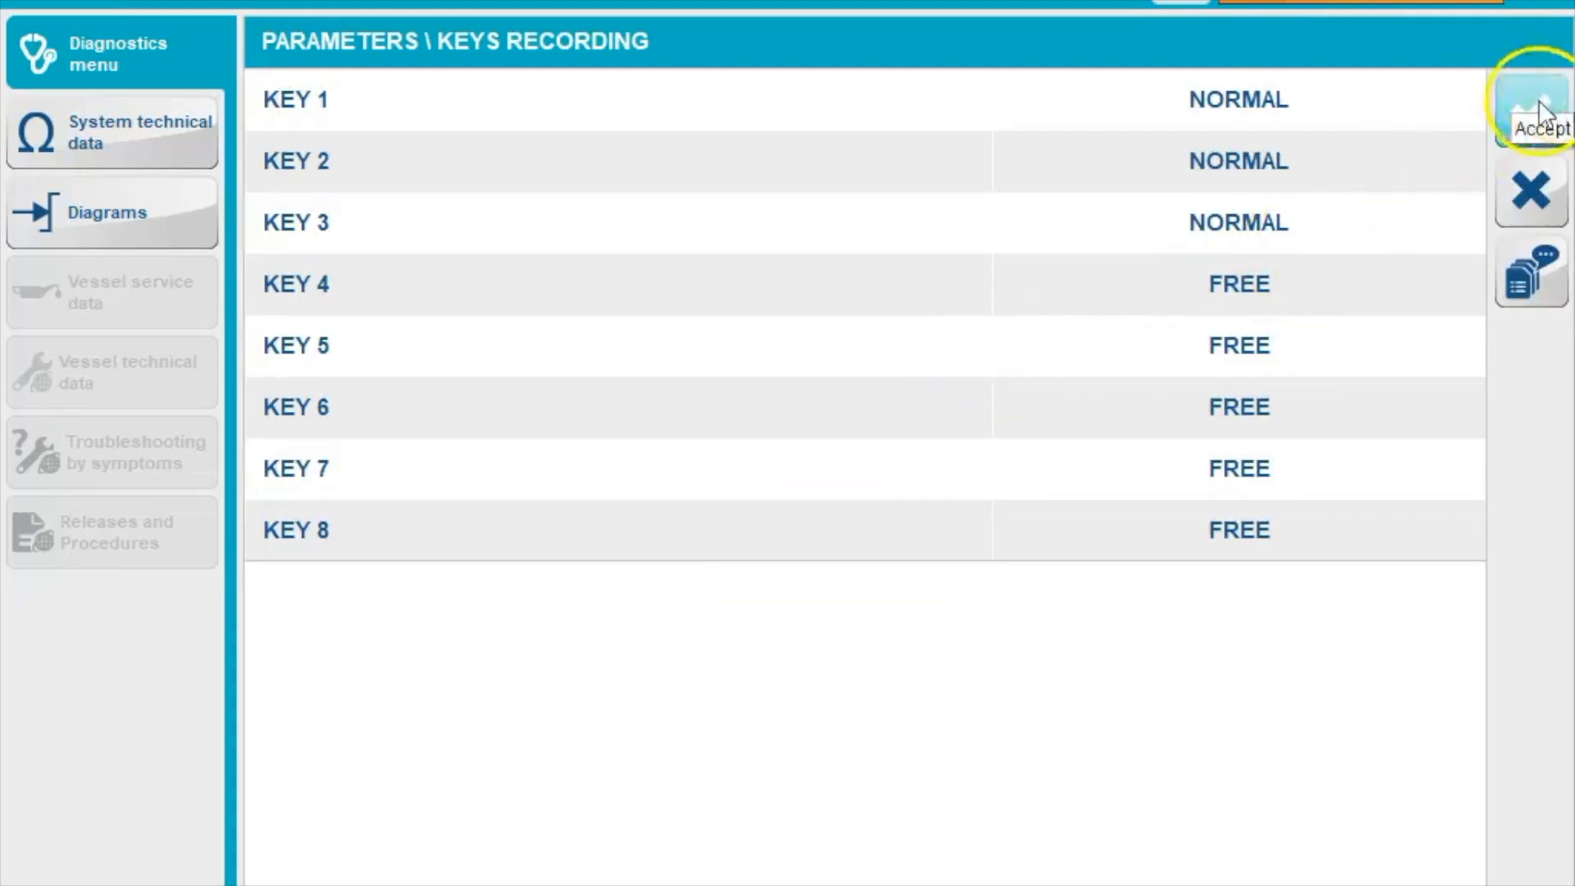
left_click(1531, 99)
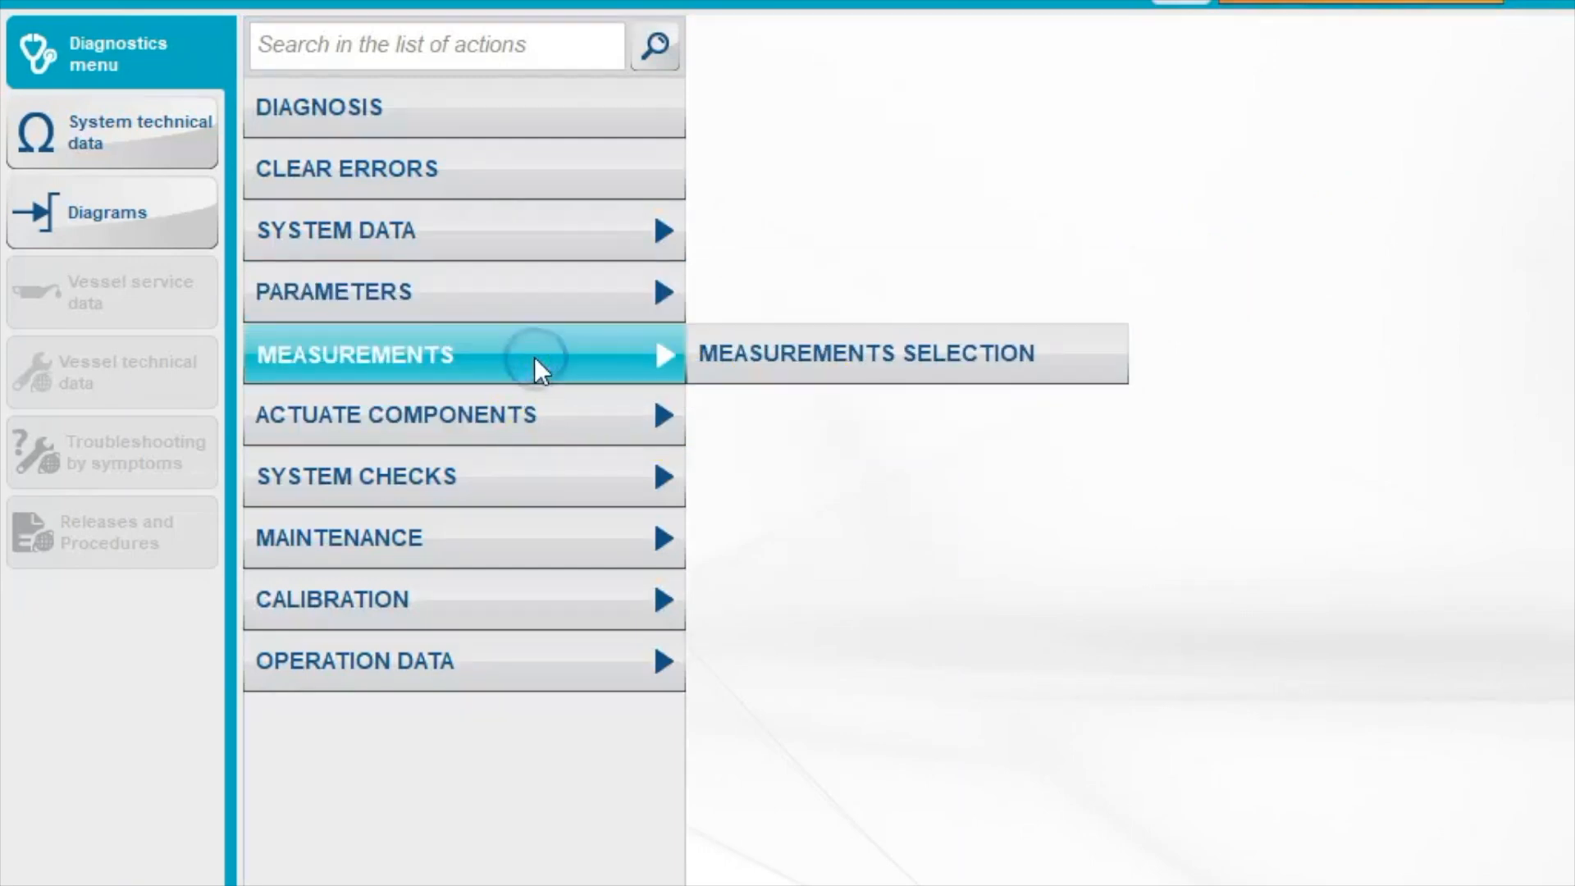
Step: Select all measurements and page through readings like 0 rpm and 11.76 V battery
left_click(866, 353)
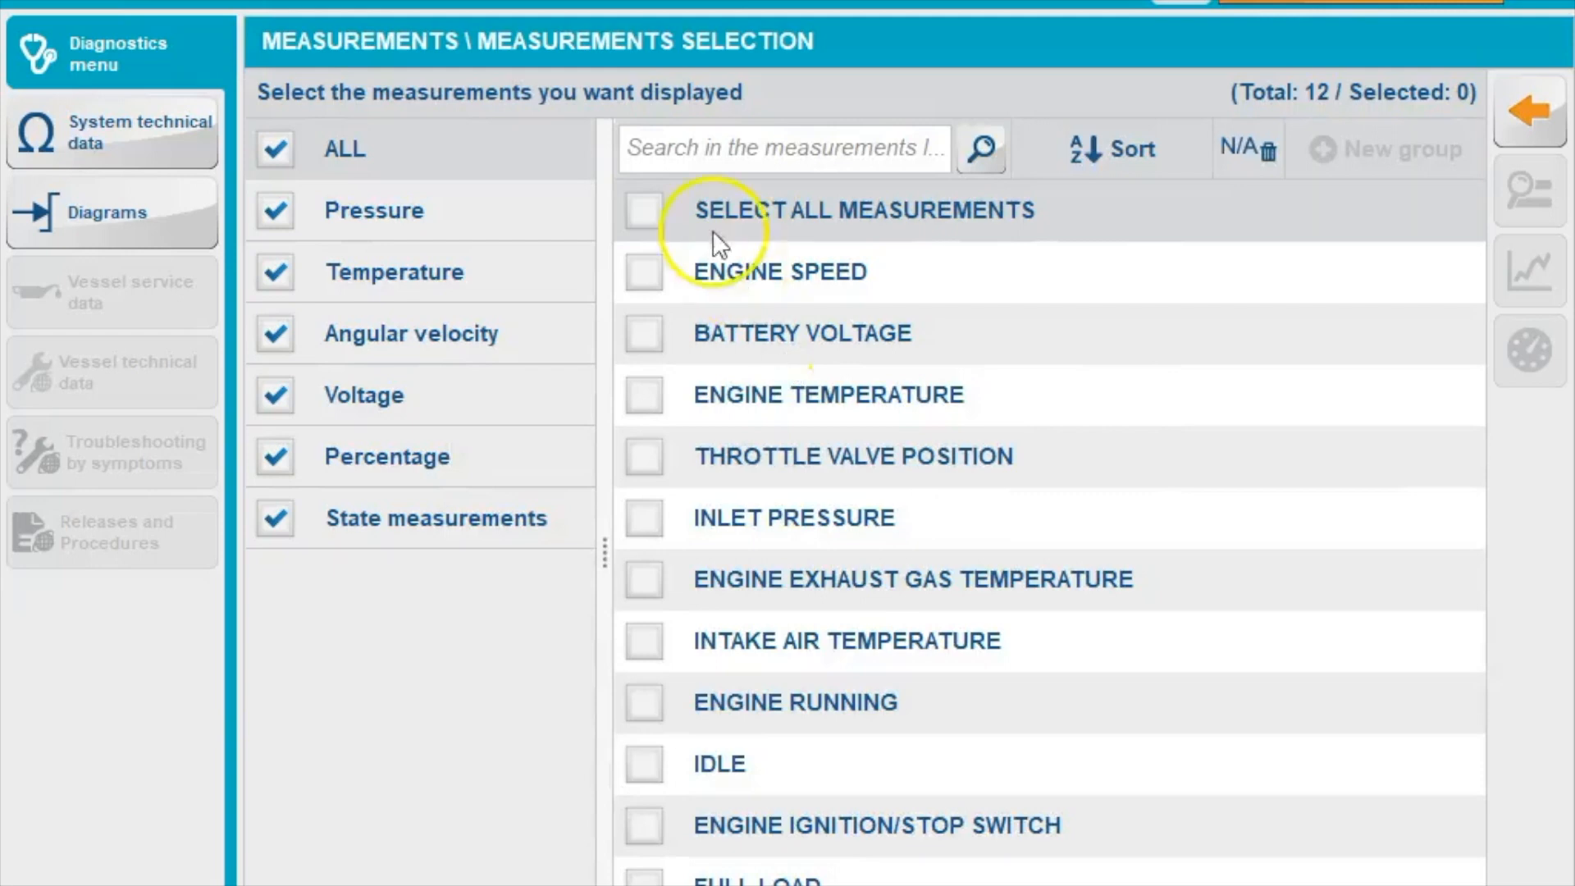
left_click(644, 210)
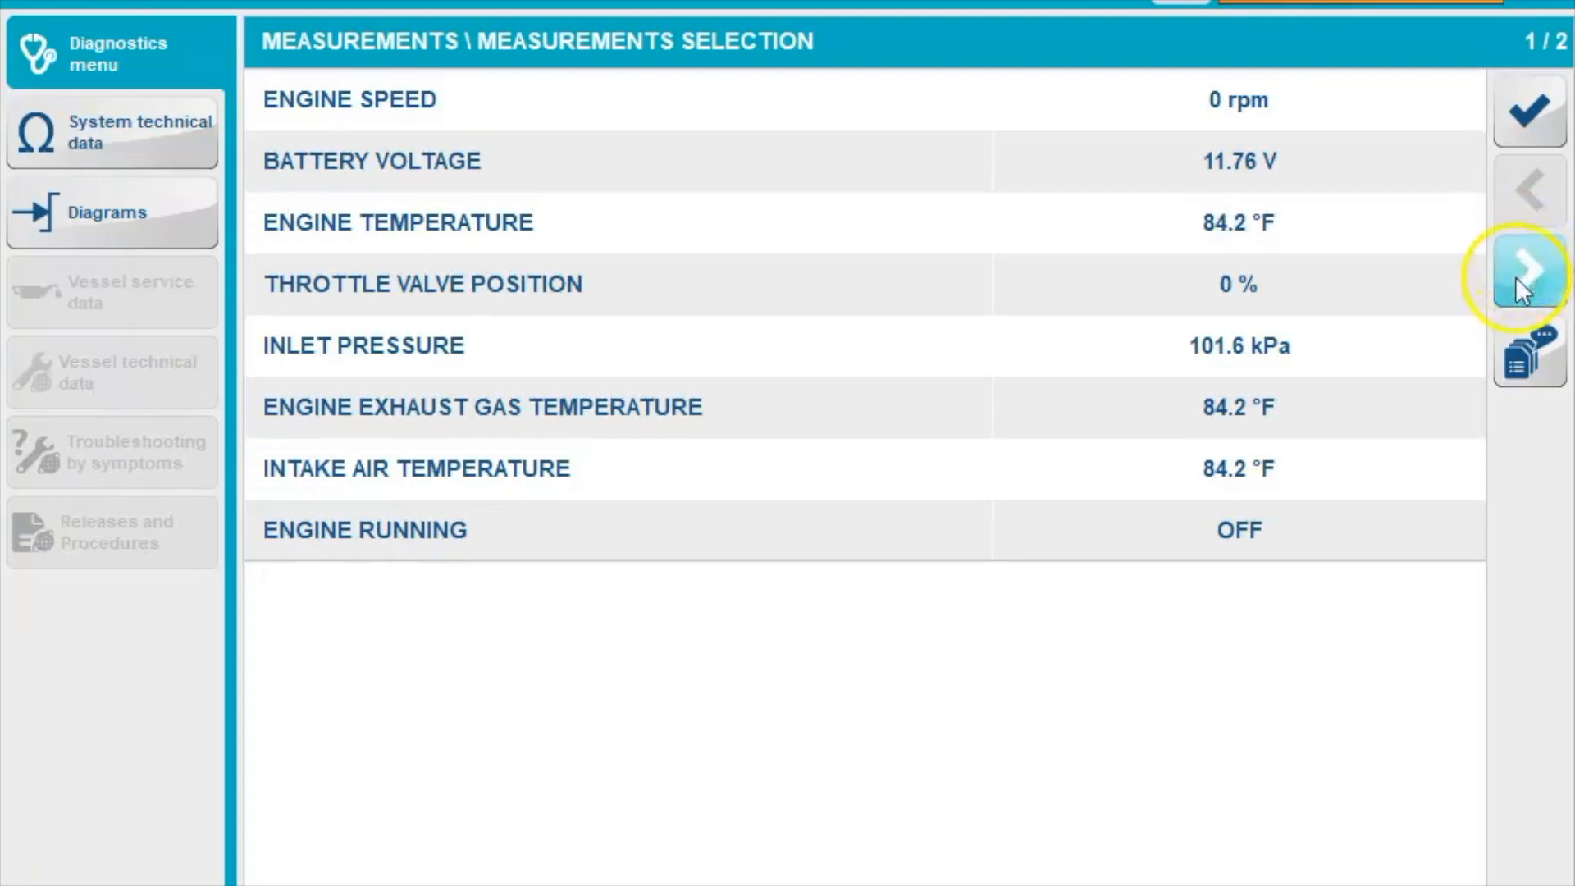
left_click(1527, 284)
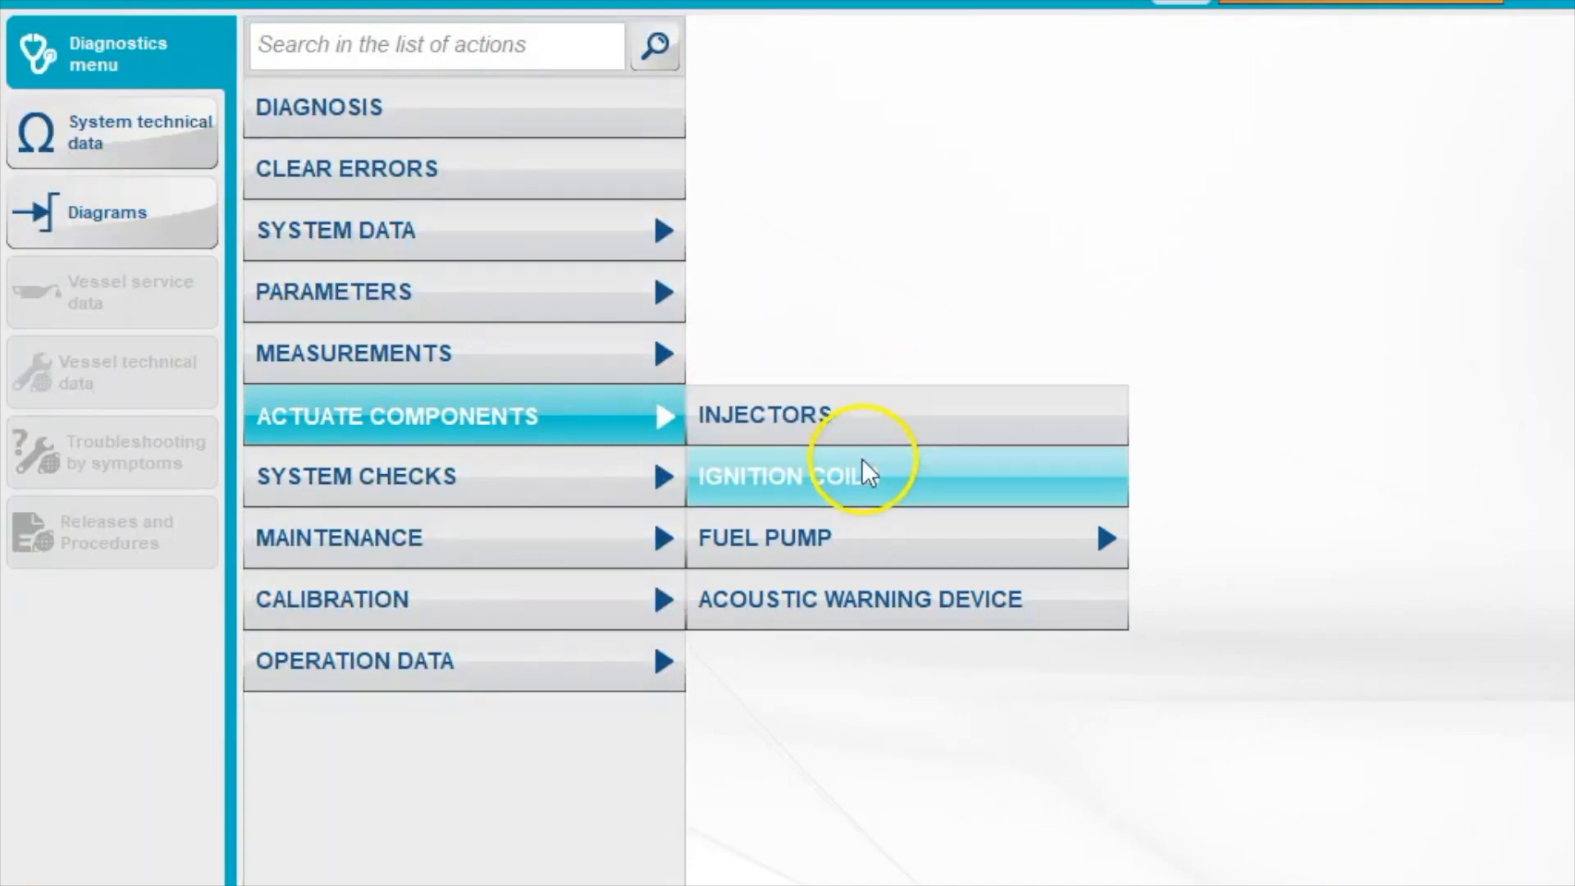
mouse_move(833, 546)
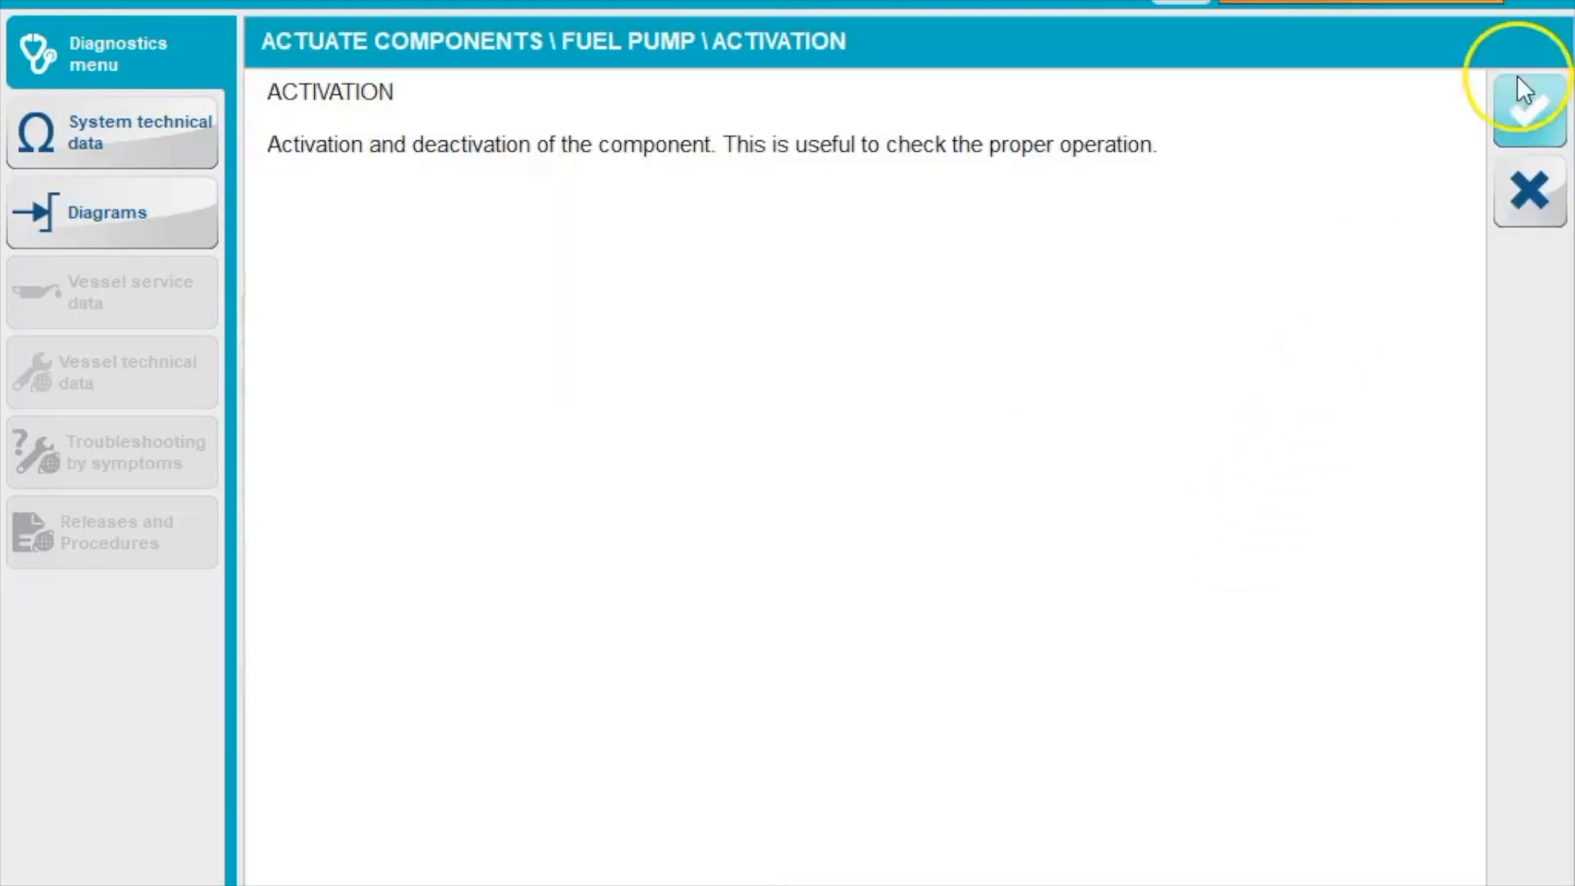
Step: Accept the Fuel Pump Activation description and engine-stopped initial conditions to run the test
left_click(1529, 111)
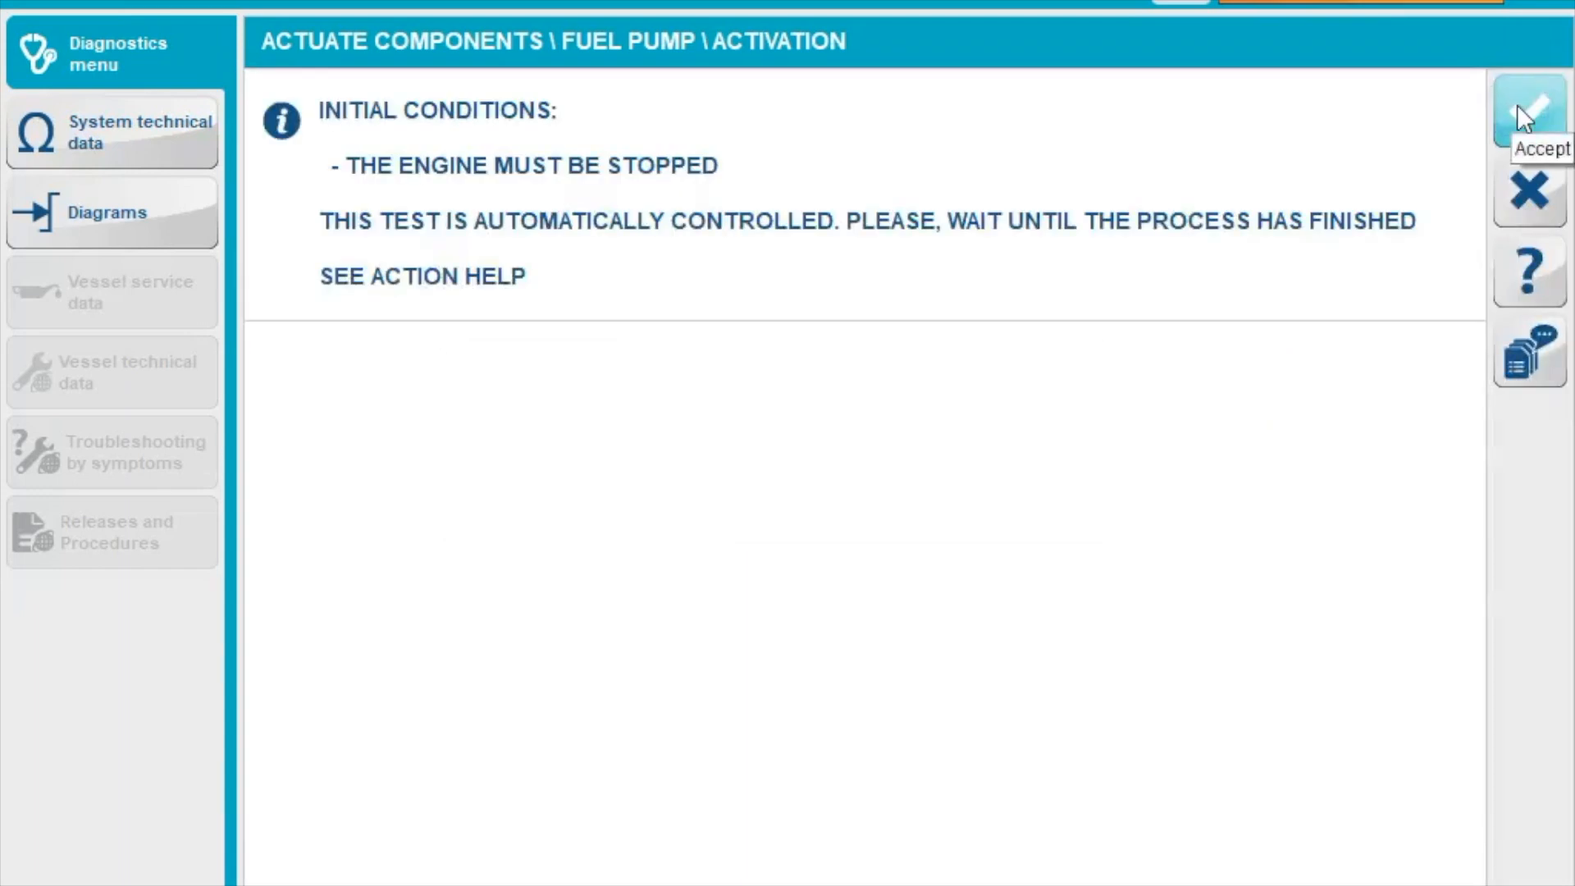
left_click(1529, 110)
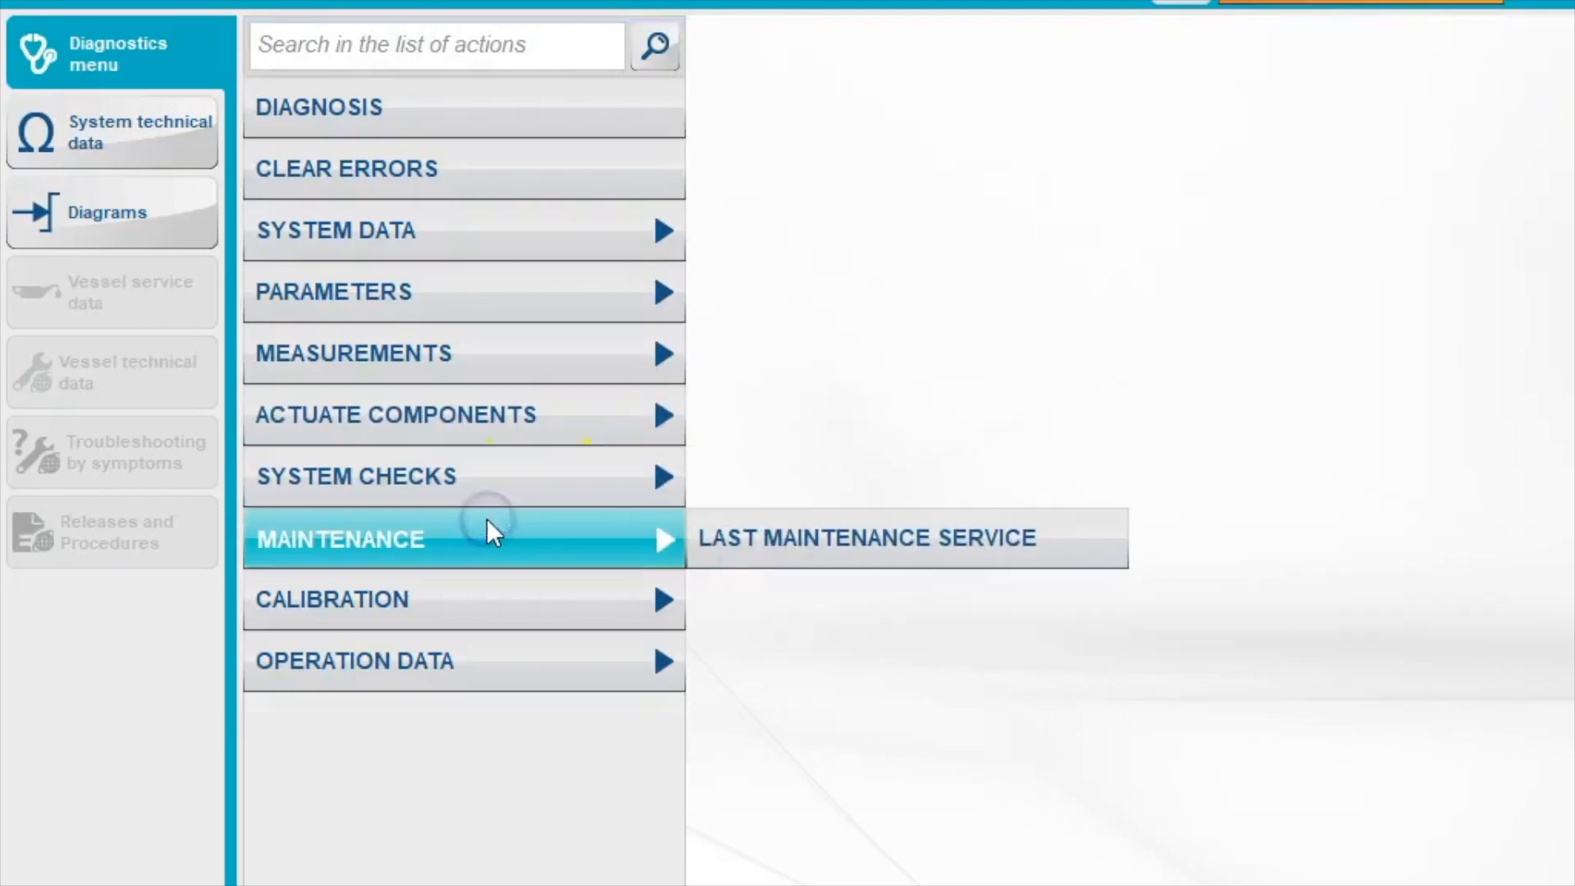
Step: Accept expert mode and view the last service: device 06250, 13/07/23, 122 hours
left_click(866, 538)
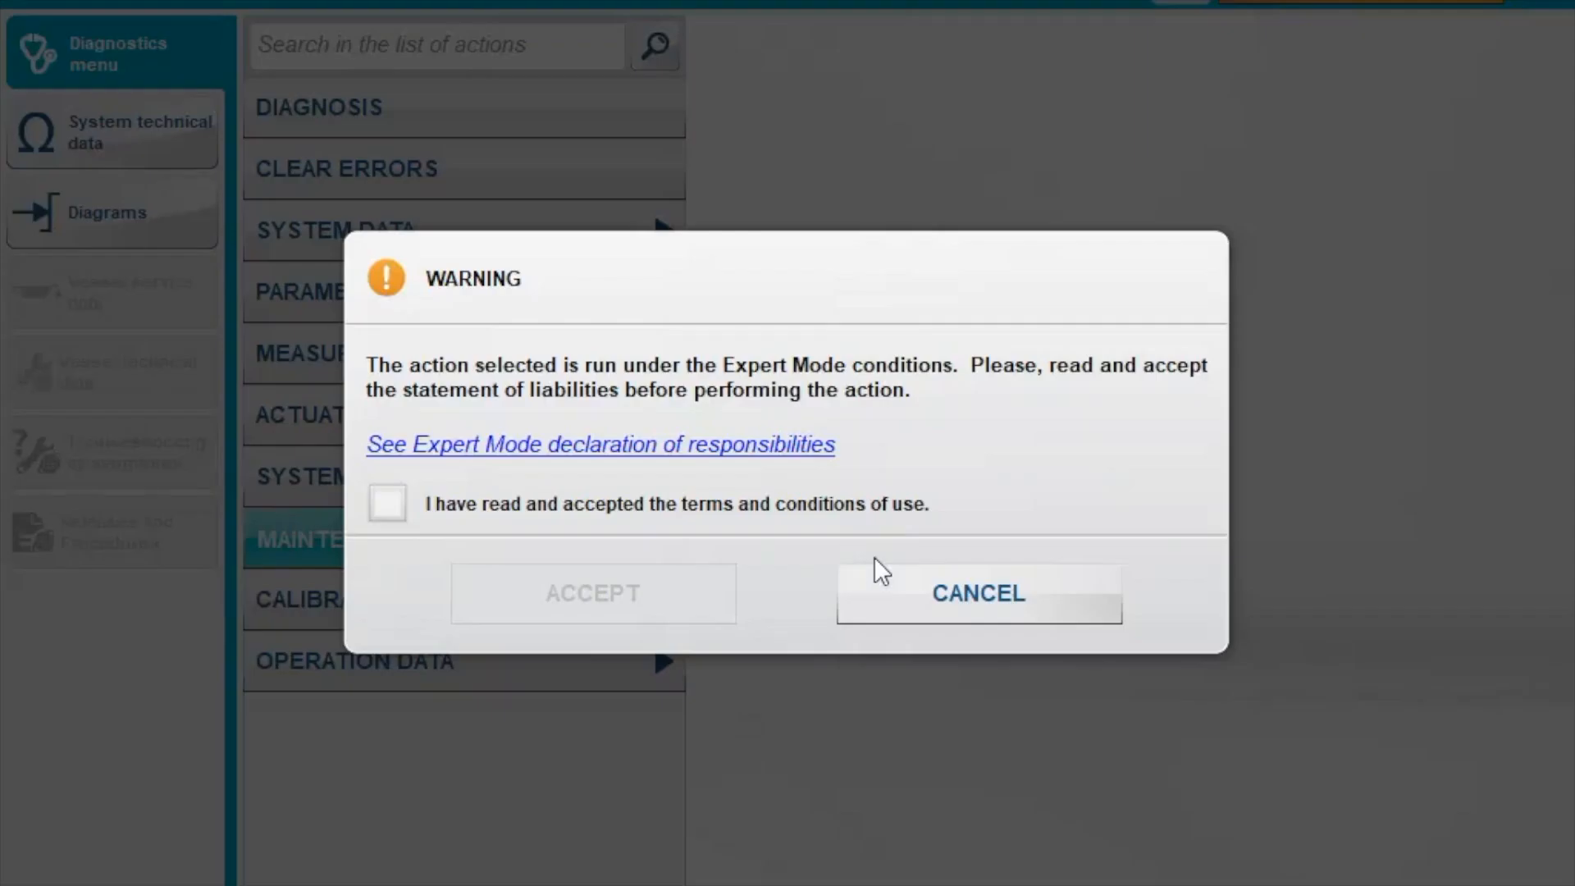
left_click(386, 502)
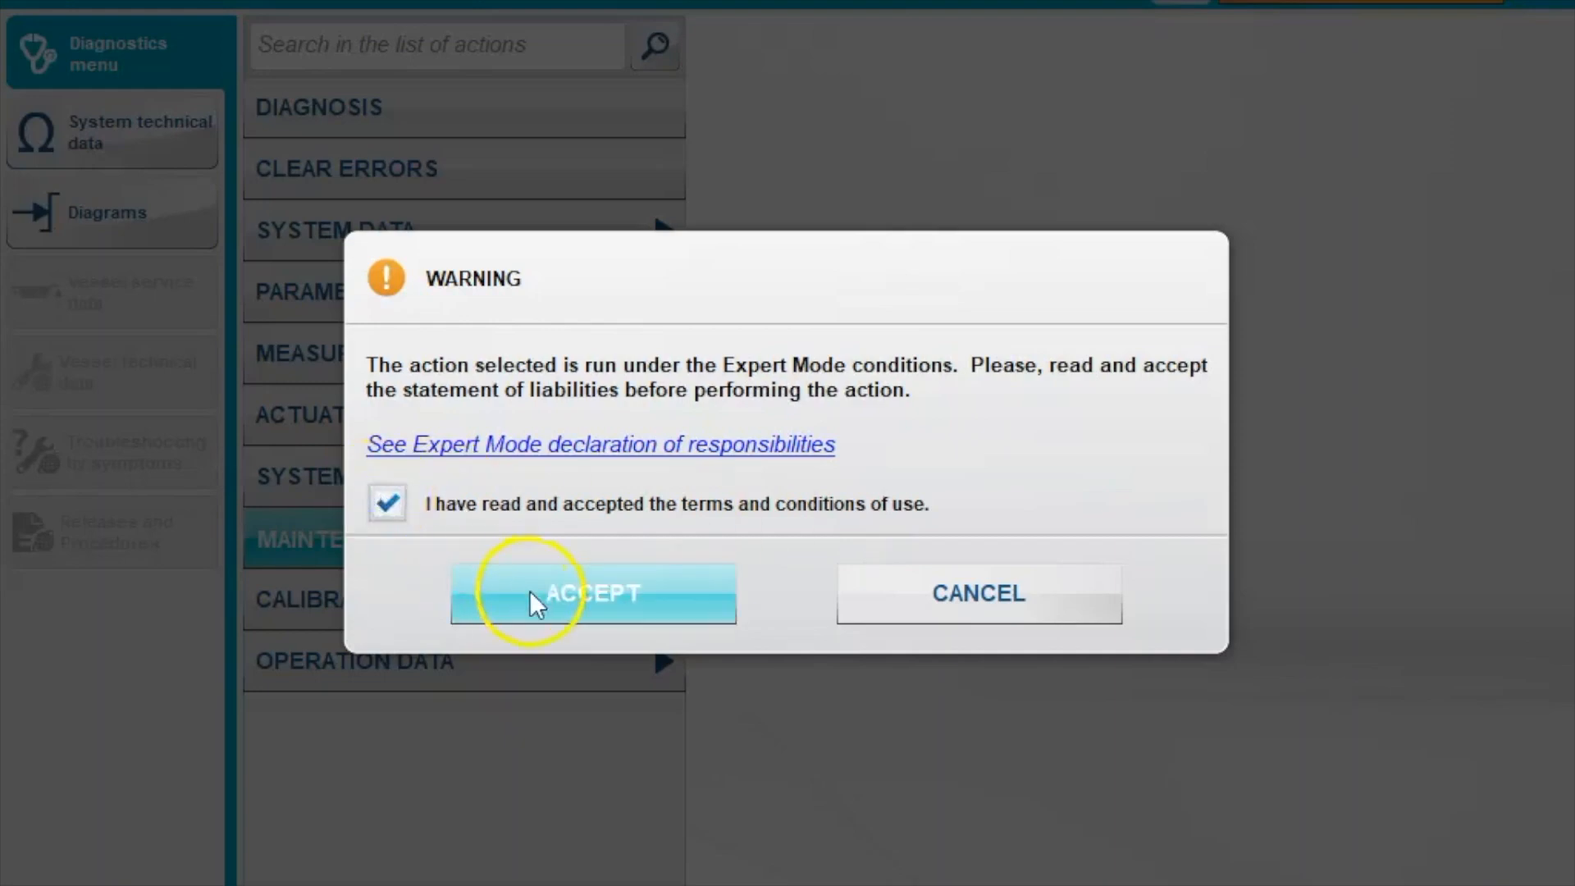
left_click(592, 593)
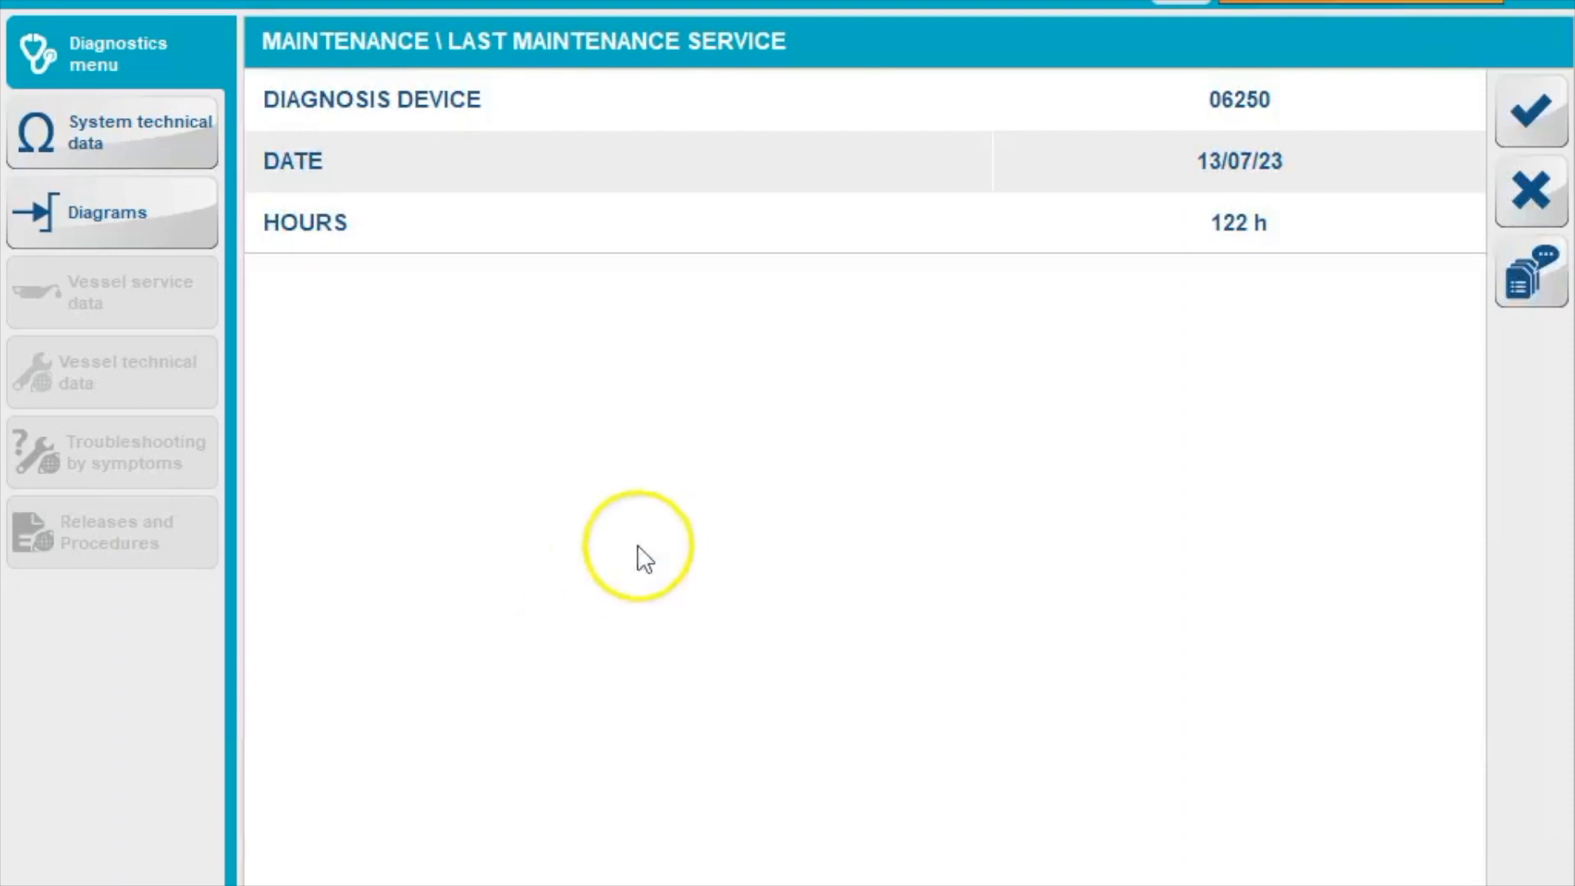
mouse_move(1459, 163)
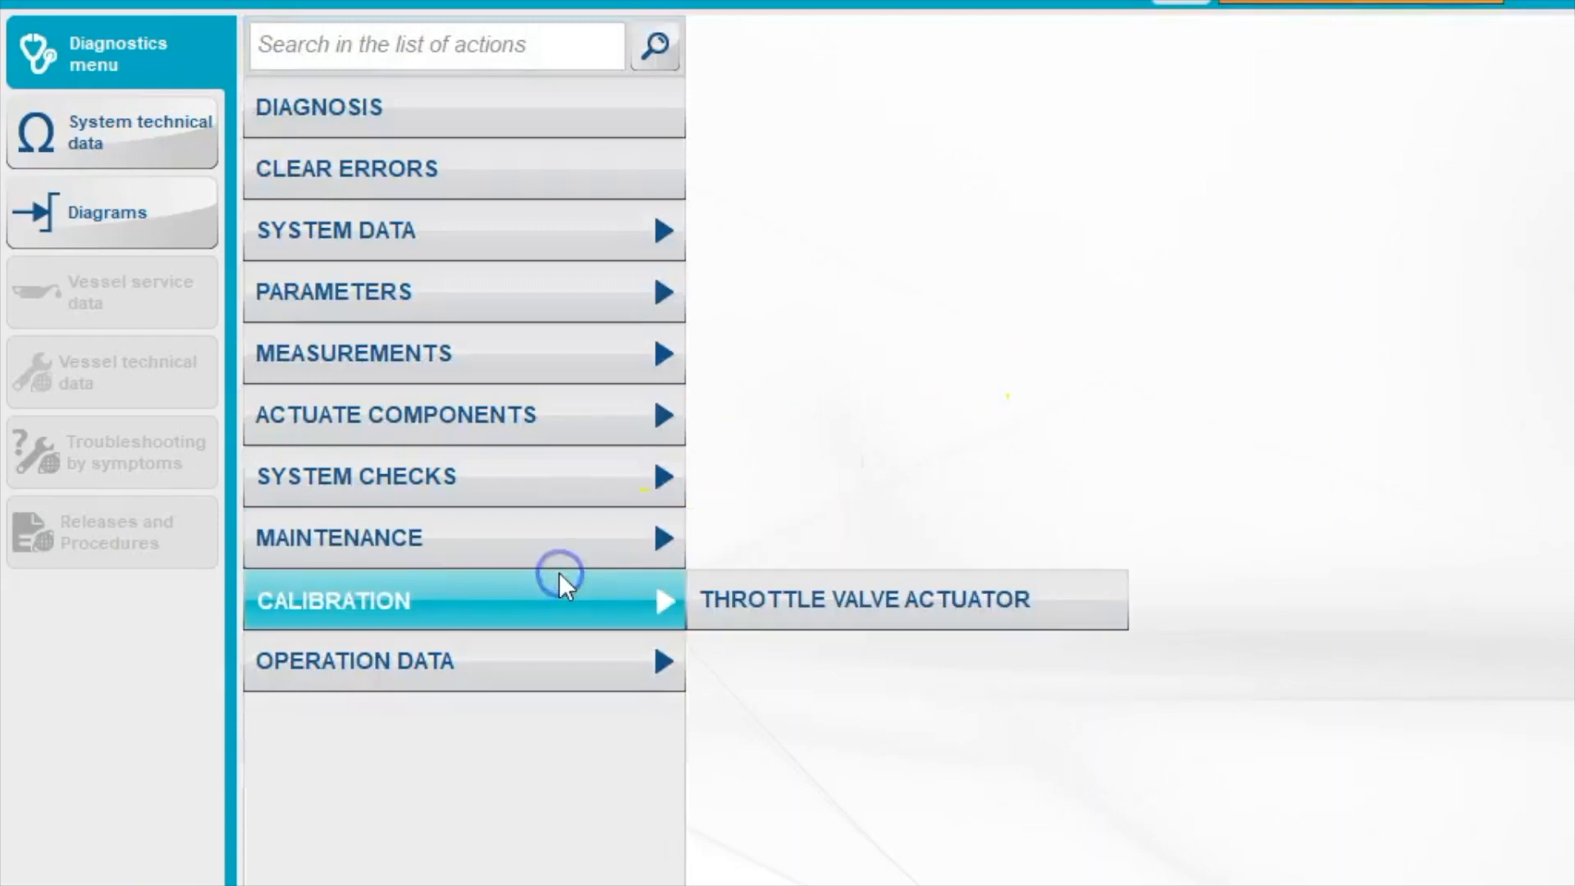
Step: Show Operation Data > Data Record maximum/minimum values, e.g. 106 °C, 15.52 V battery
left_click(402, 661)
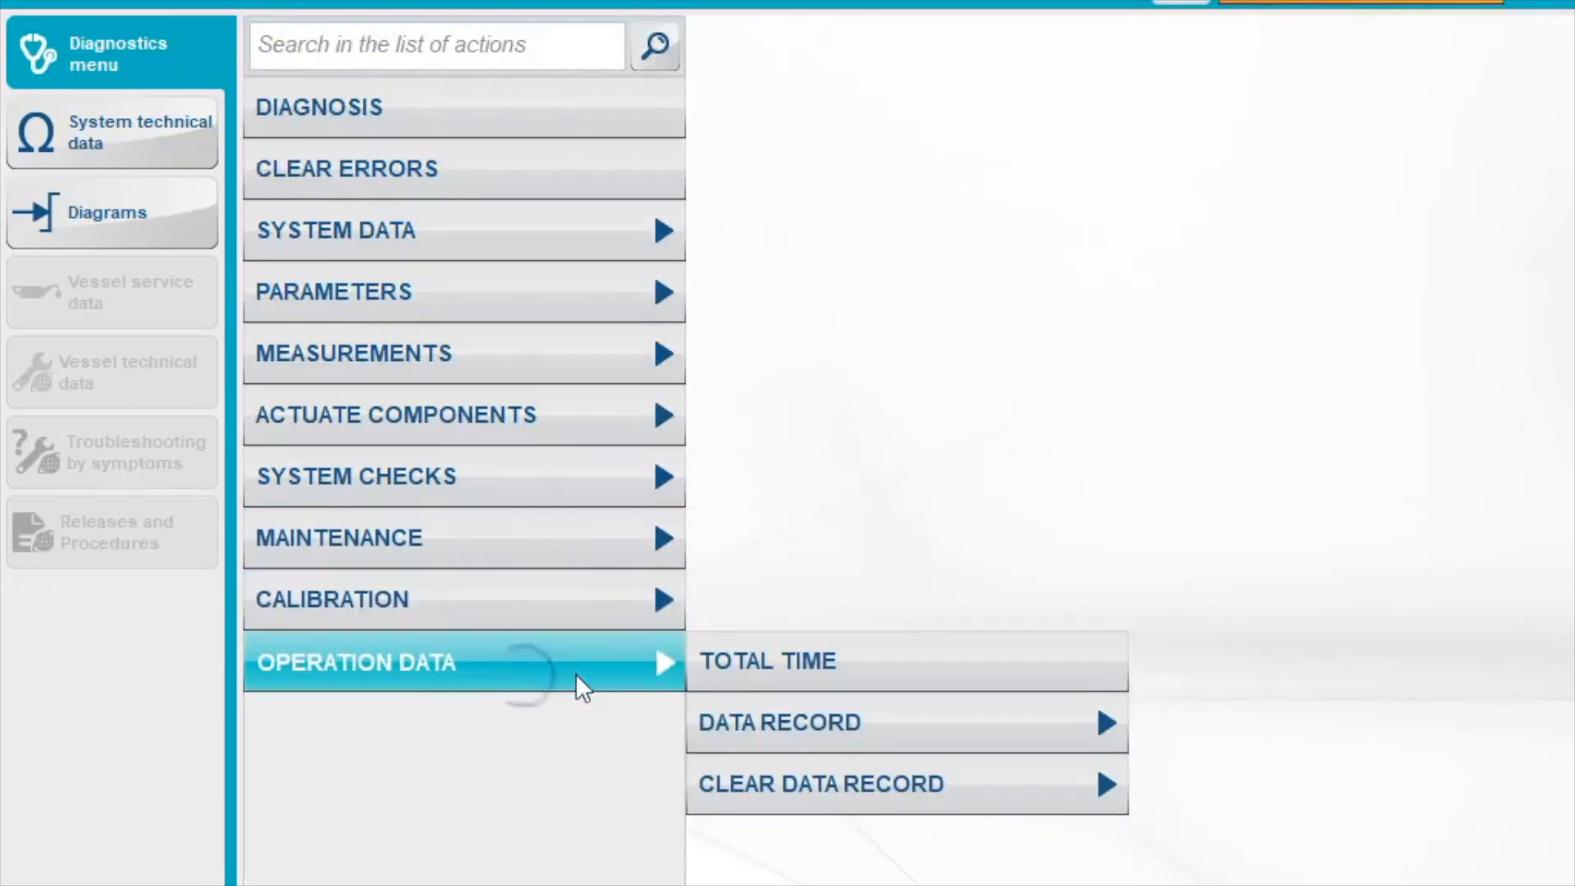
left_click(769, 660)
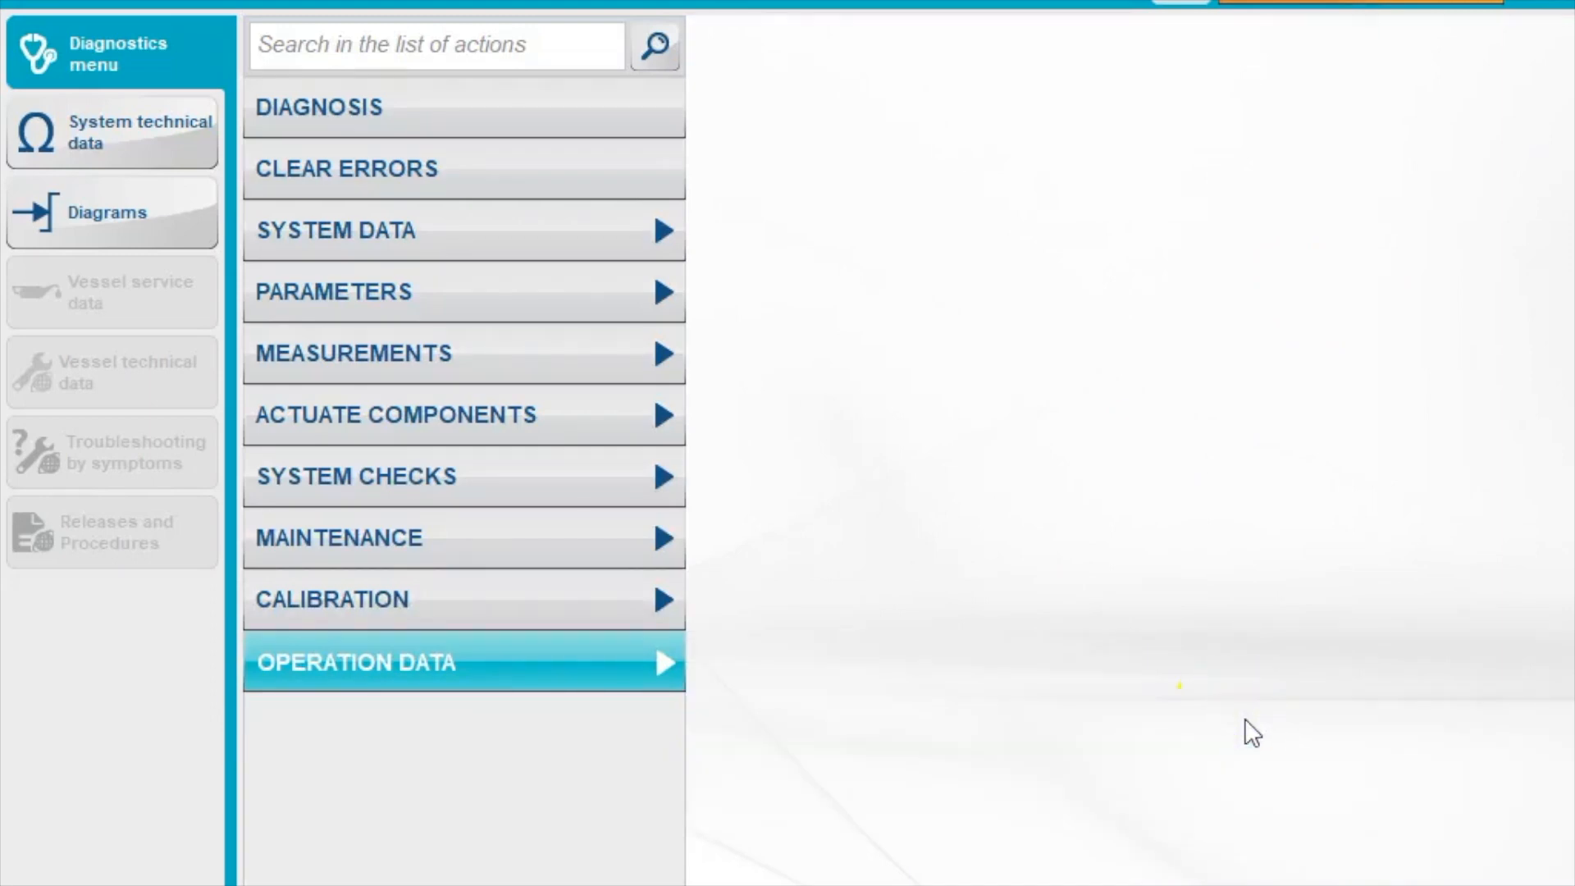
left_click(355, 661)
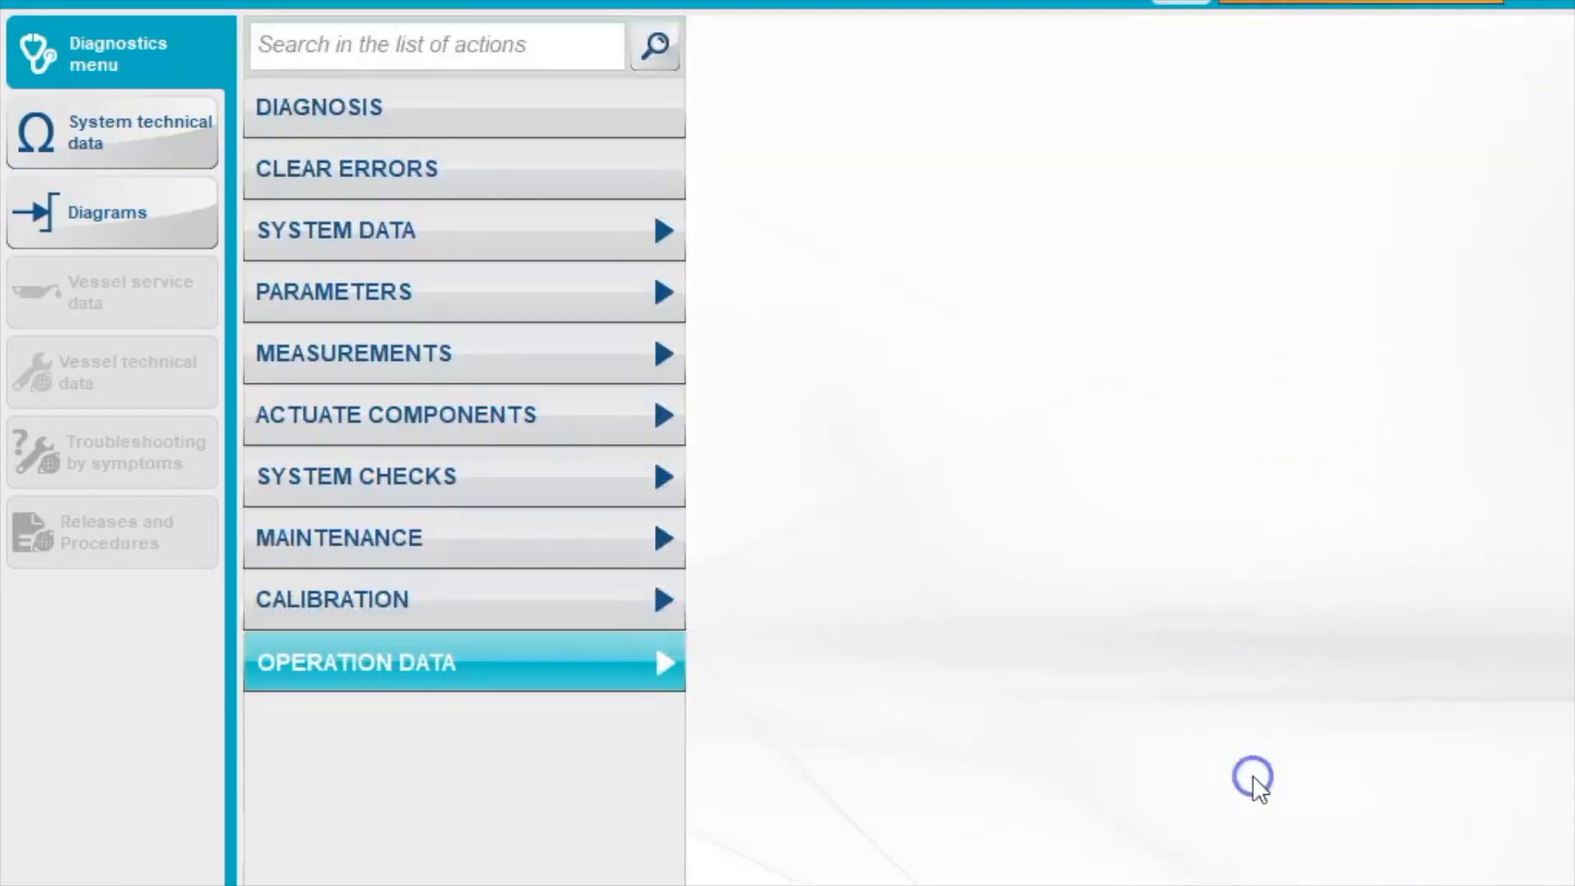
left_click(457, 662)
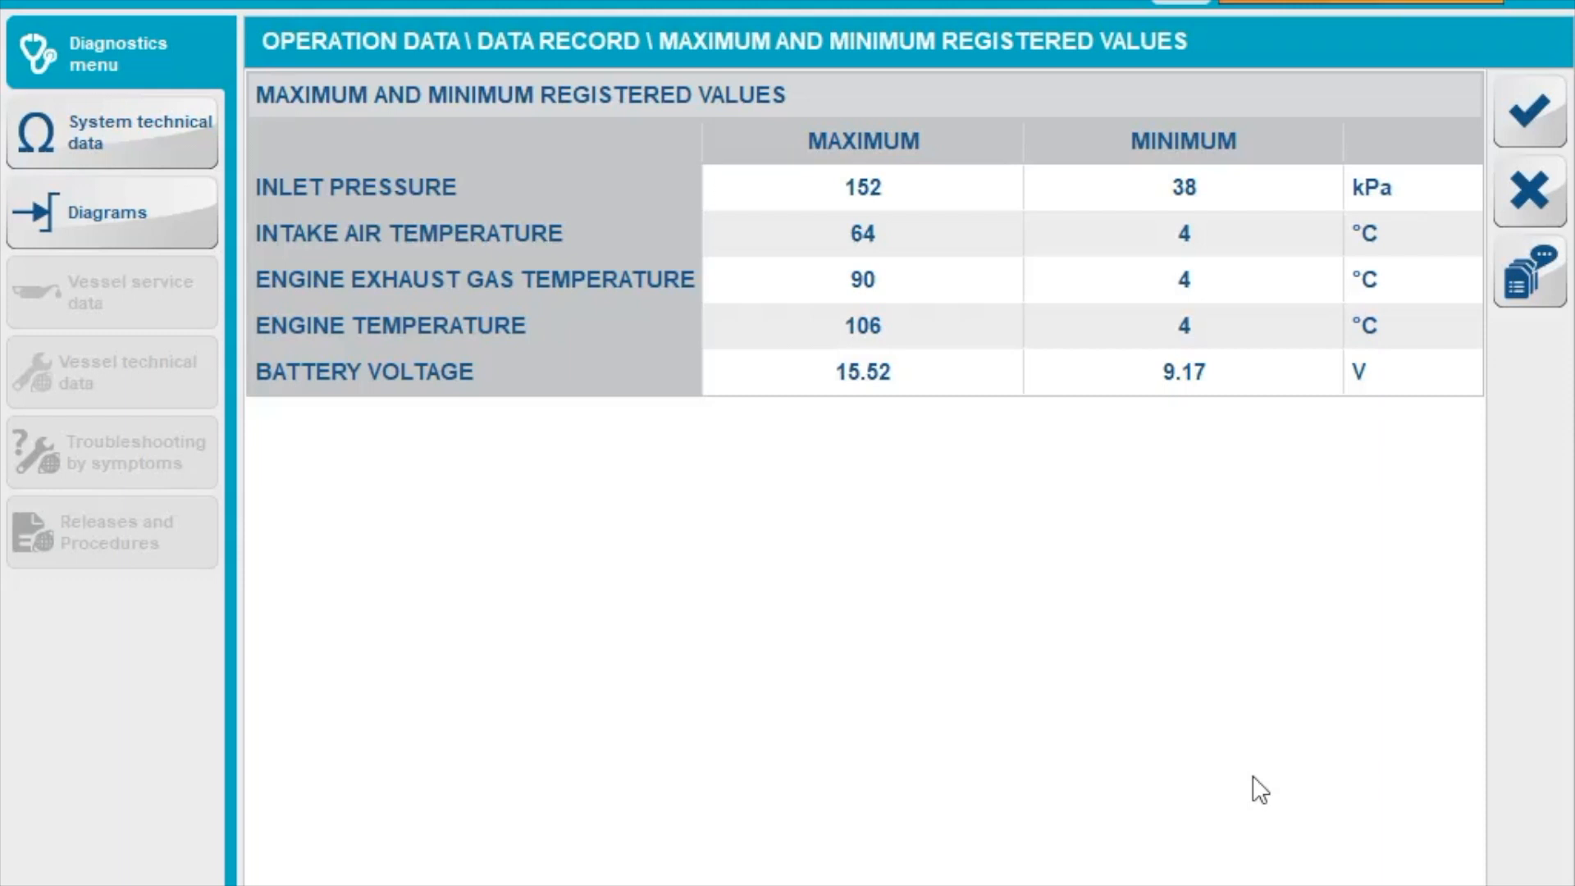
Step: Close the registered values, review the Engine Load Profile by RPM range, then close it
left_click(1352, 650)
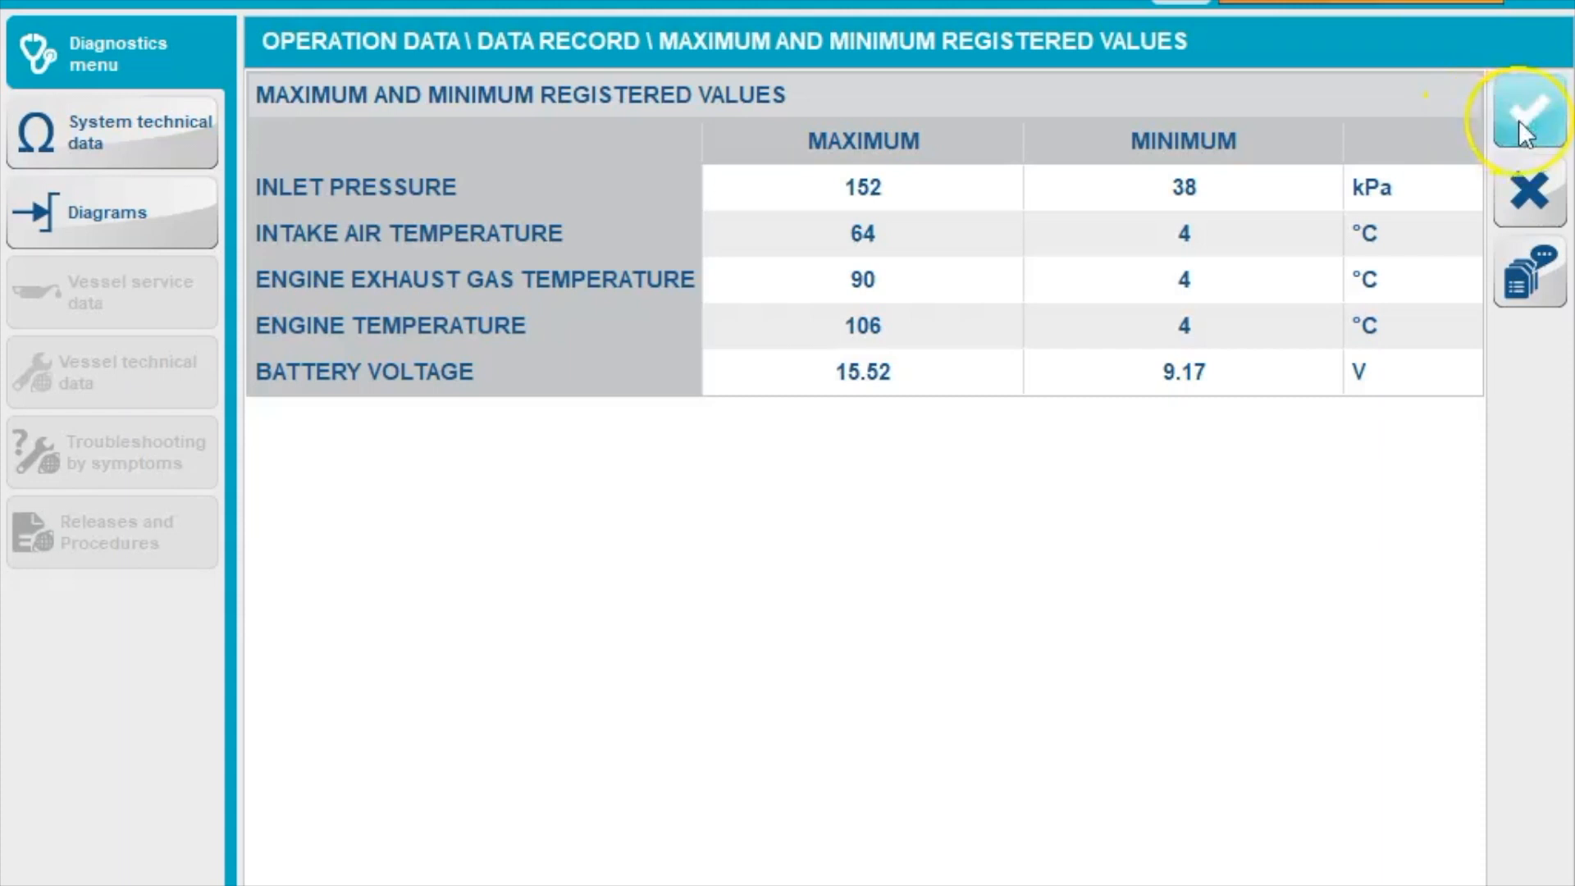
left_click(1527, 111)
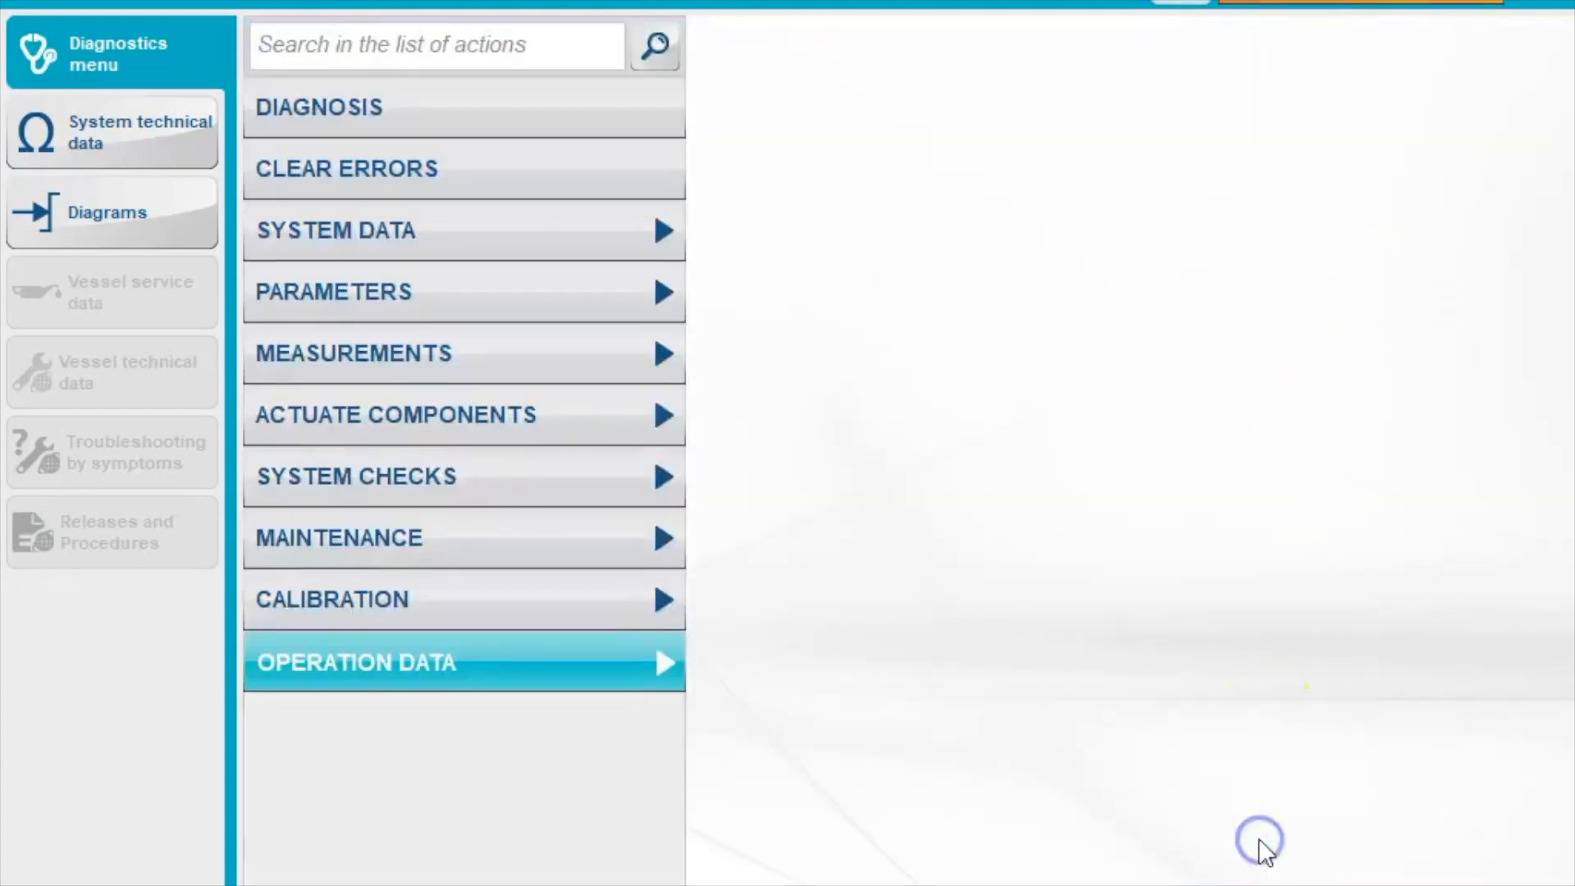
left_click(357, 662)
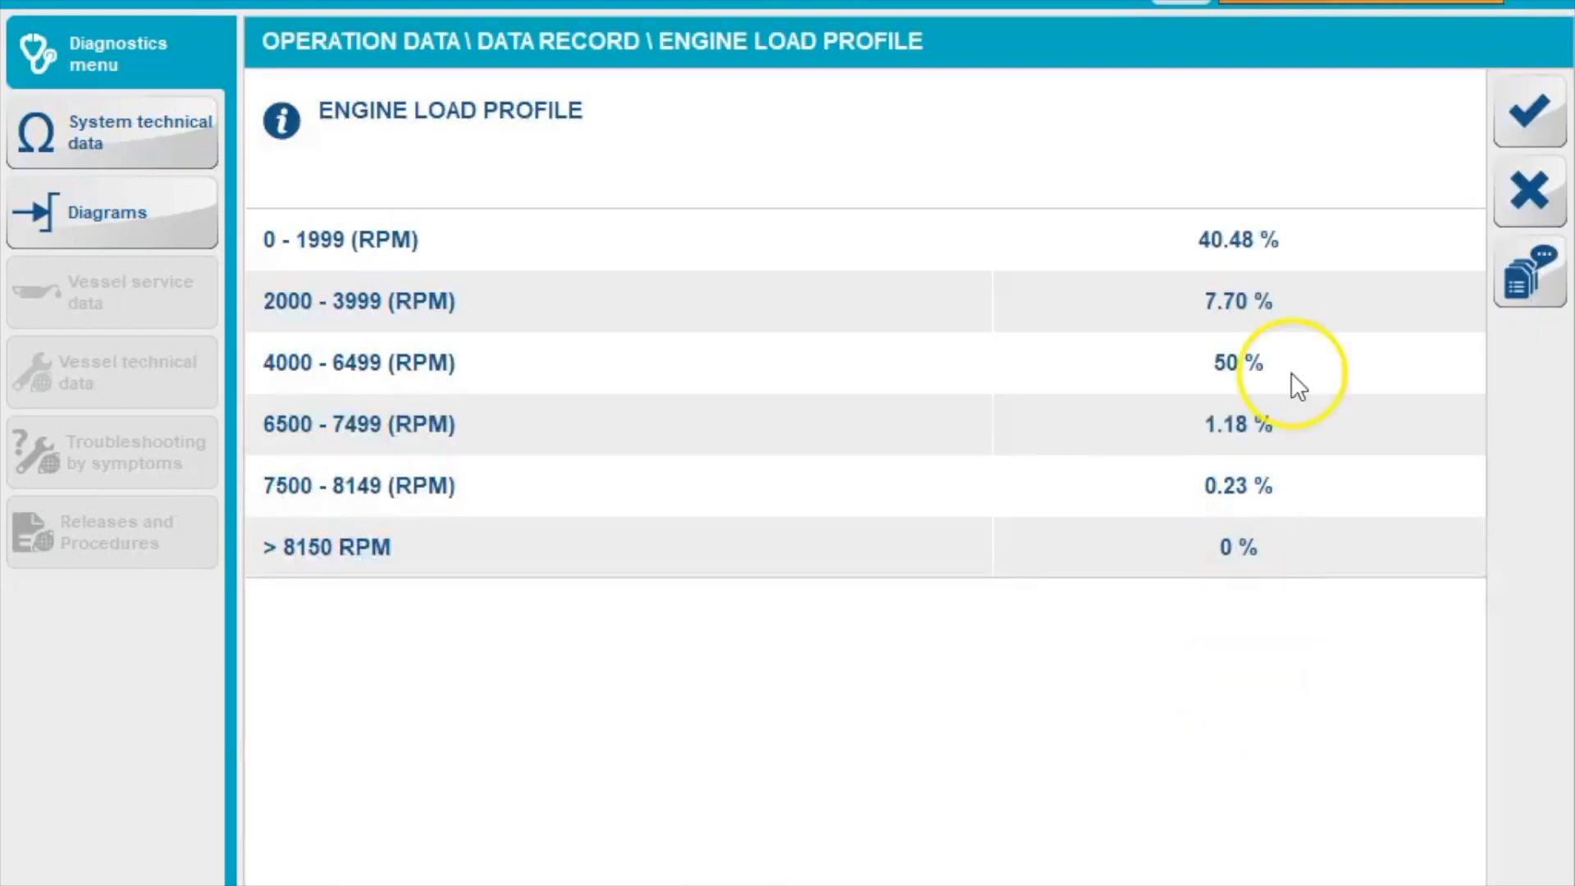
mouse_move(1391, 151)
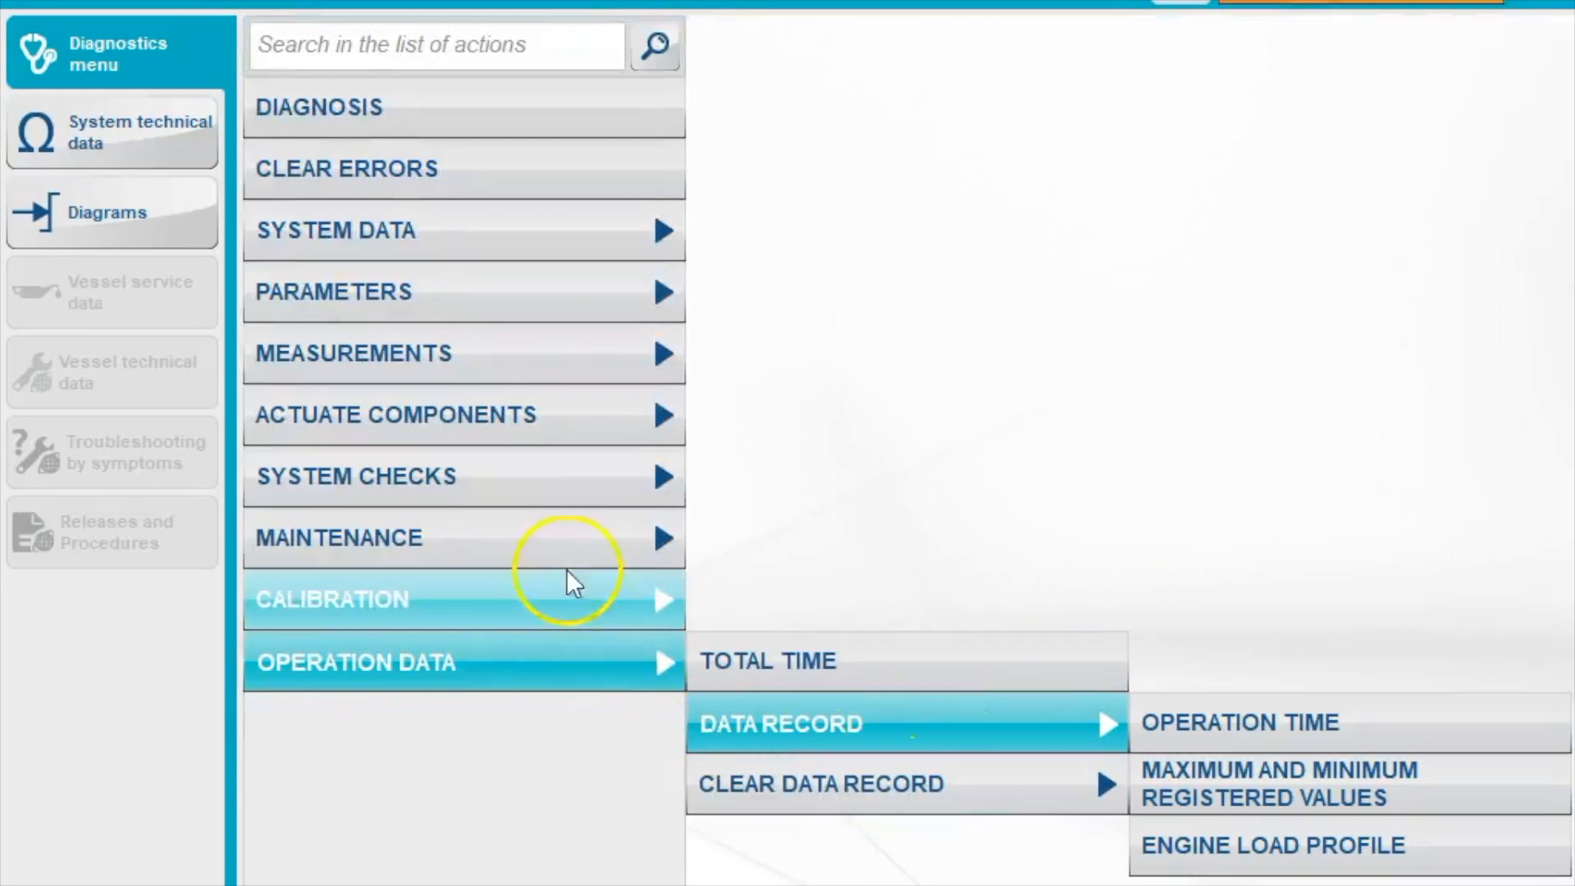
left_click(110, 211)
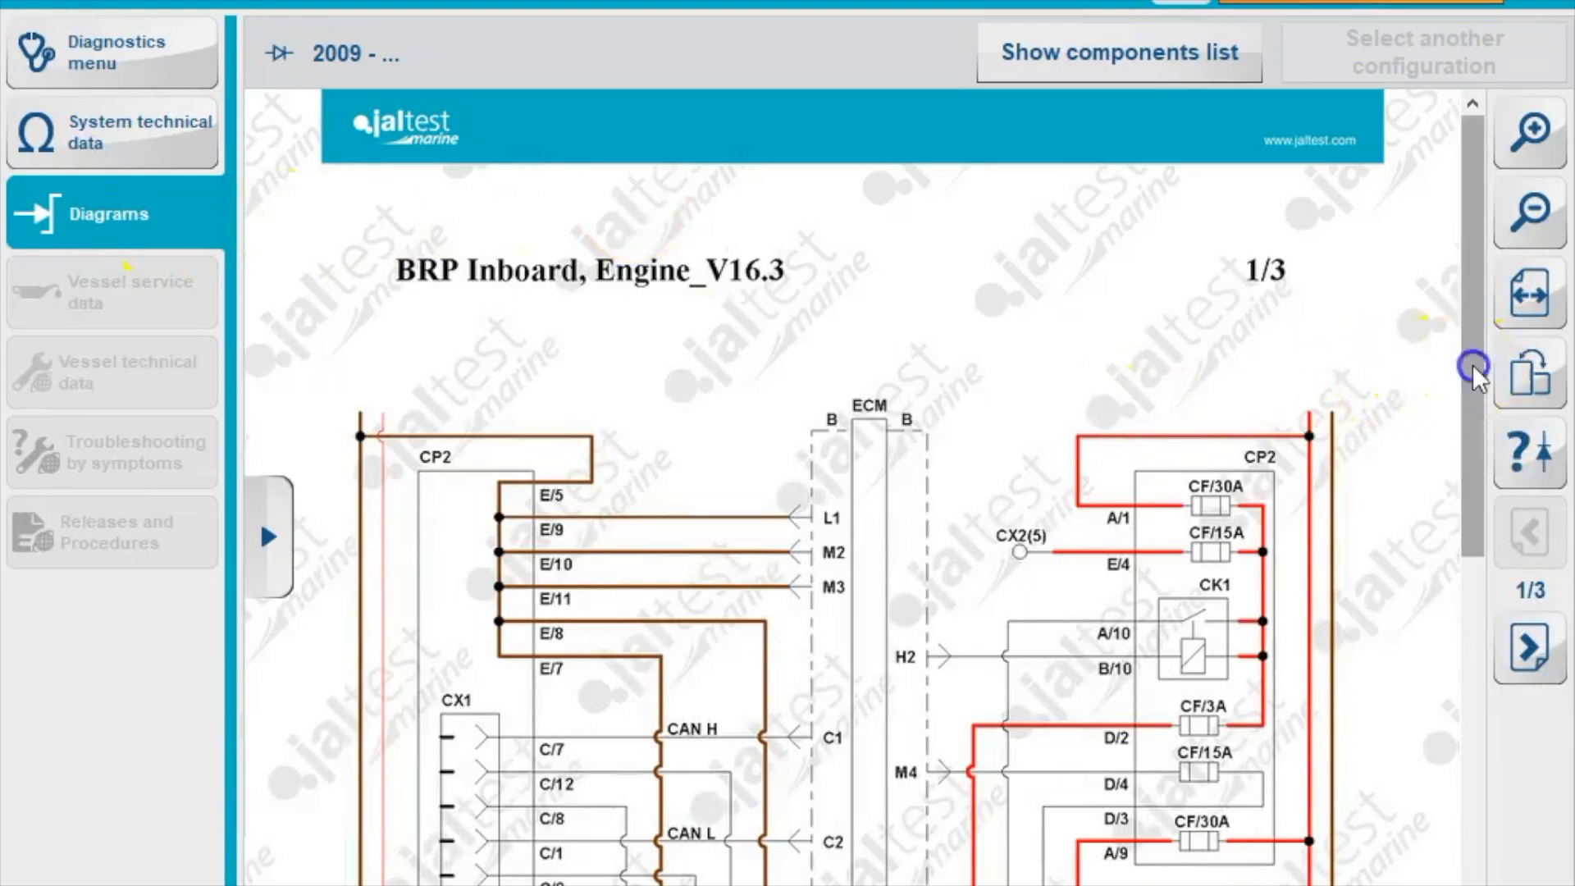
Step: Scroll down the BRP Inboard Engine_V16.3 wiring diagram past its ECM, CAN and sensor connections
scroll("down", 3)
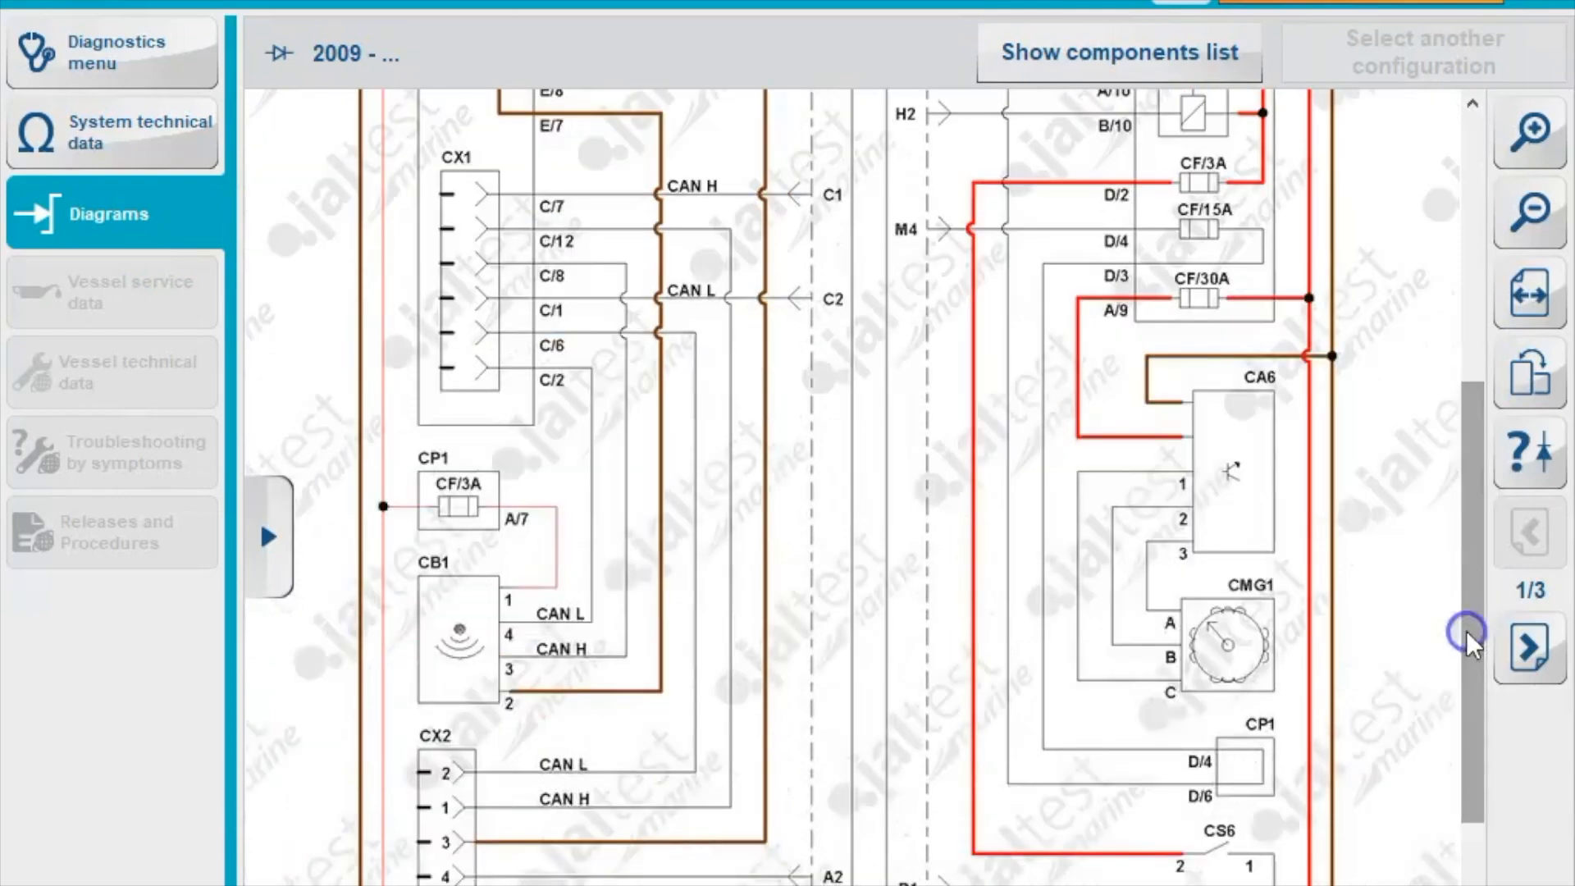
scroll("down", 3)
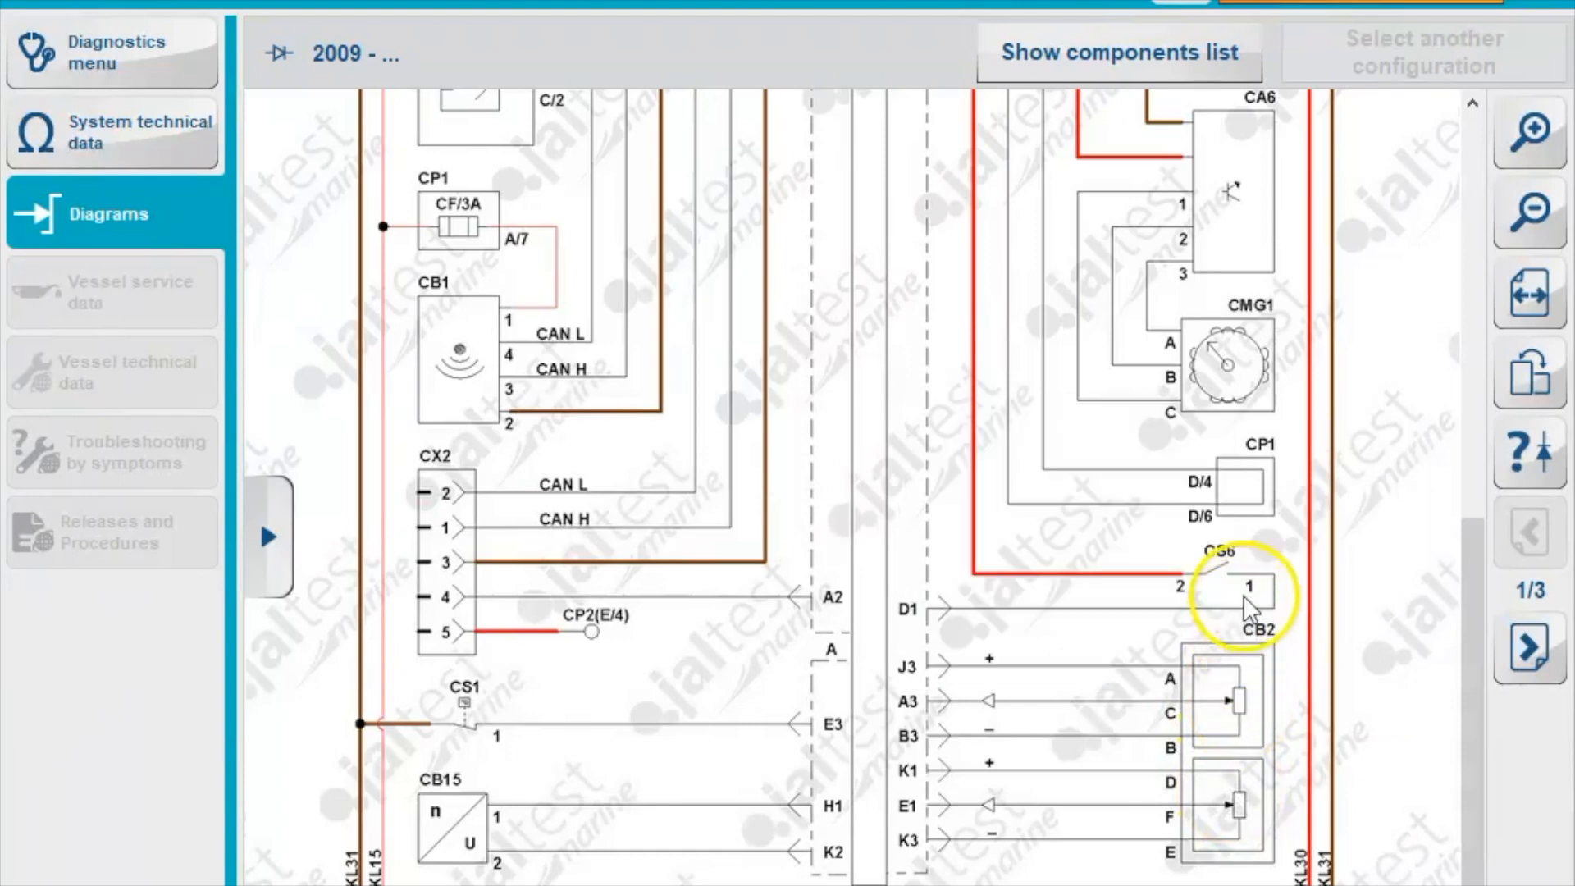
mouse_move(1226, 377)
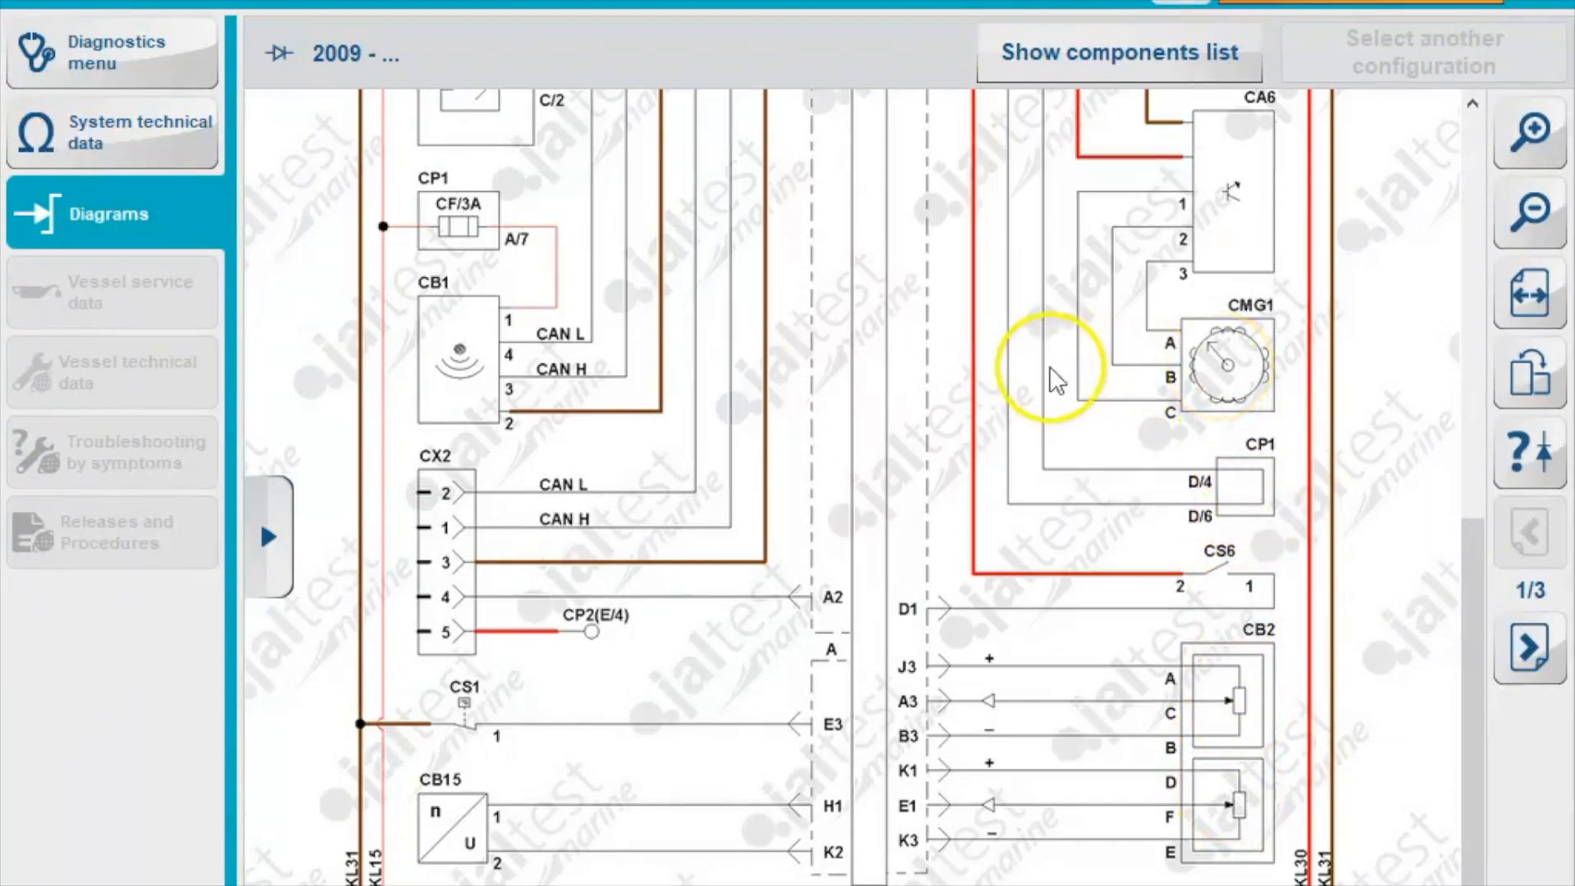
mouse_move(473, 392)
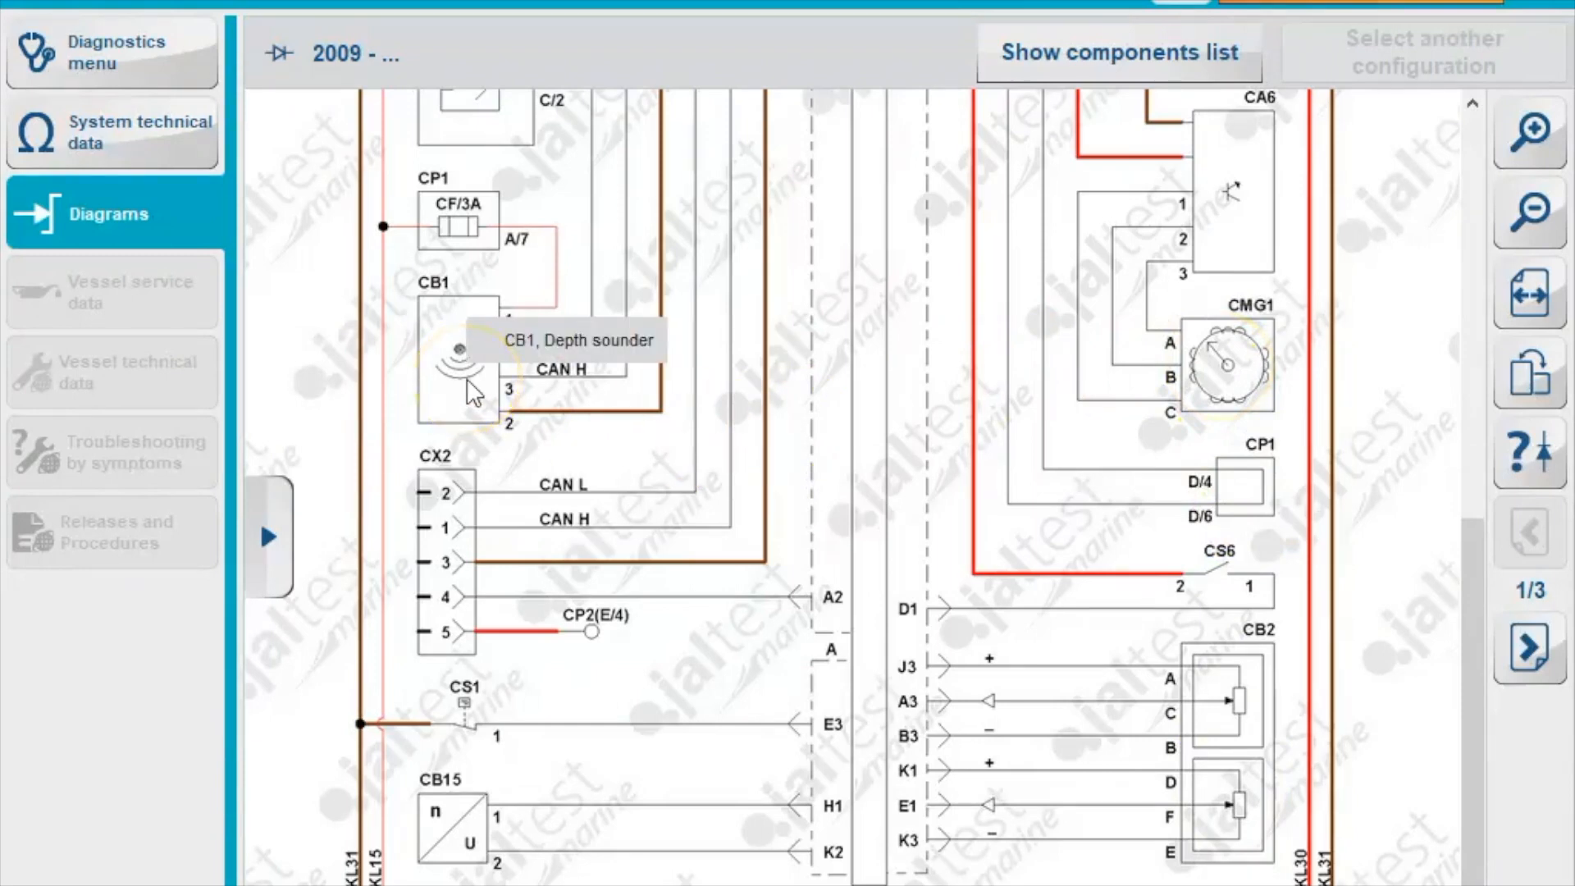
mouse_move(457, 528)
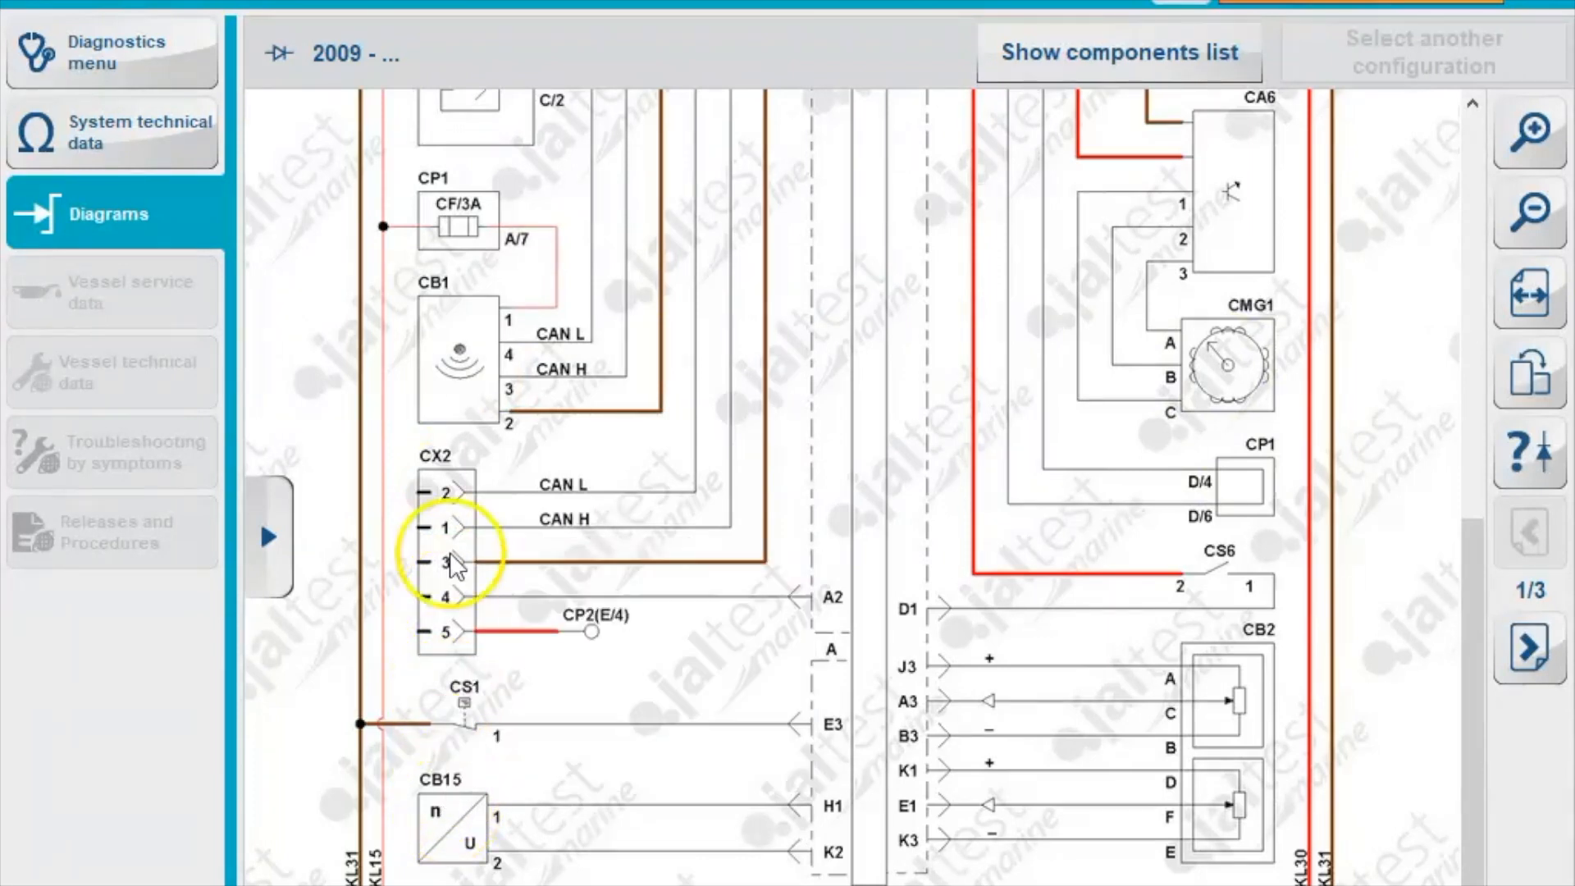
Step: Select CAN H Diag Line in technical data, highlight it on the diagram, then return to Diagnostics
left_click(113, 131)
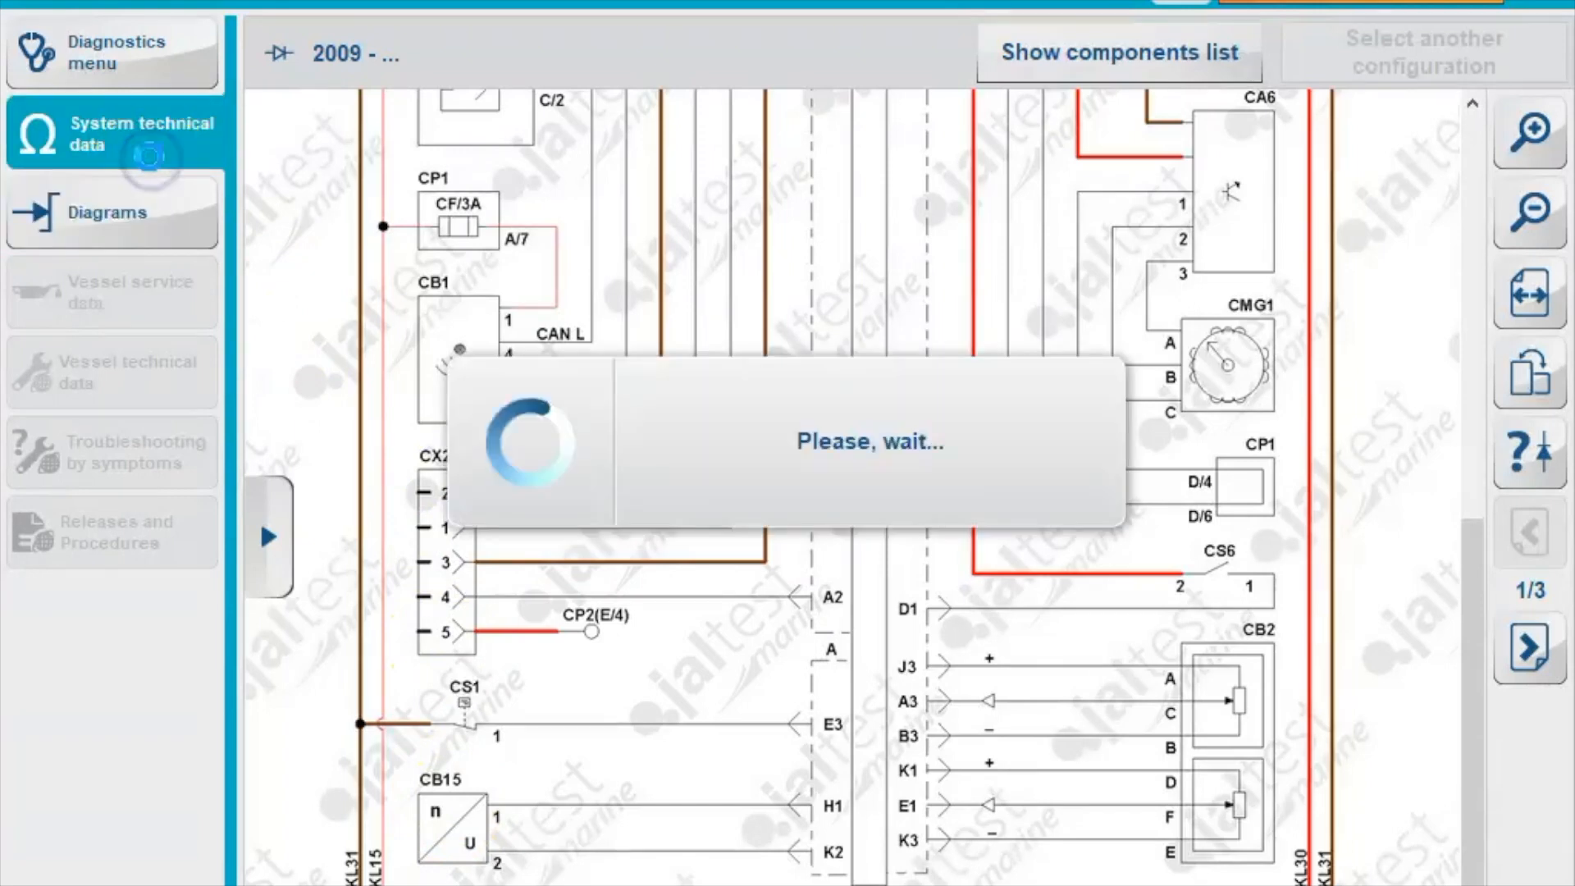
left_click(1117, 52)
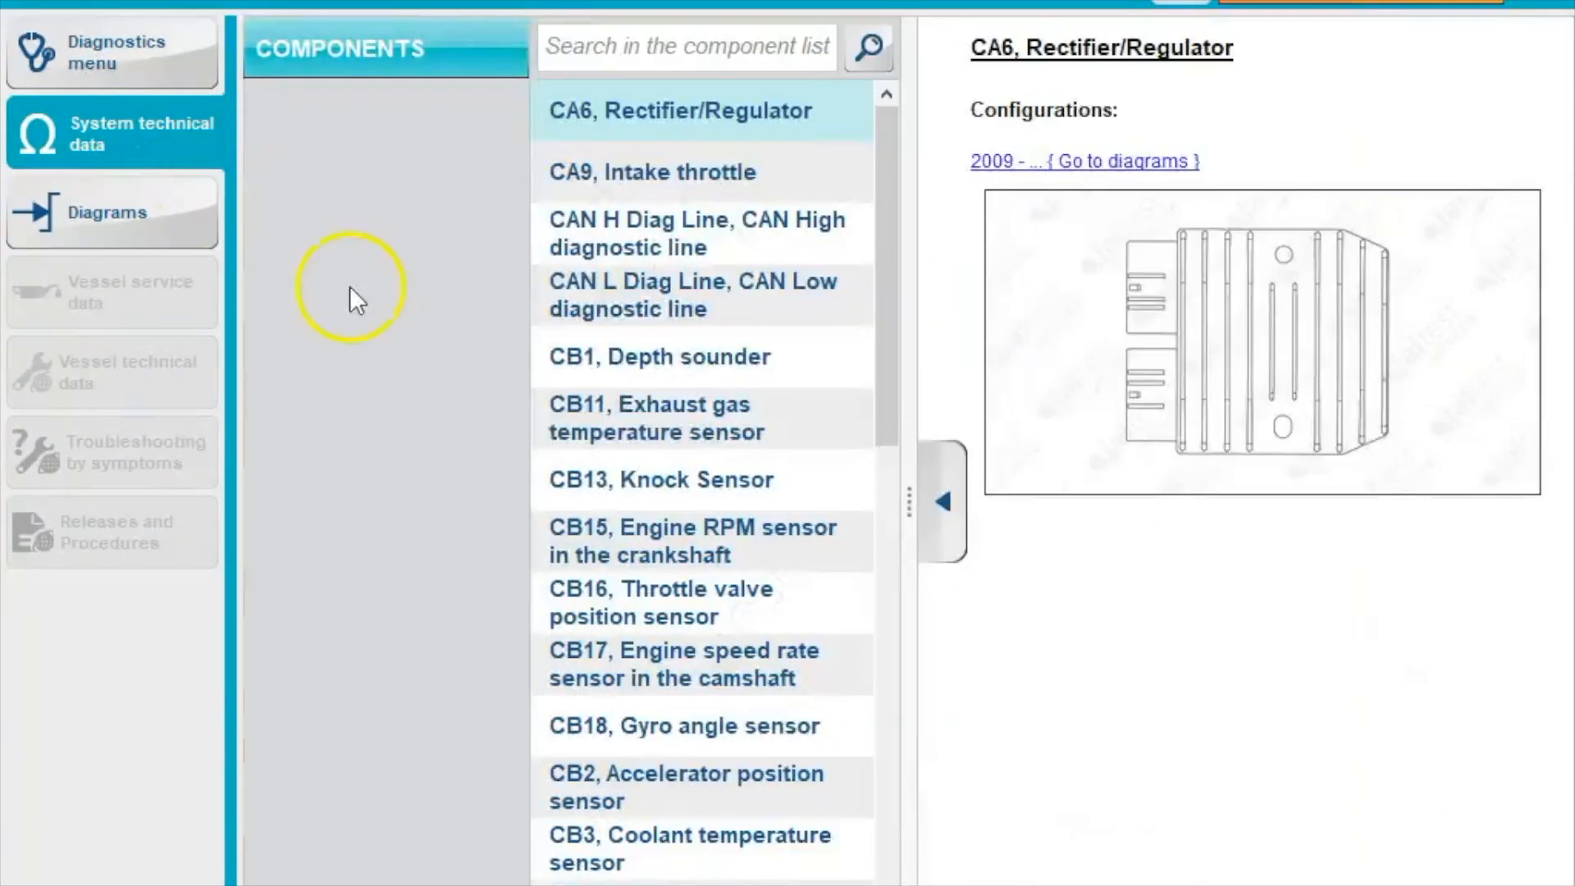
left_click(698, 233)
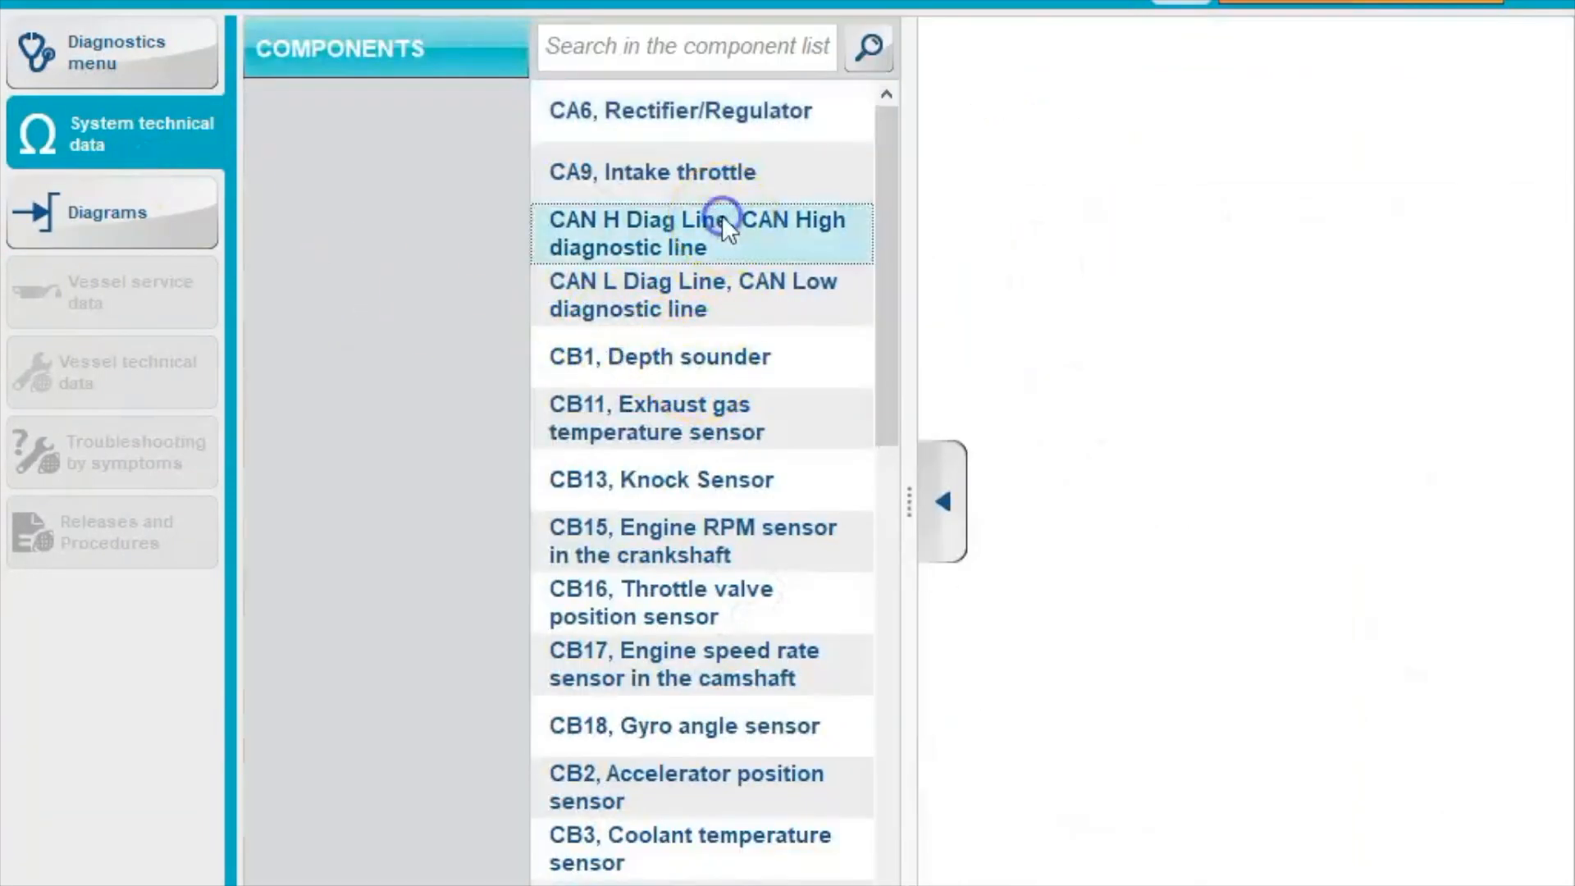
left_click(698, 233)
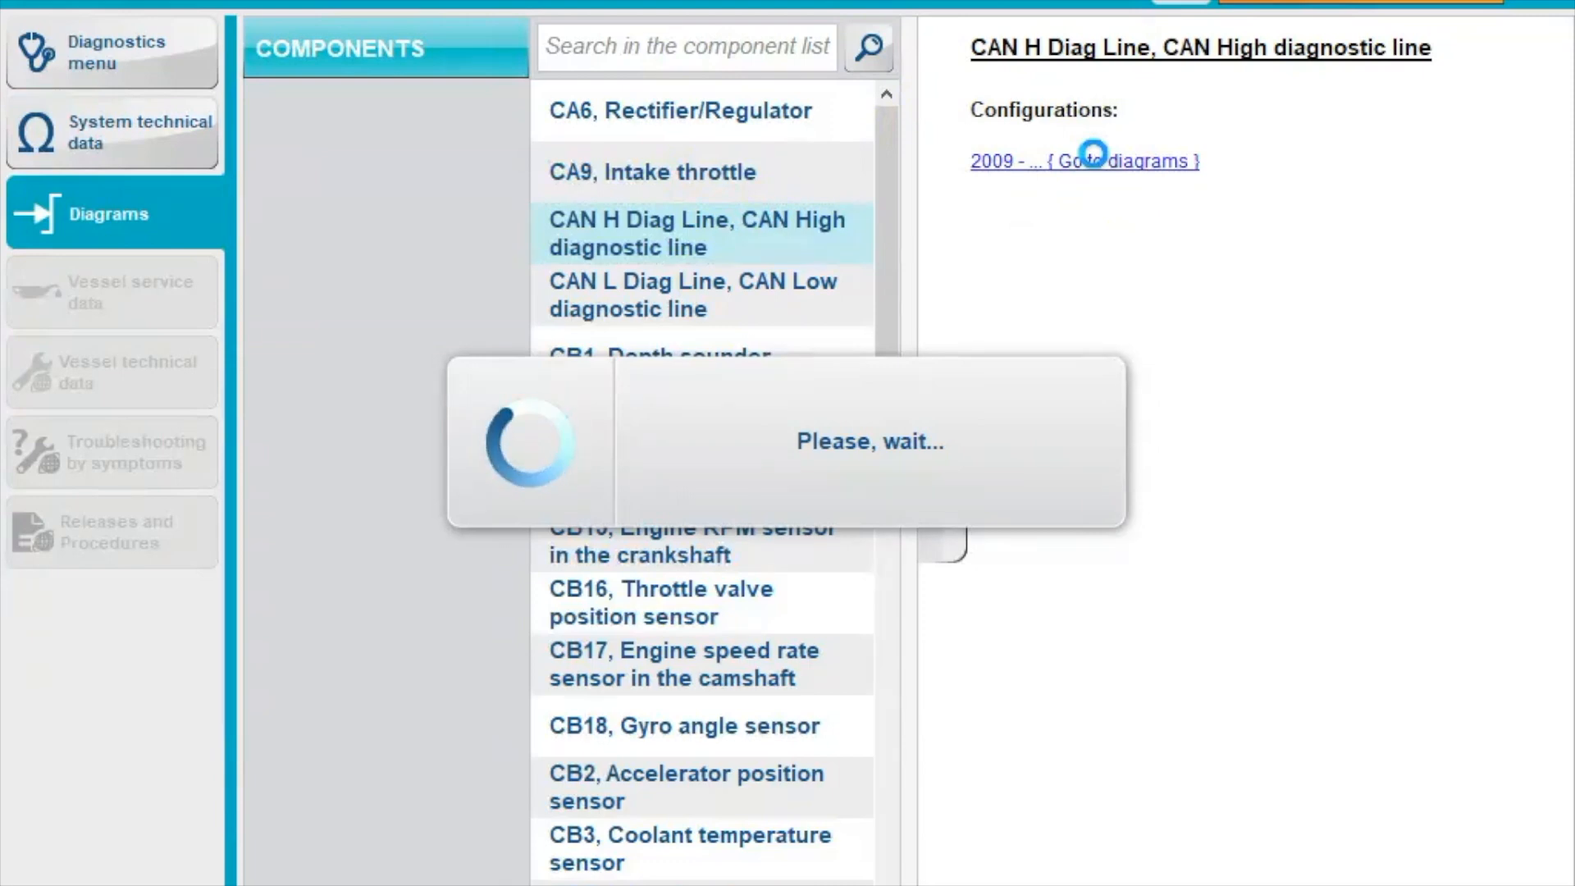
left_click(1115, 161)
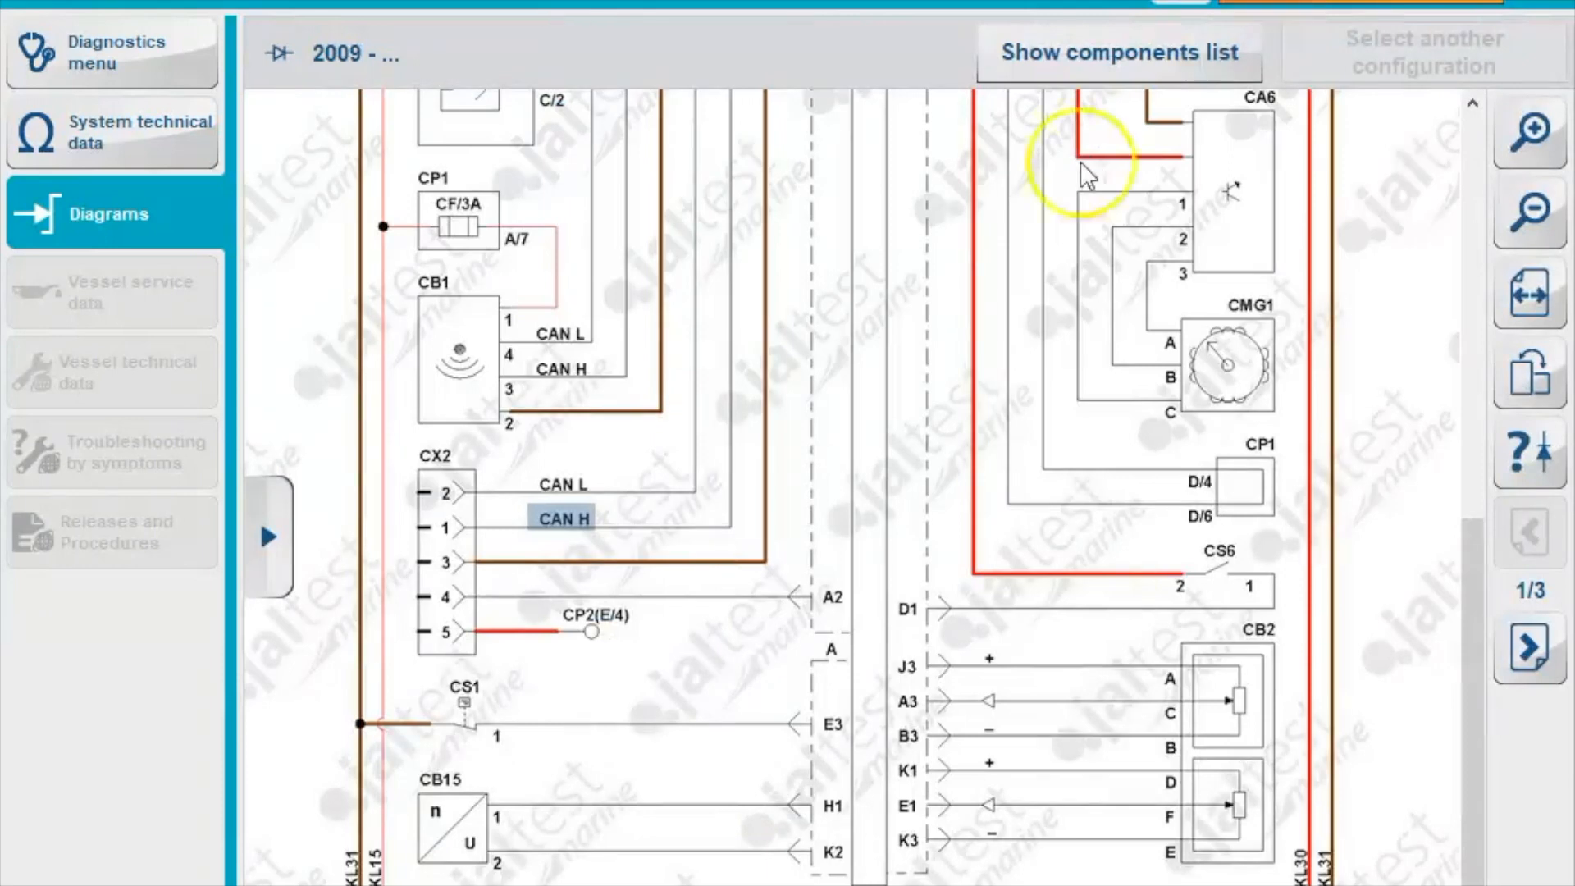
mouse_move(563, 519)
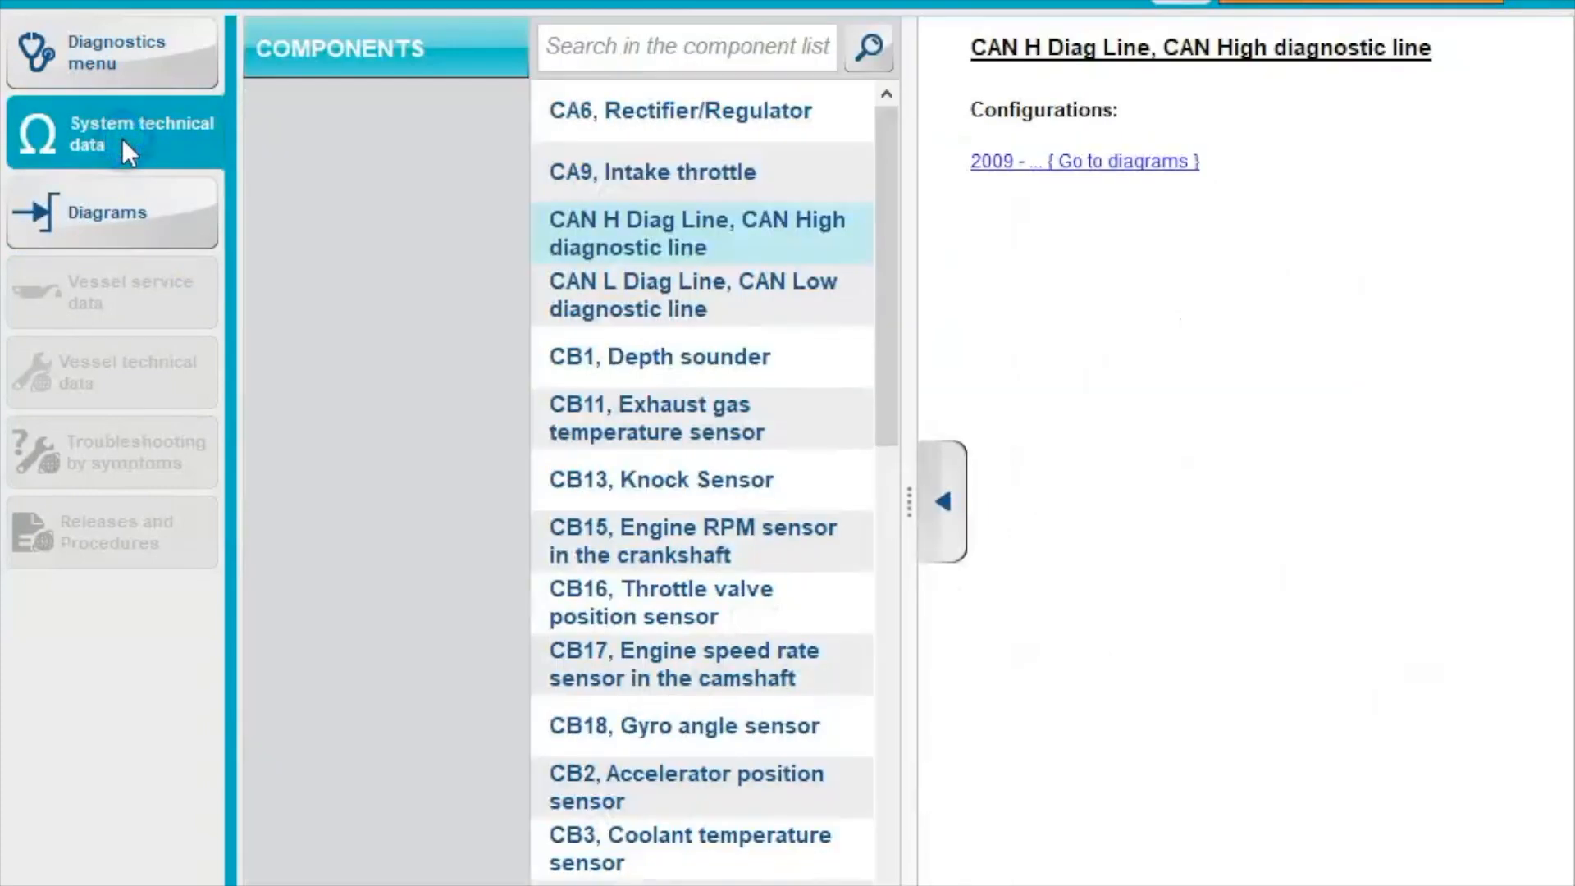
left_click(113, 53)
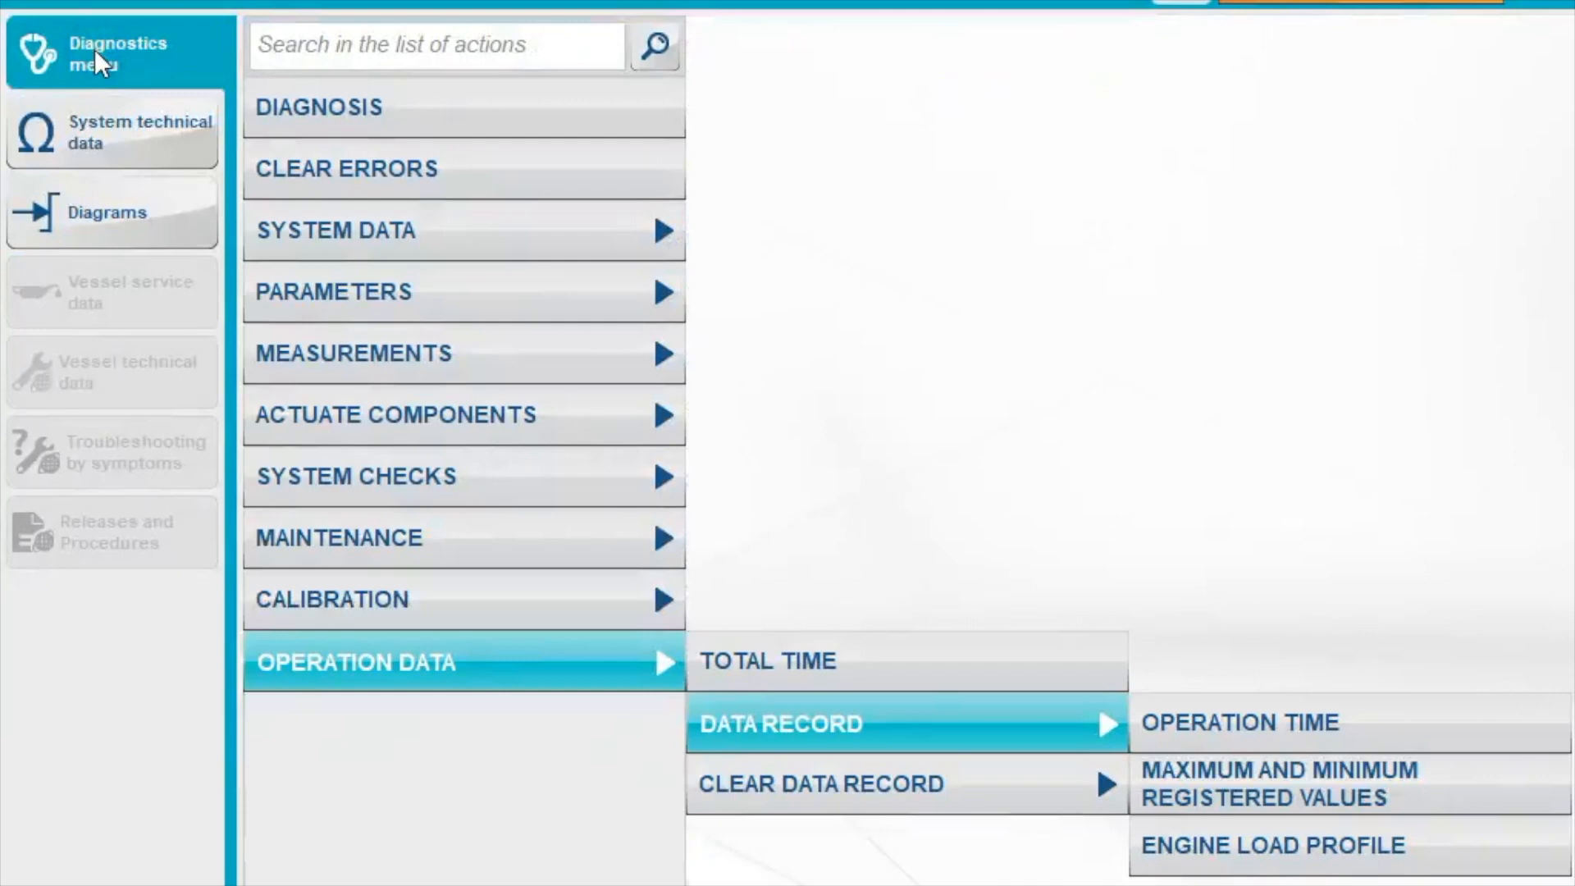